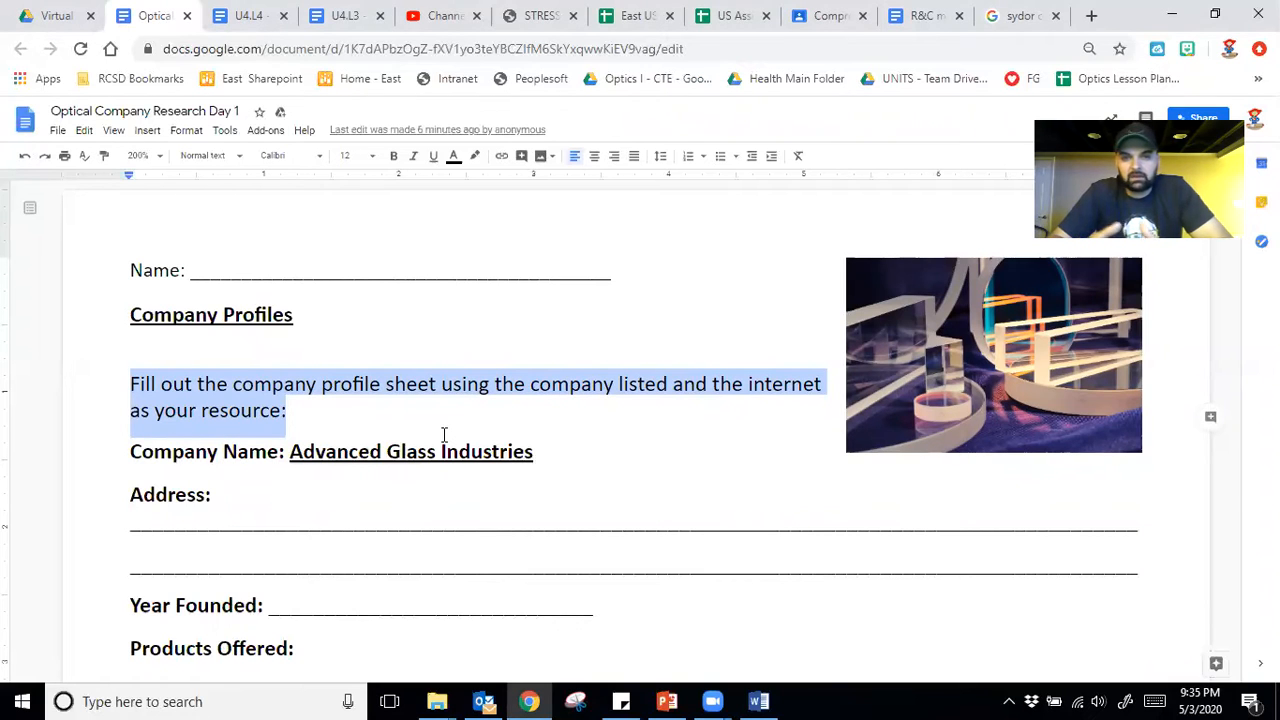
{"action": "mouse_move", "coordinate": [293, 461]}
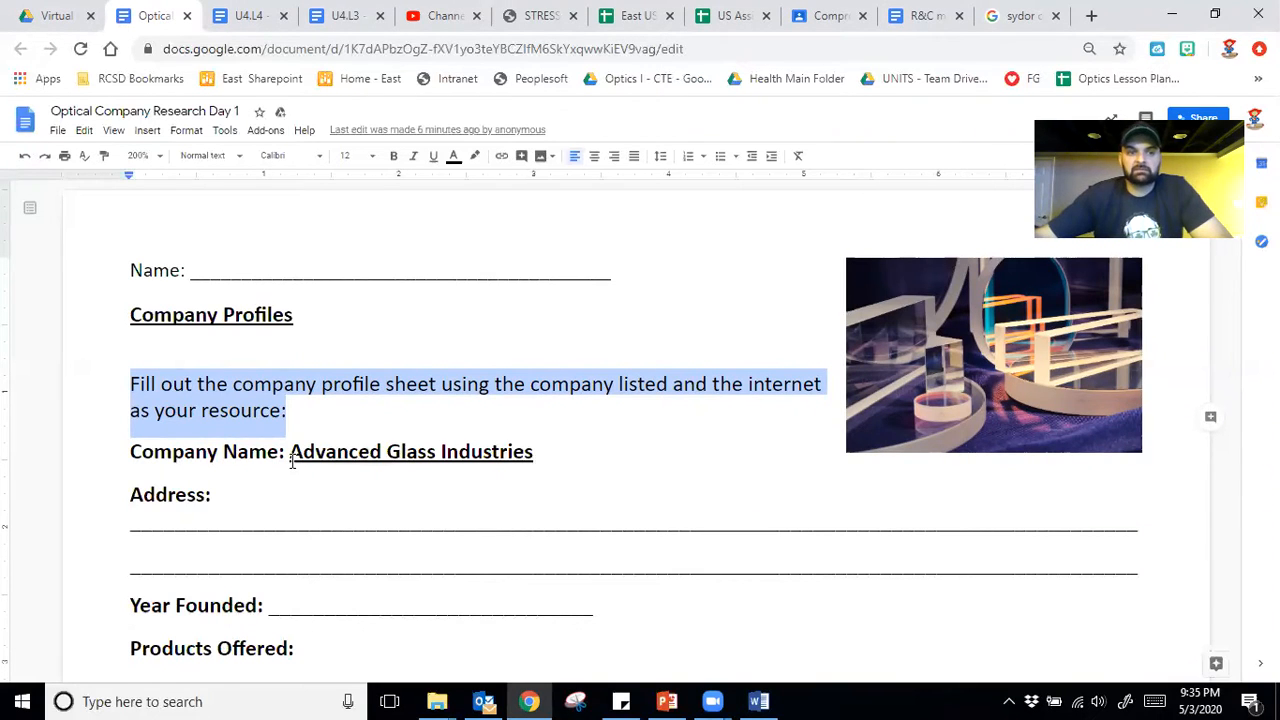
- Search Google for 'advanced glass industries' and scroll to its website and Rochester address
{"action": "left_click", "coordinate": [1020, 15]}
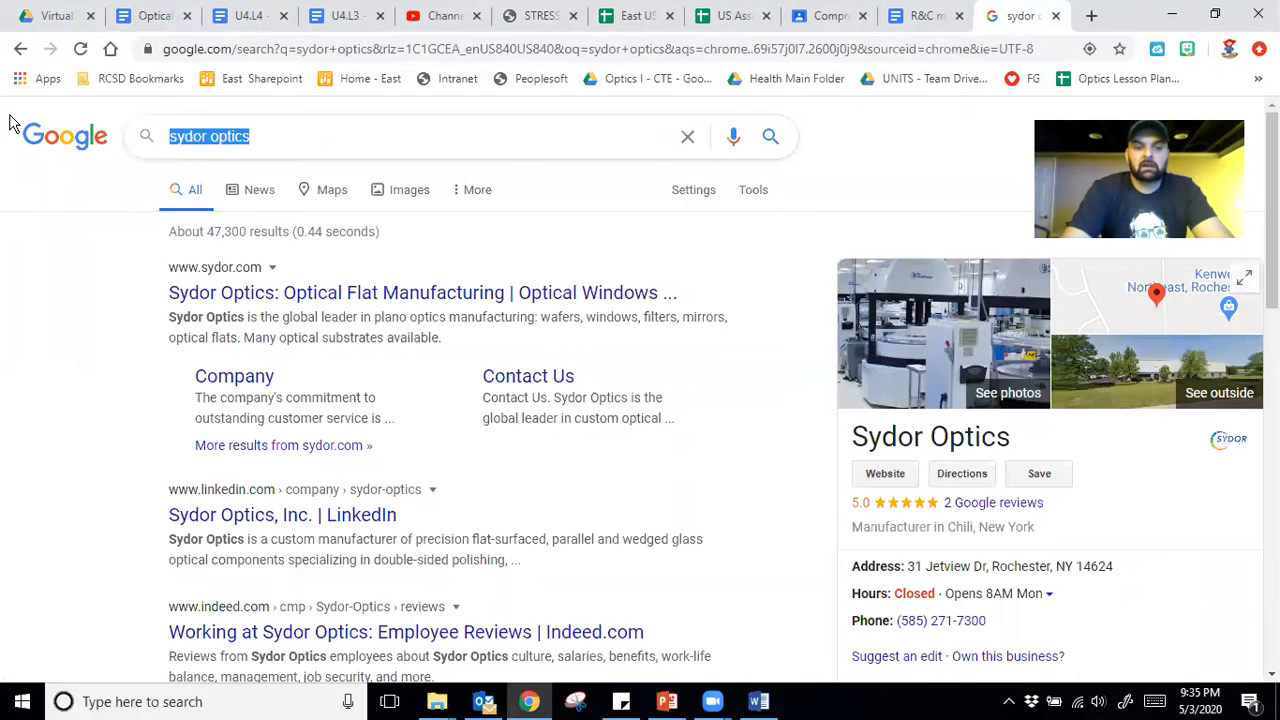
{"action": "type", "text": "advanced g"}
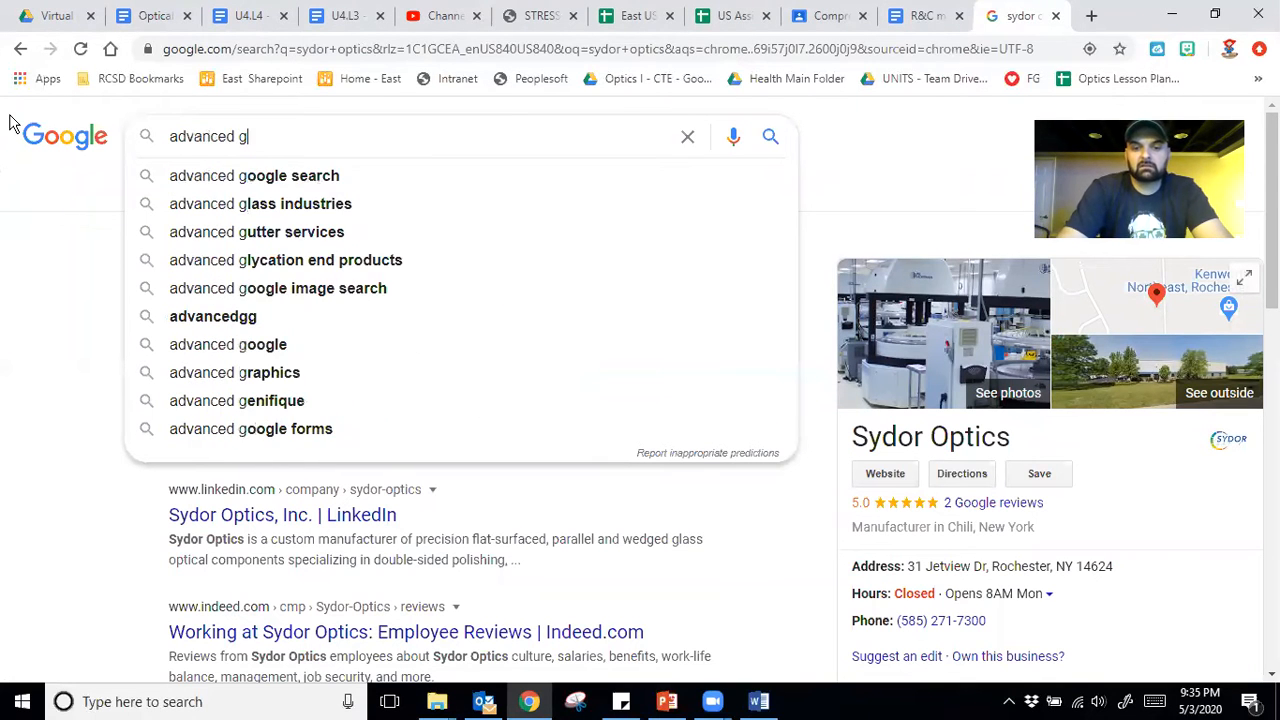
{"action": "left_click", "coordinate": [260, 203]}
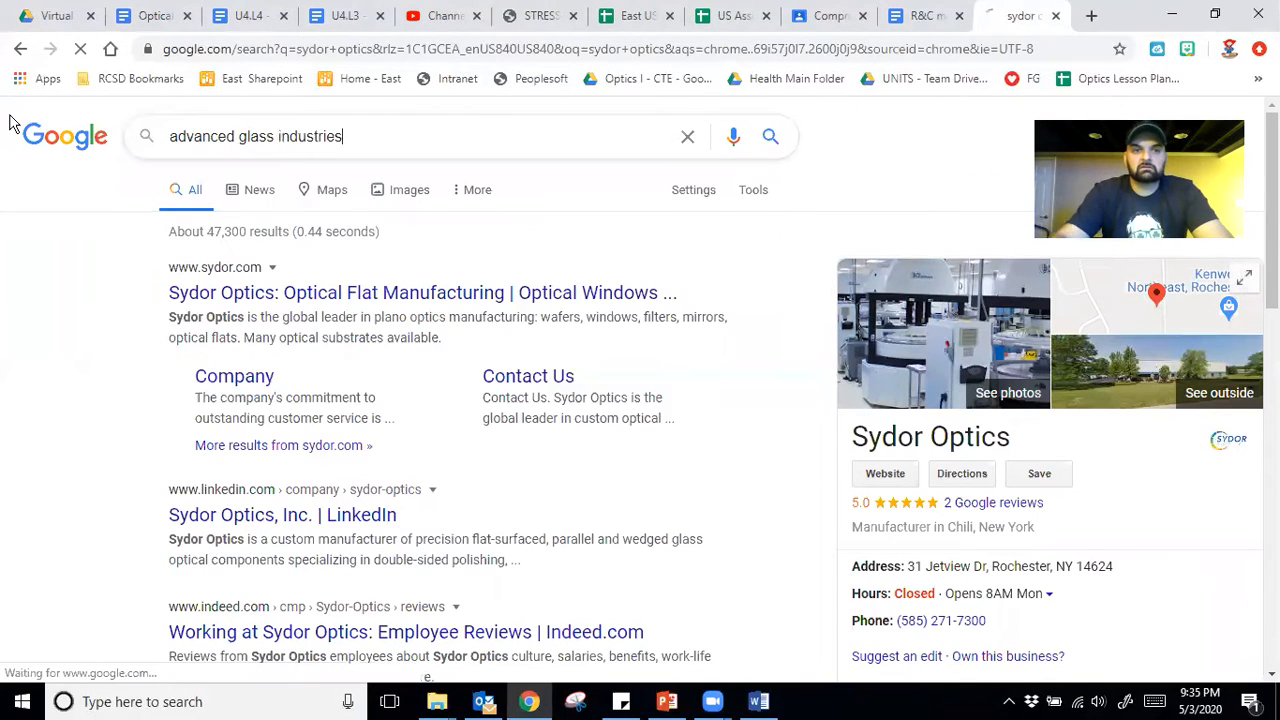
{"action": "key", "text": "Return"}
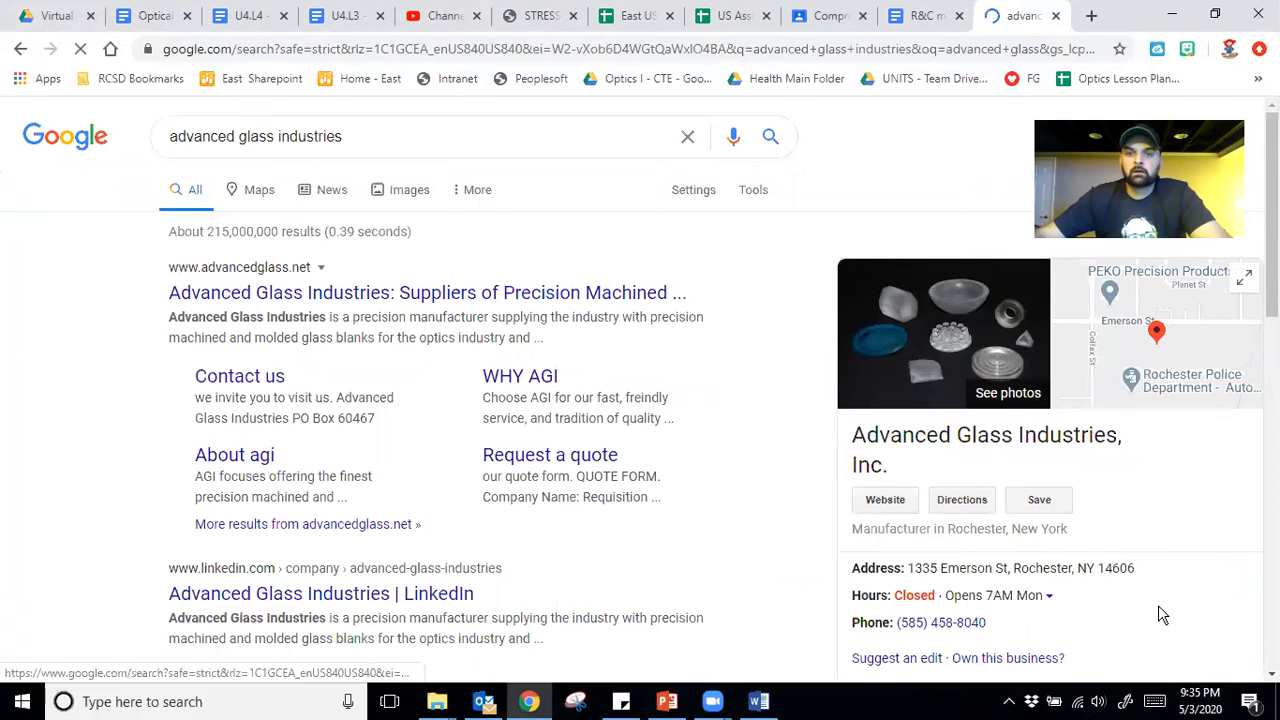
{"action": "scroll", "scroll_direction": "down", "scroll_amount": 3}
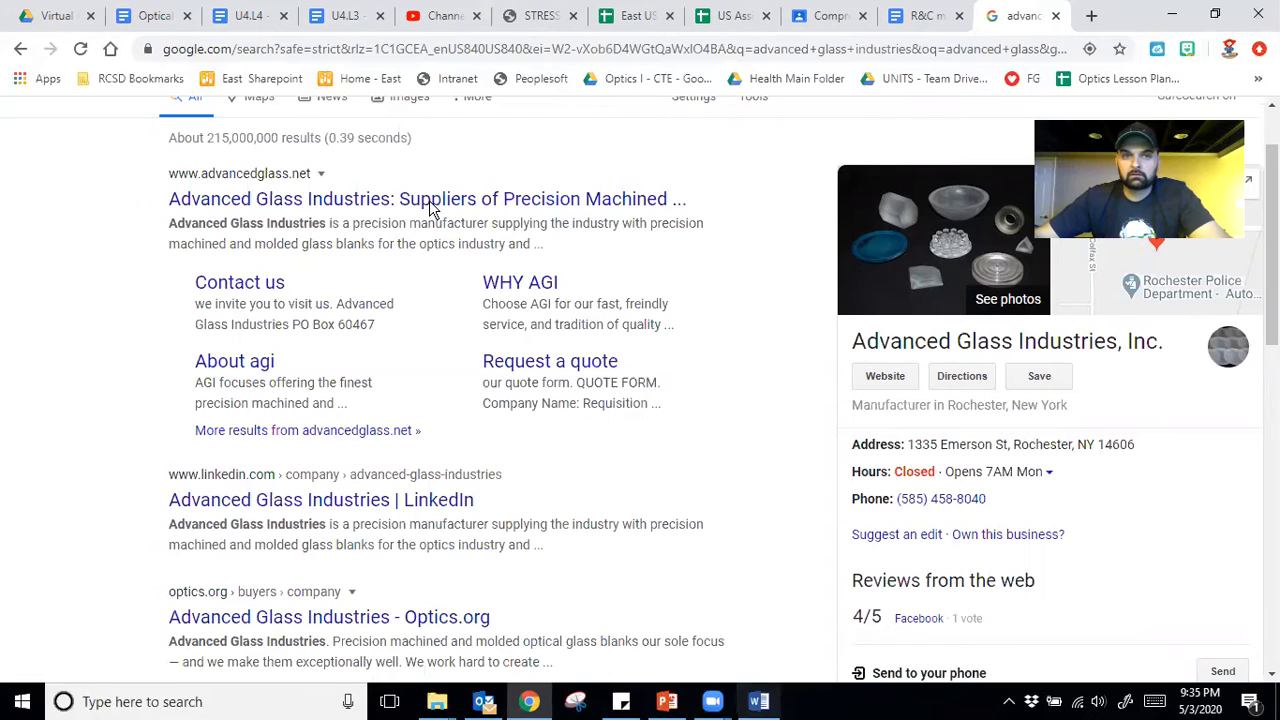
- Glance at the worksheet, then open the advancedglass.net site from the search results
{"action": "left_click", "coordinate": [150, 15]}
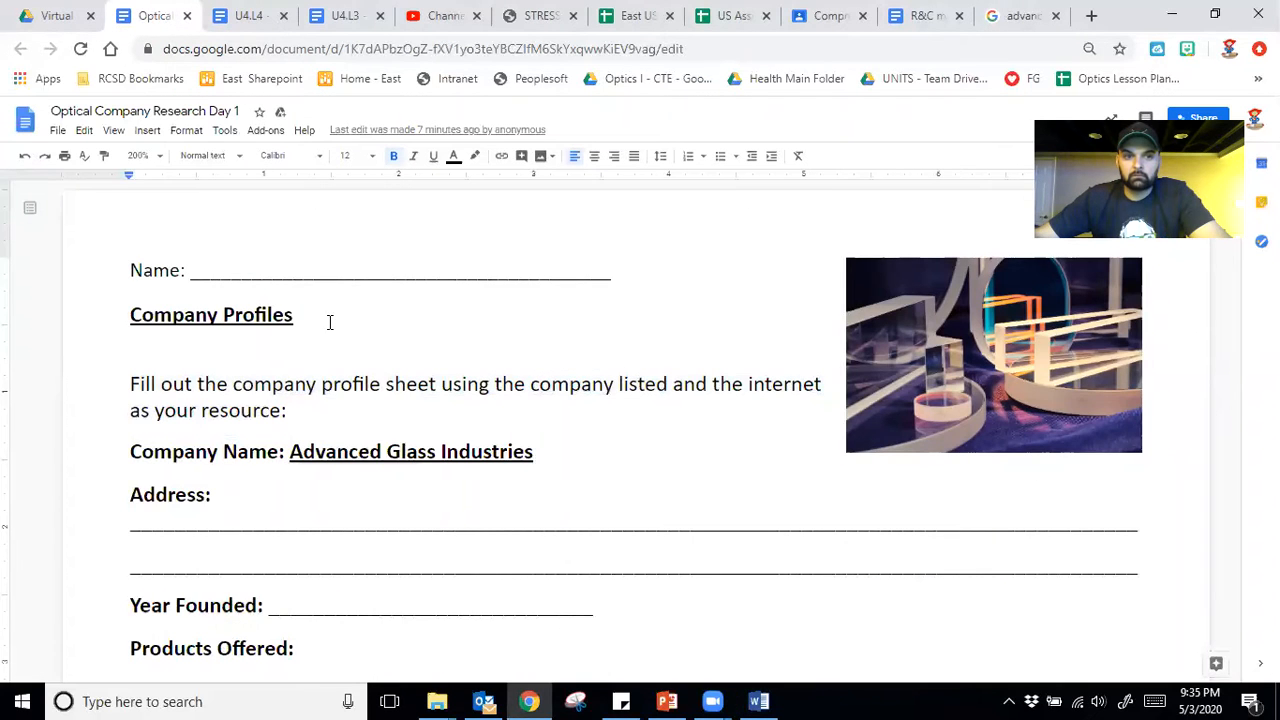
{"action": "scroll", "scroll_direction": "down", "scroll_amount": 3}
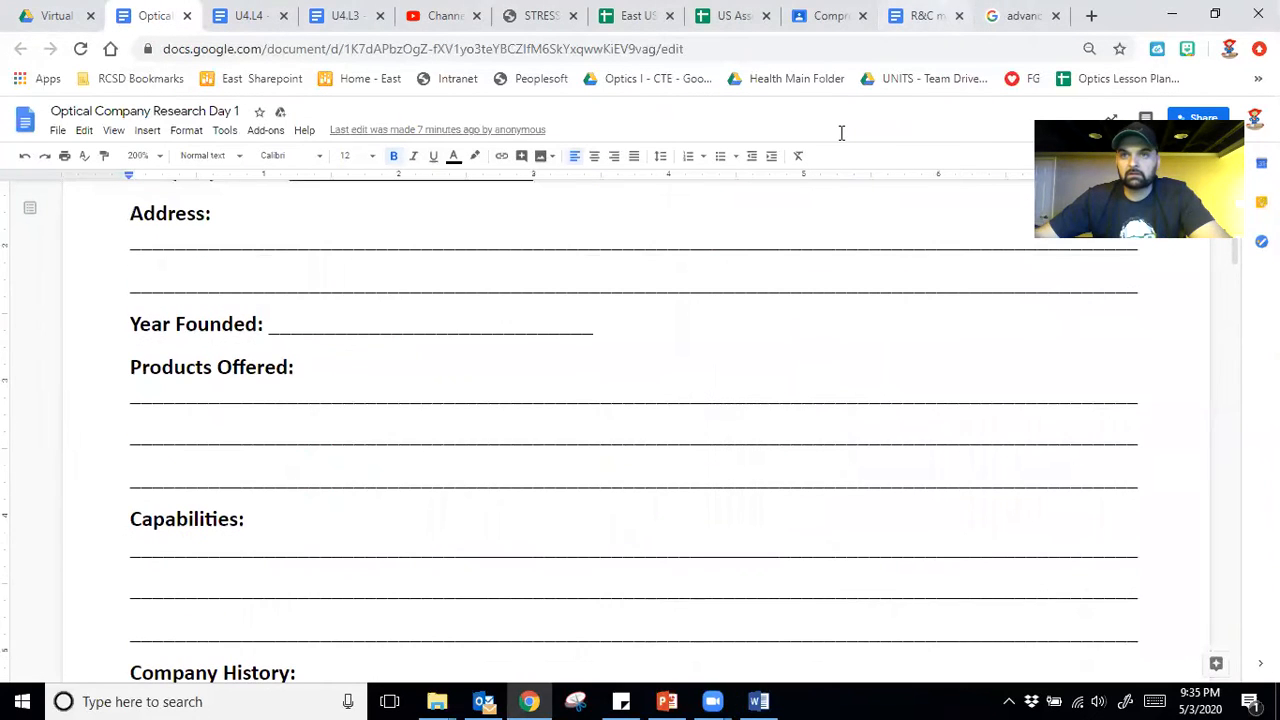
{"action": "mouse_move", "coordinate": [640, 290]}
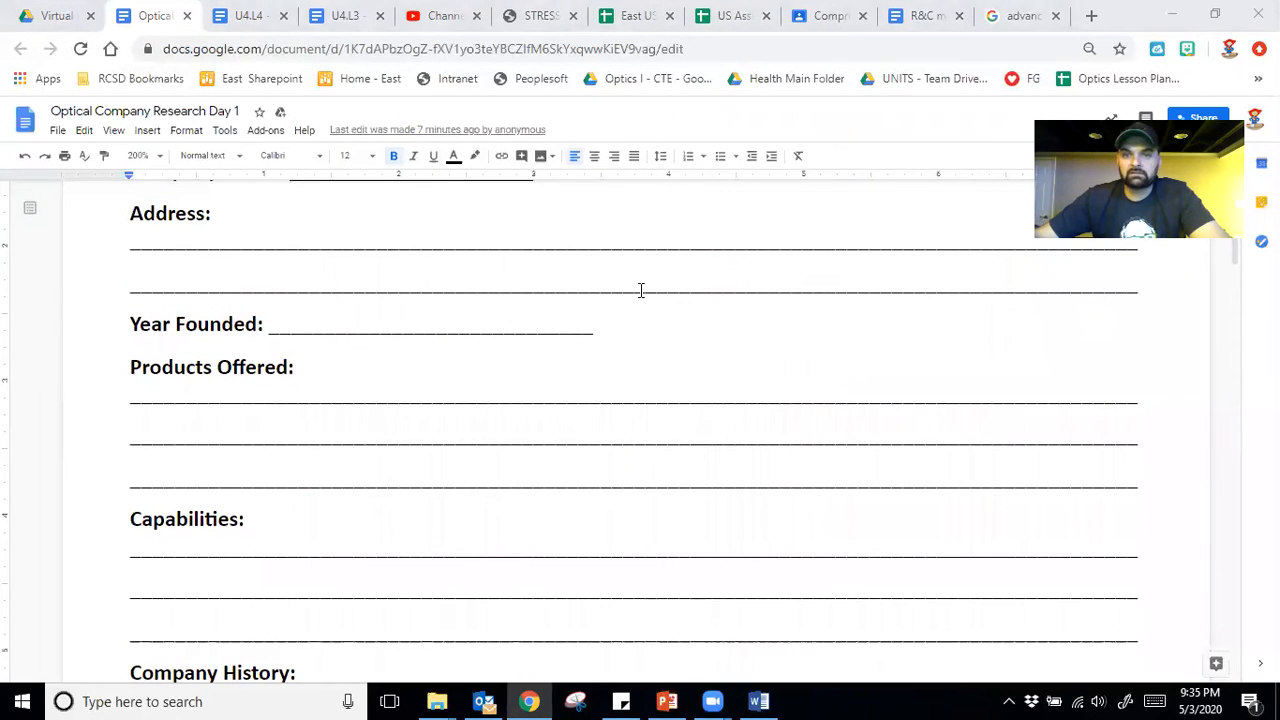
{"action": "left_click", "coordinate": [1020, 16]}
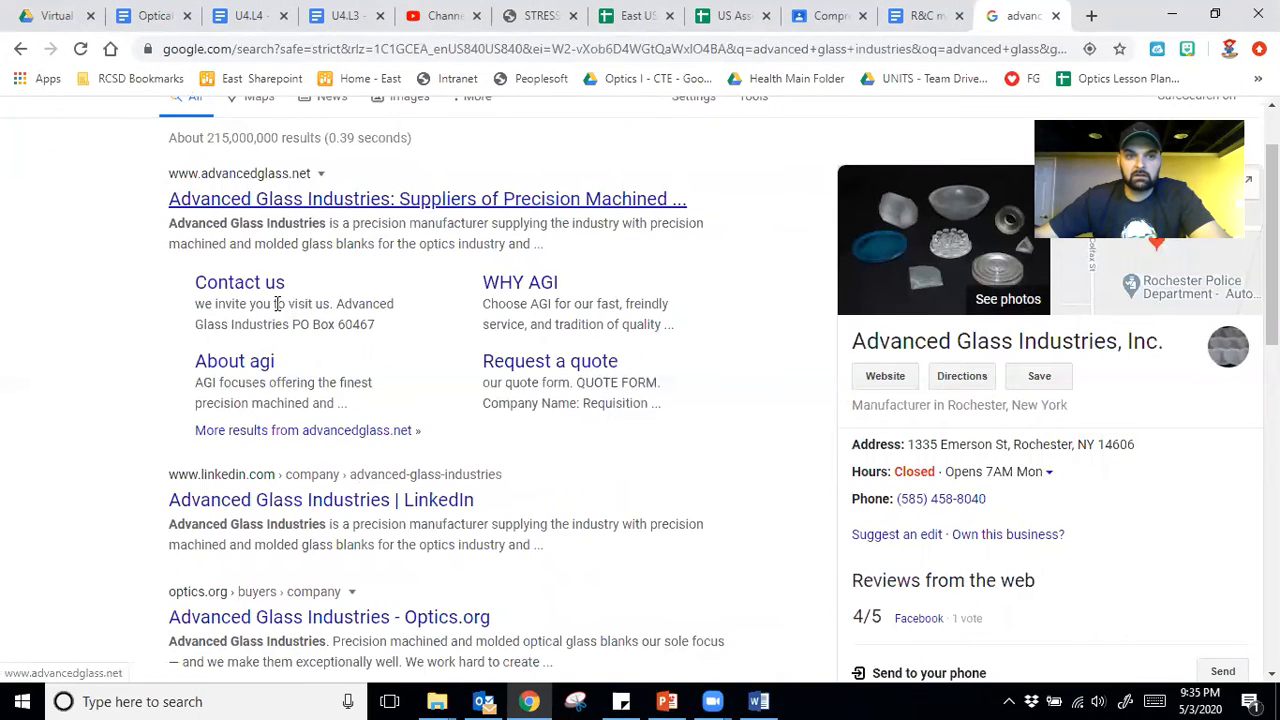
{"action": "left_click", "coordinate": [427, 198]}
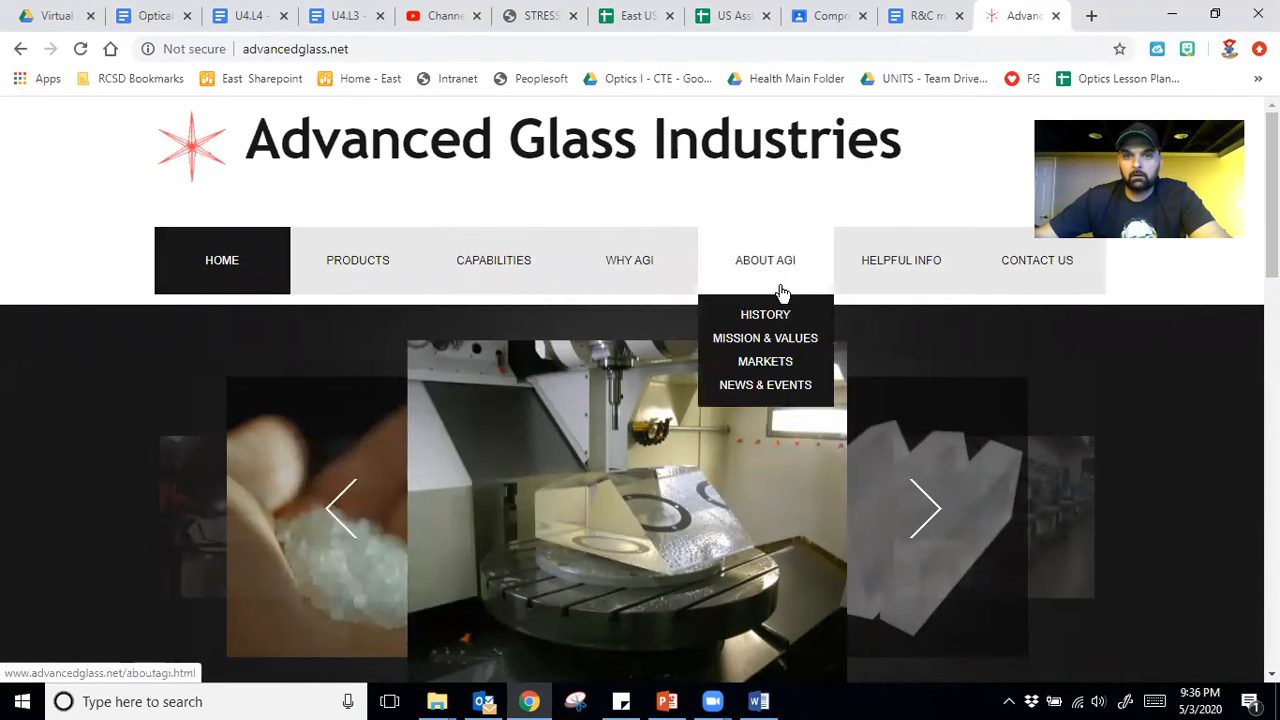
- Read the About AGI > History page, then return to the worksheet tab
{"action": "left_click", "coordinate": [765, 314]}
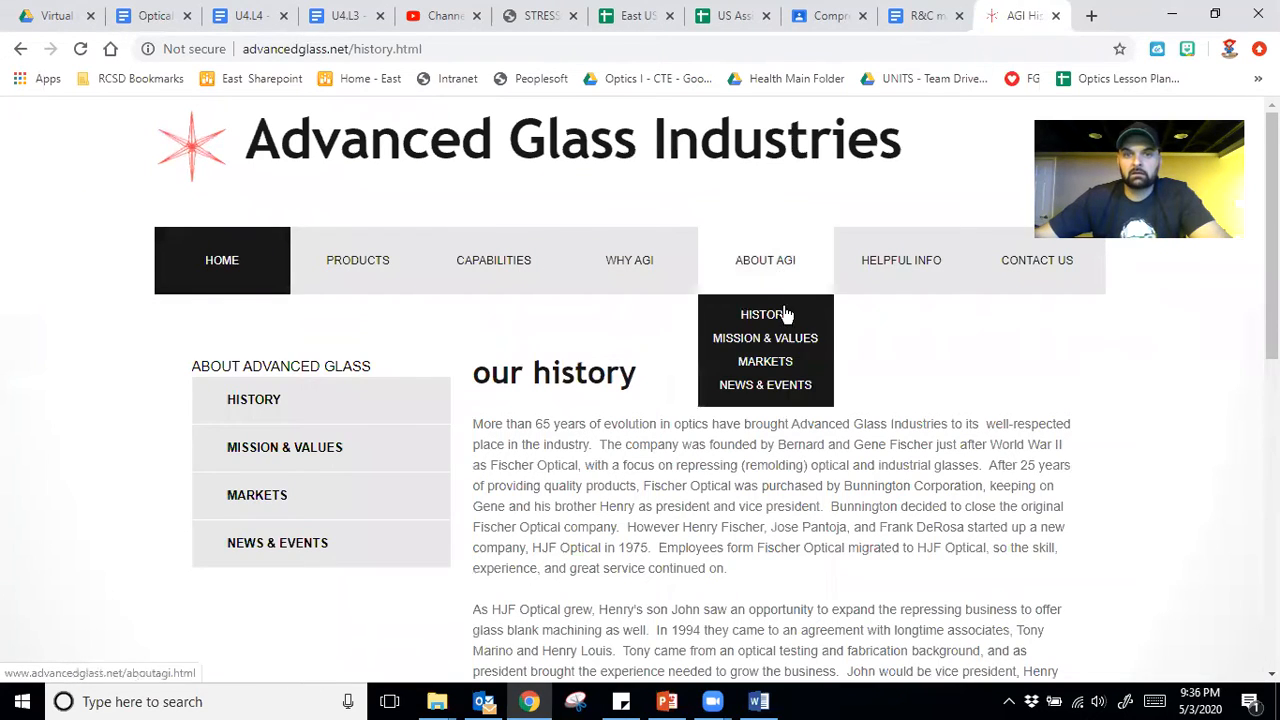
{"action": "scroll", "scroll_direction": "down", "scroll_amount": 3}
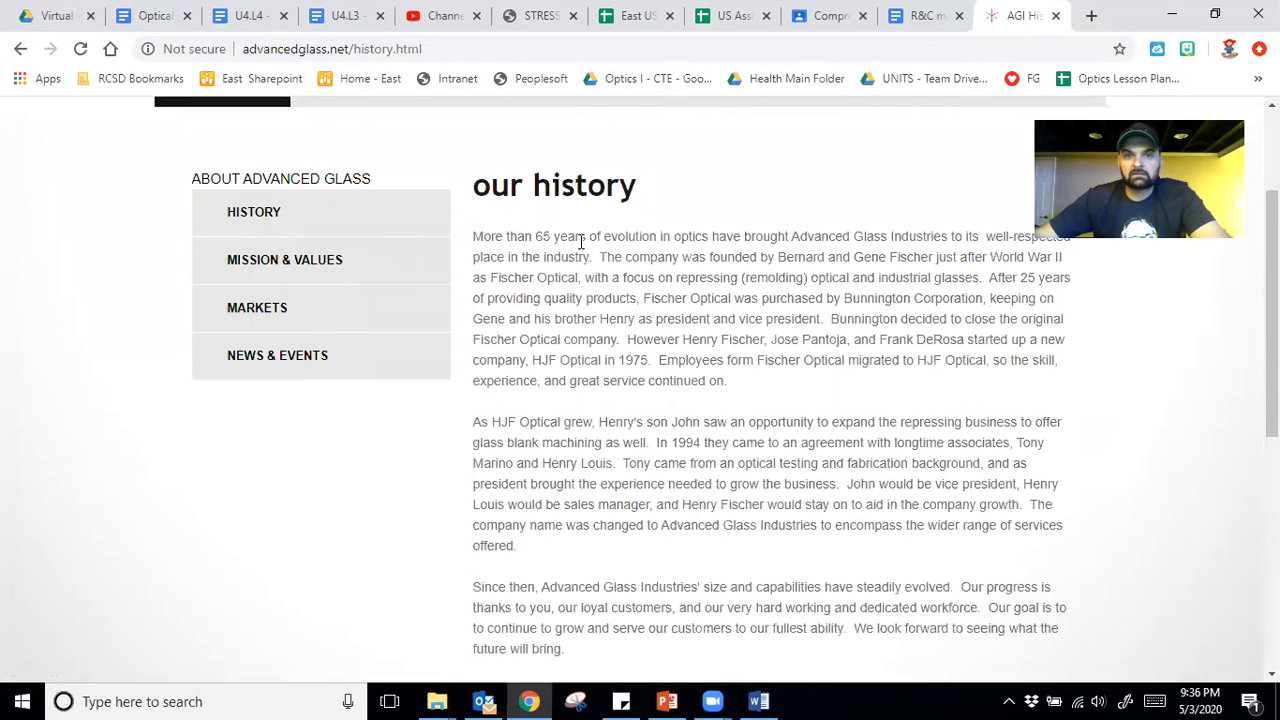
{"action": "scroll", "scroll_direction": "down", "scroll_amount": 3}
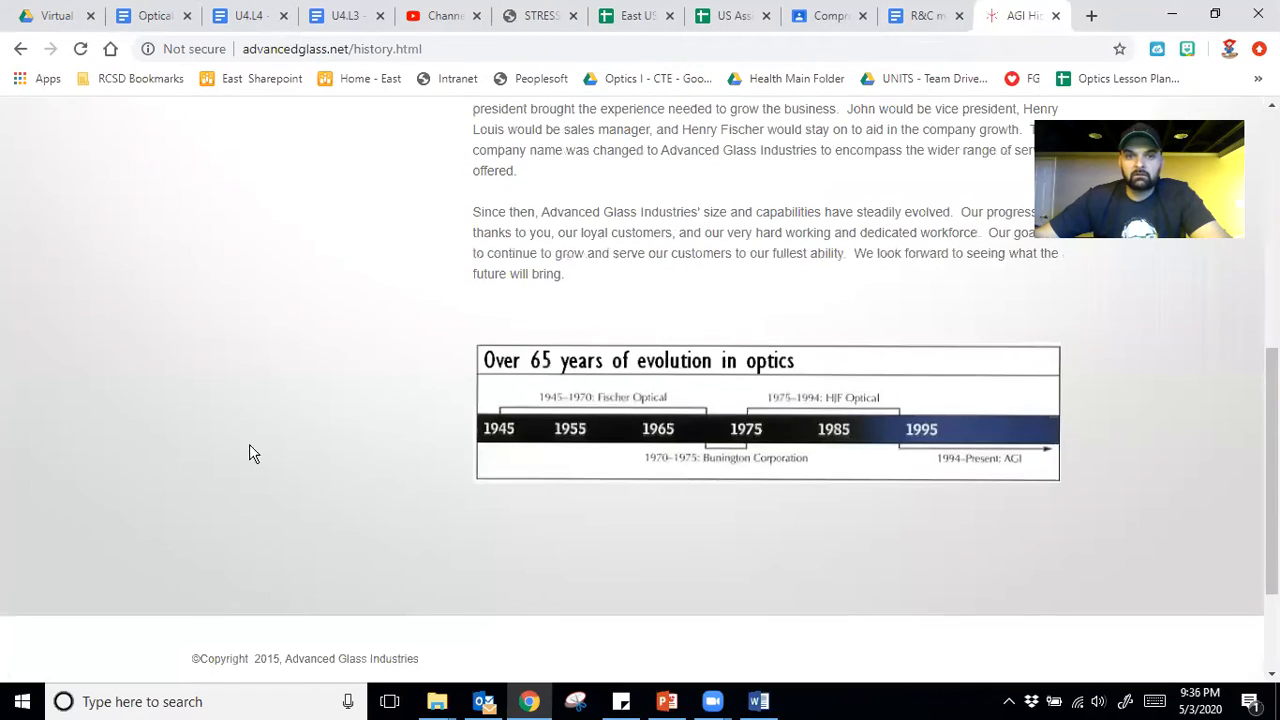
{"action": "mouse_move", "coordinate": [500, 458]}
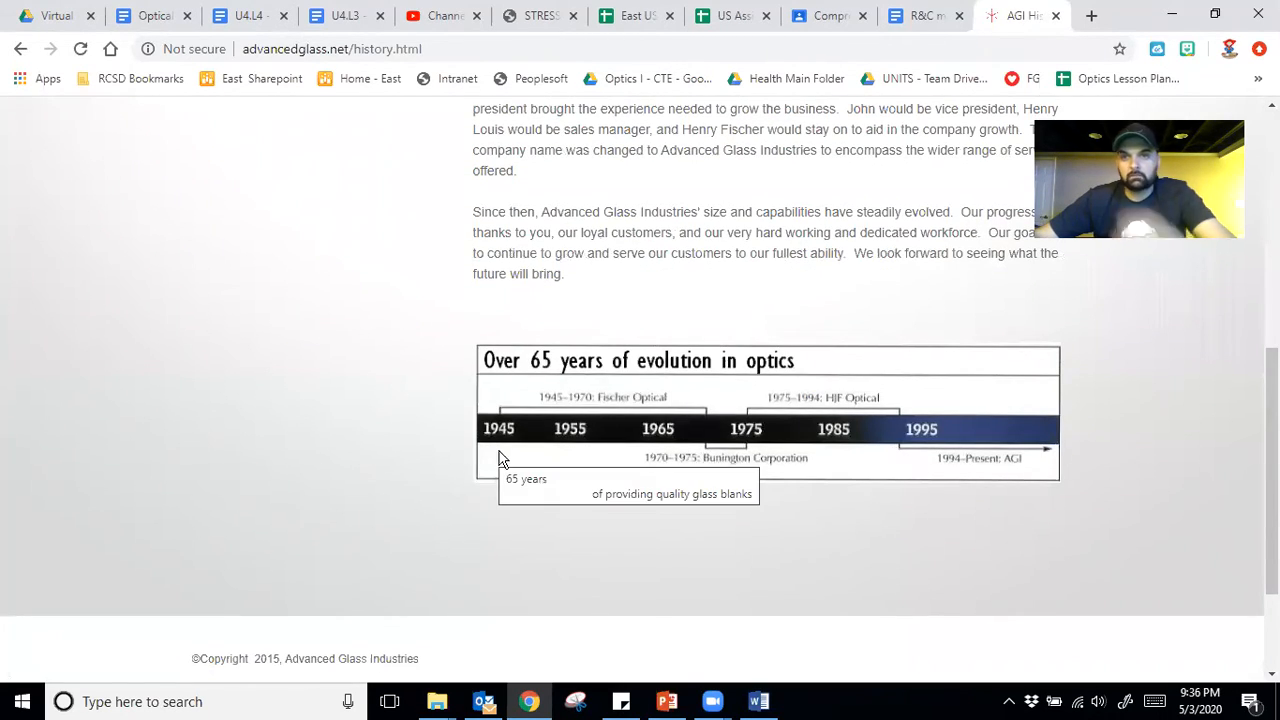
{"action": "scroll", "scroll_direction": "up", "scroll_amount": 3}
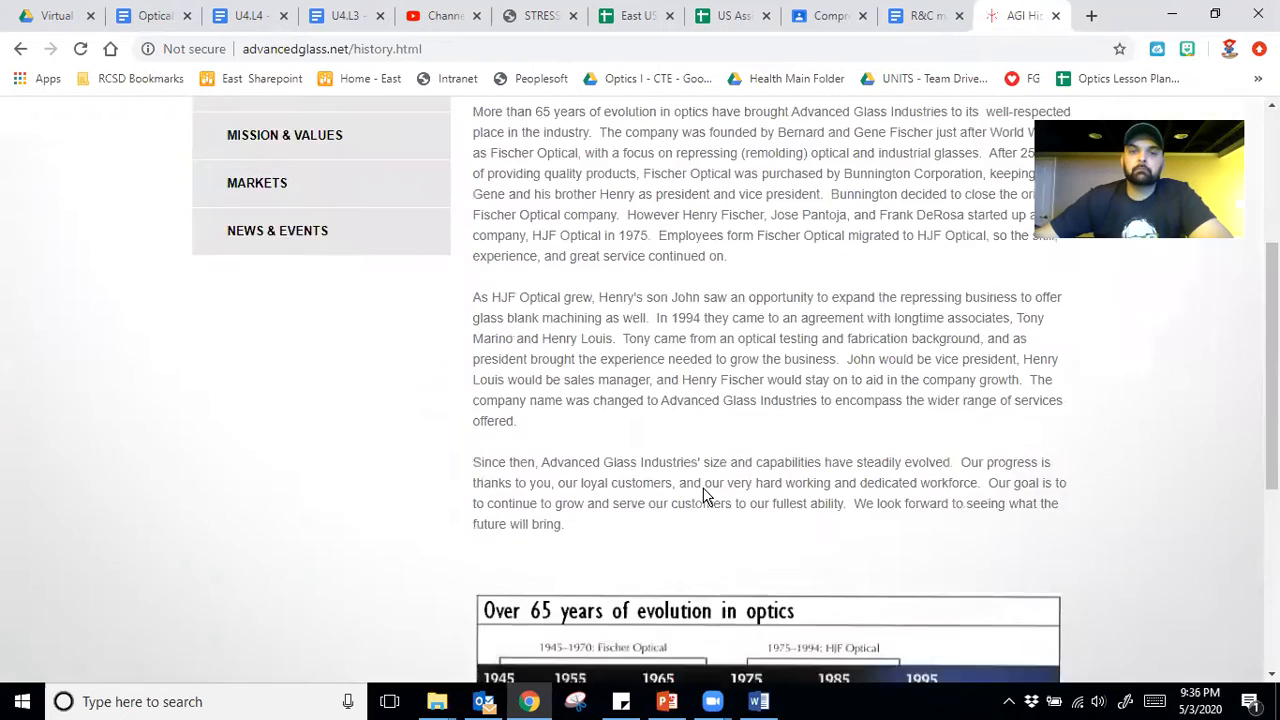
{"action": "scroll", "scroll_direction": "up", "scroll_amount": 3}
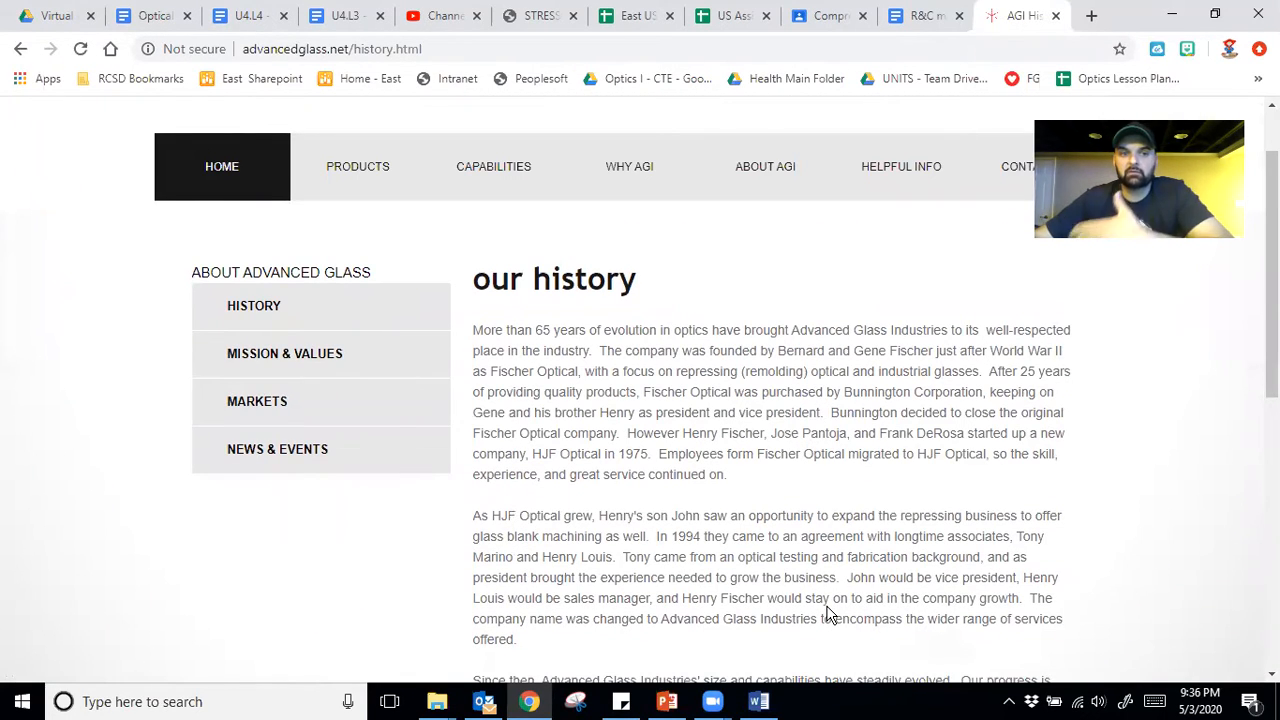
{"action": "mouse_move", "coordinate": [480, 220]}
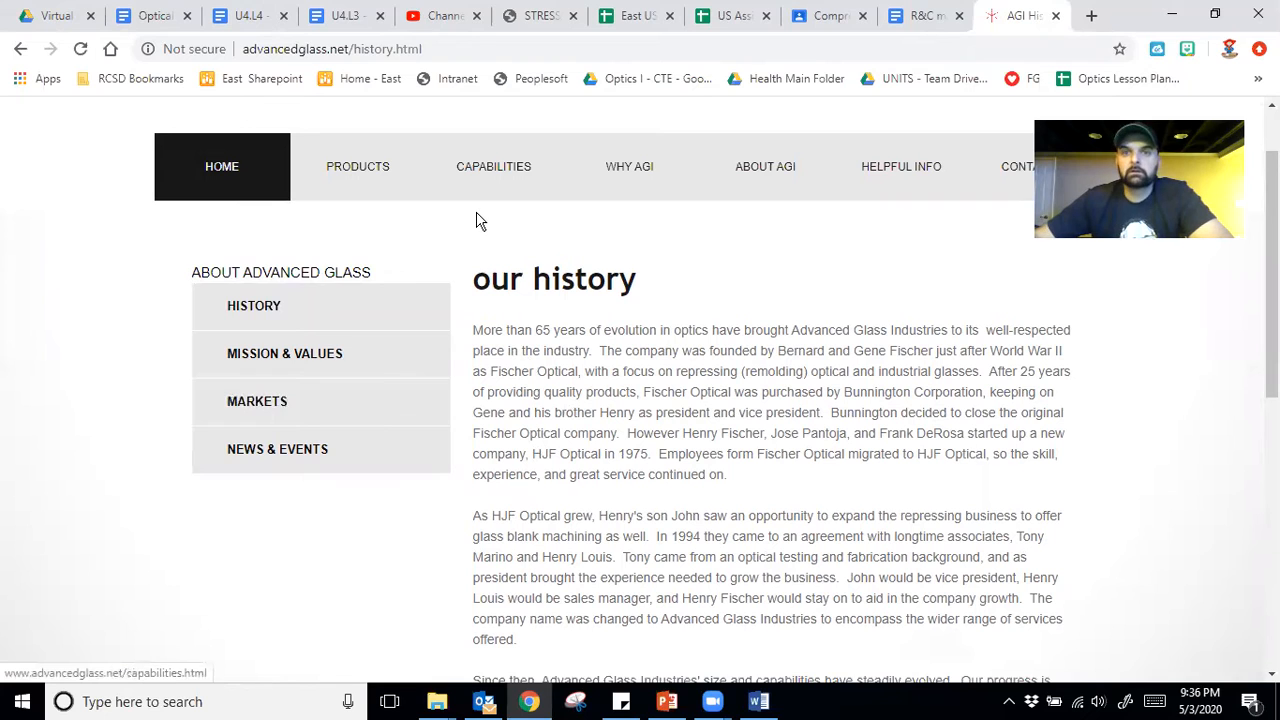
{"action": "left_click", "coordinate": [150, 15]}
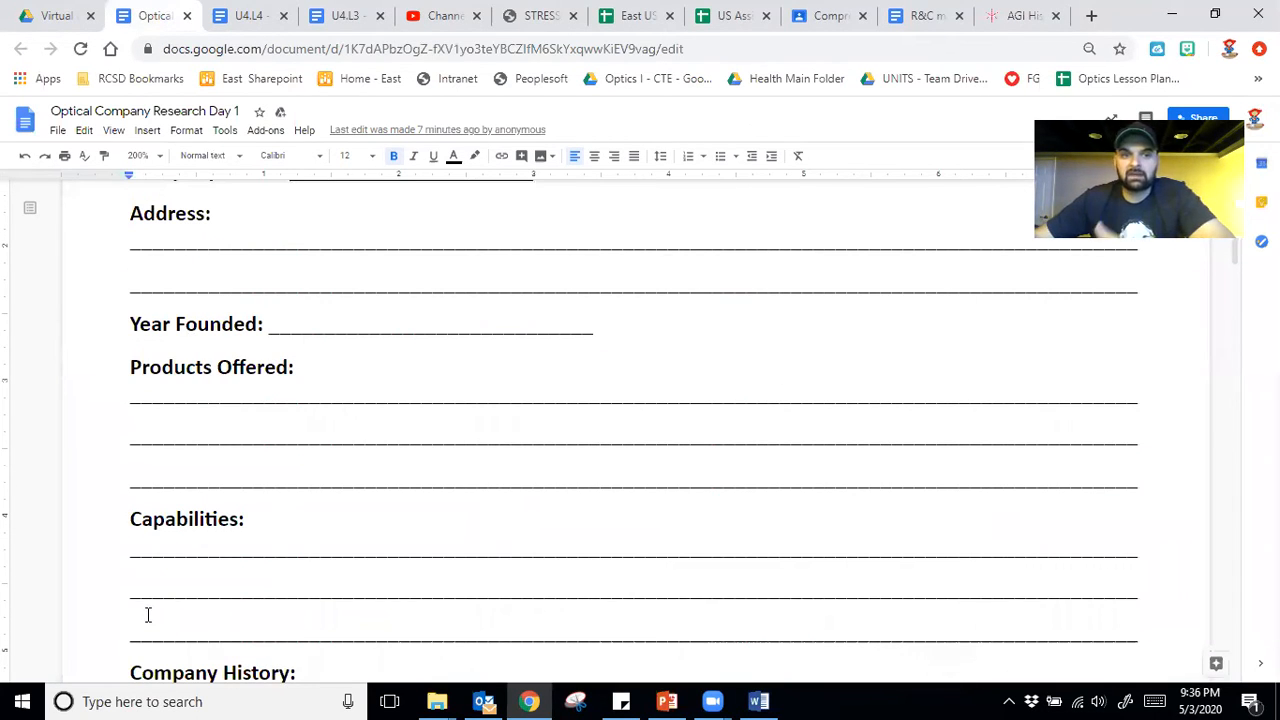
- Search the company's revenue, open its ZoomInfo profile and select the $5 Million figure
{"action": "scroll", "scroll_direction": "down", "scroll_amount": 3}
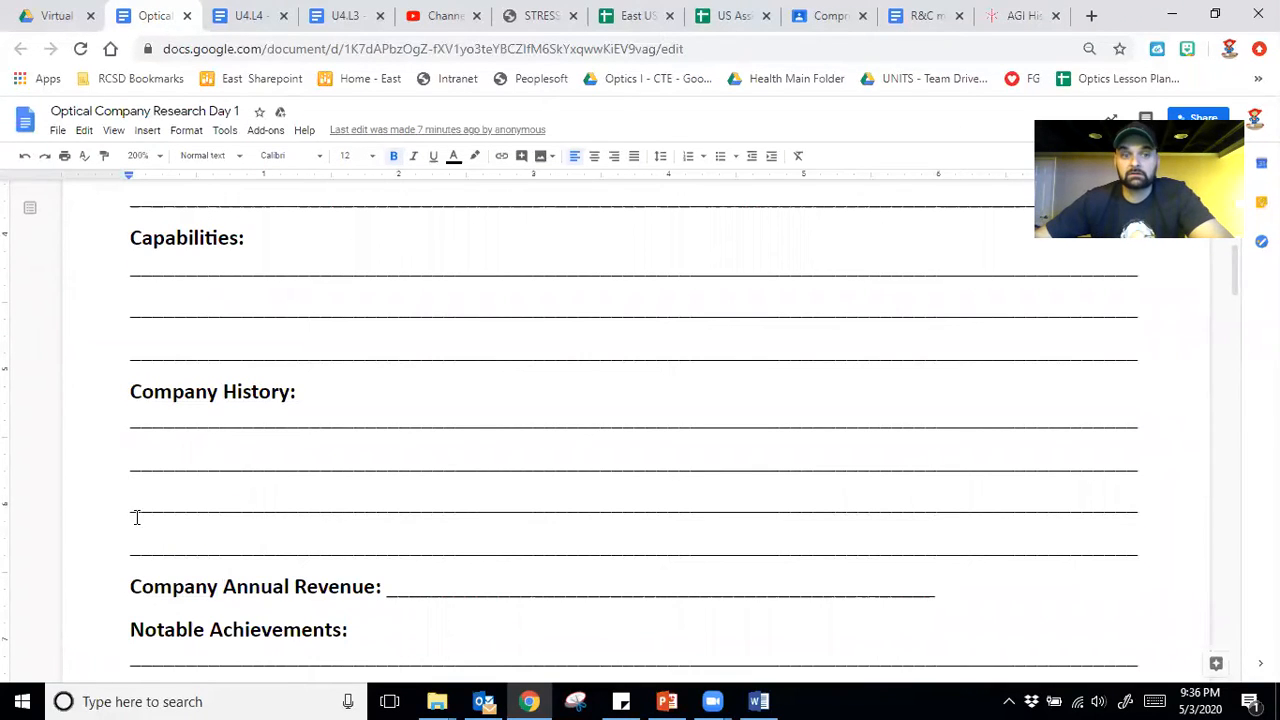
{"action": "scroll", "scroll_direction": "down", "scroll_amount": 3}
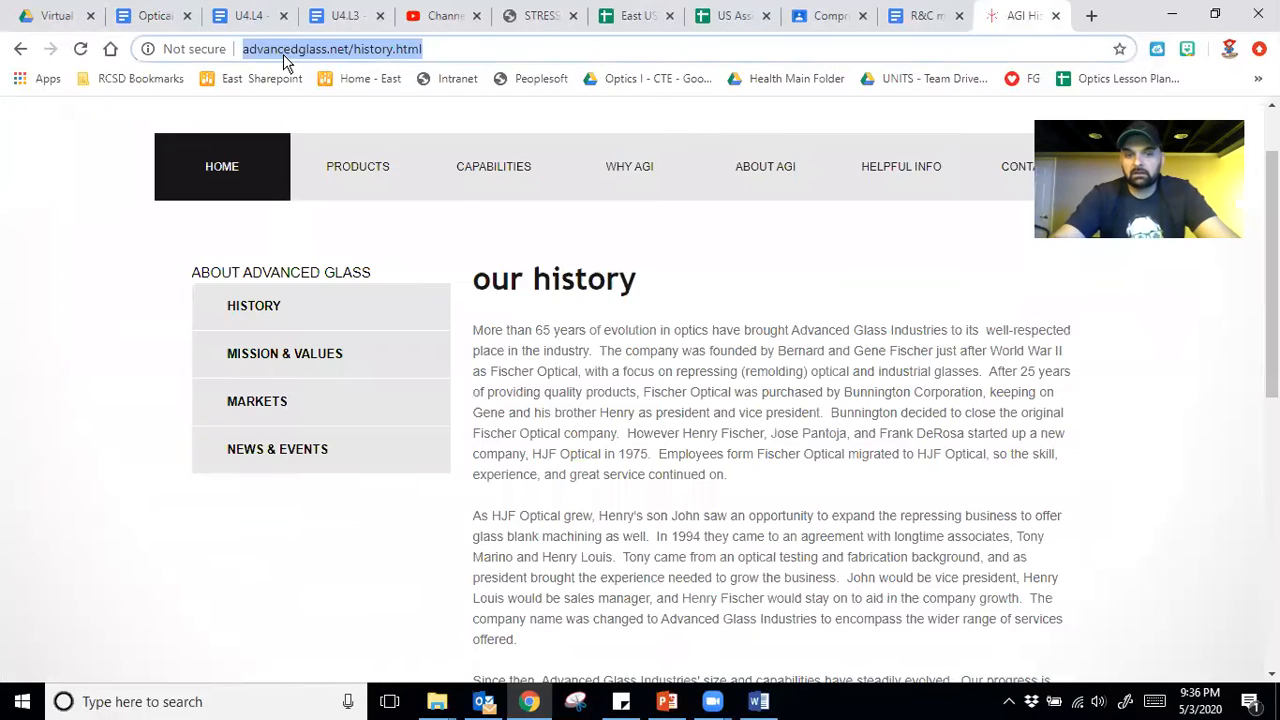
{"action": "type", "text": "advanced glass industries annual revenue"}
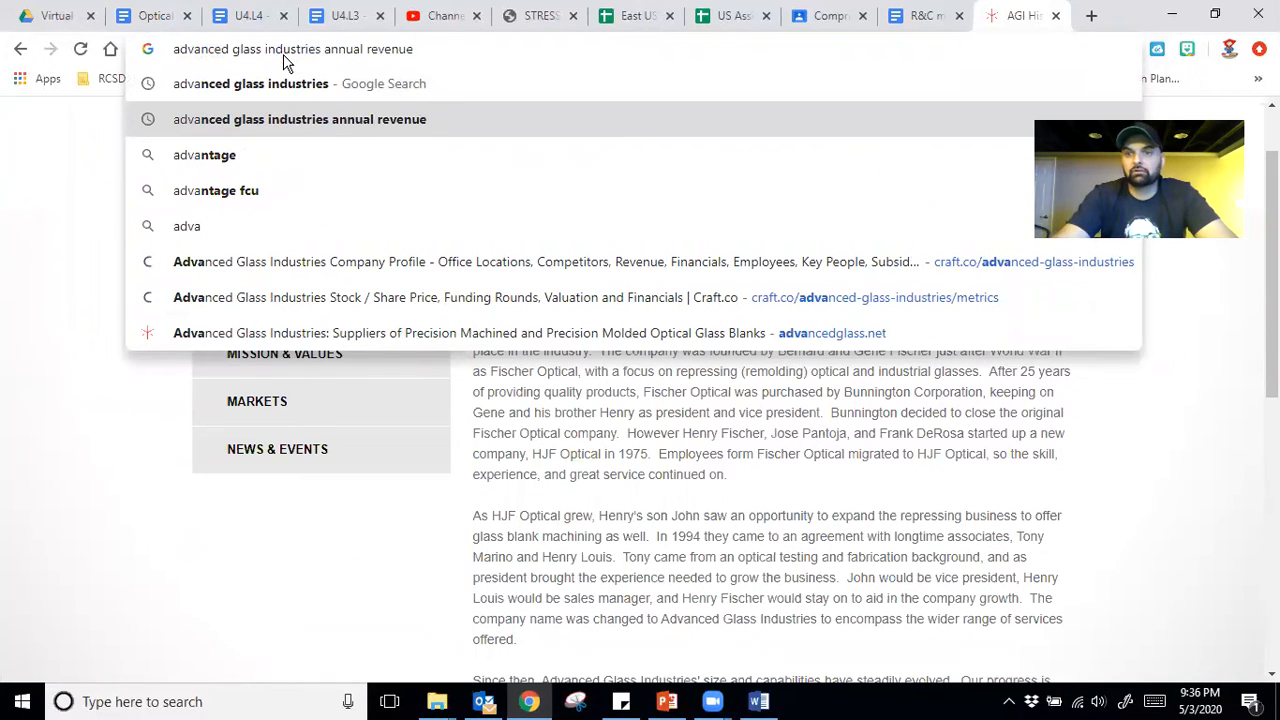
{"action": "left_click", "coordinate": [299, 119]}
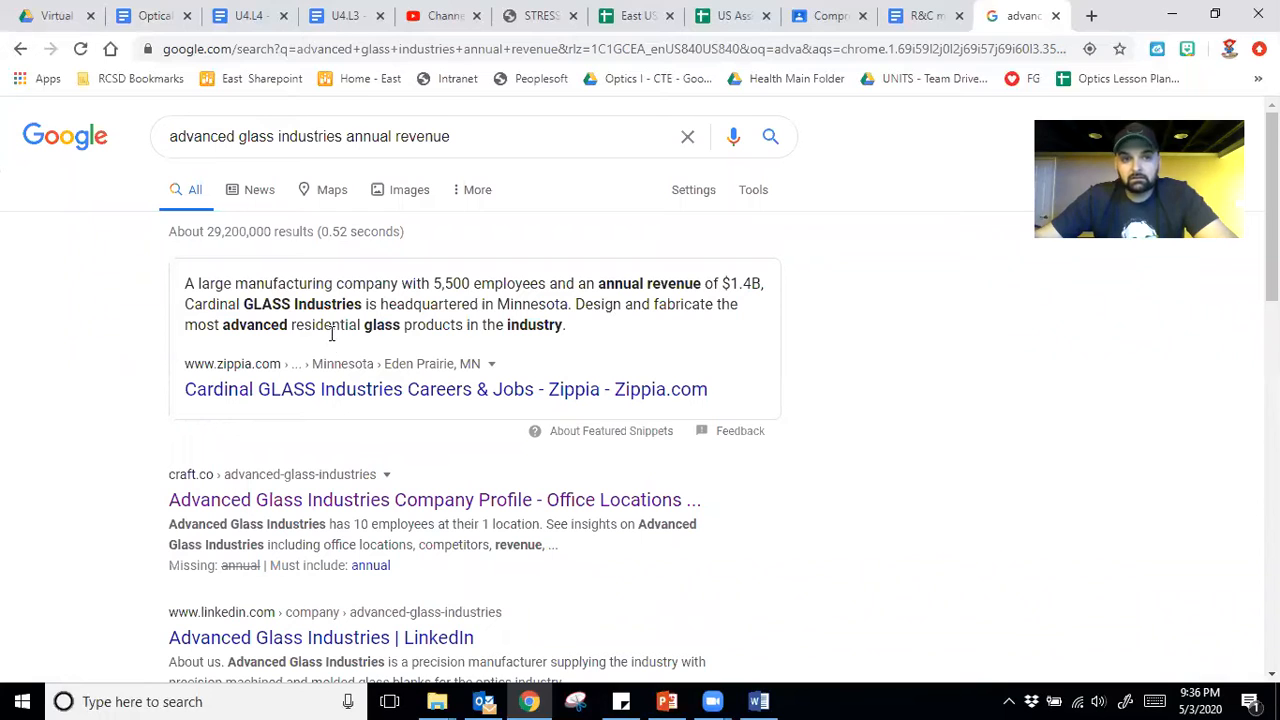
{"action": "scroll", "scroll_direction": "down", "scroll_amount": 3}
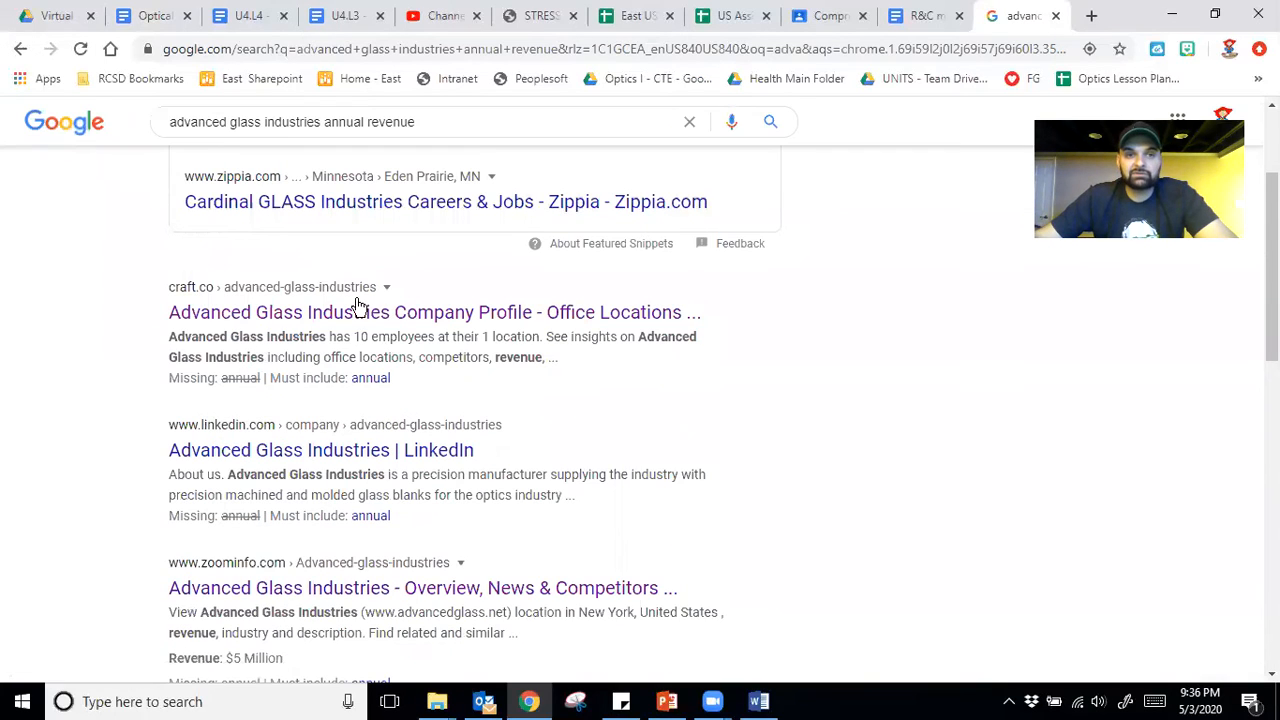
{"action": "scroll", "scroll_direction": "down", "scroll_amount": 3}
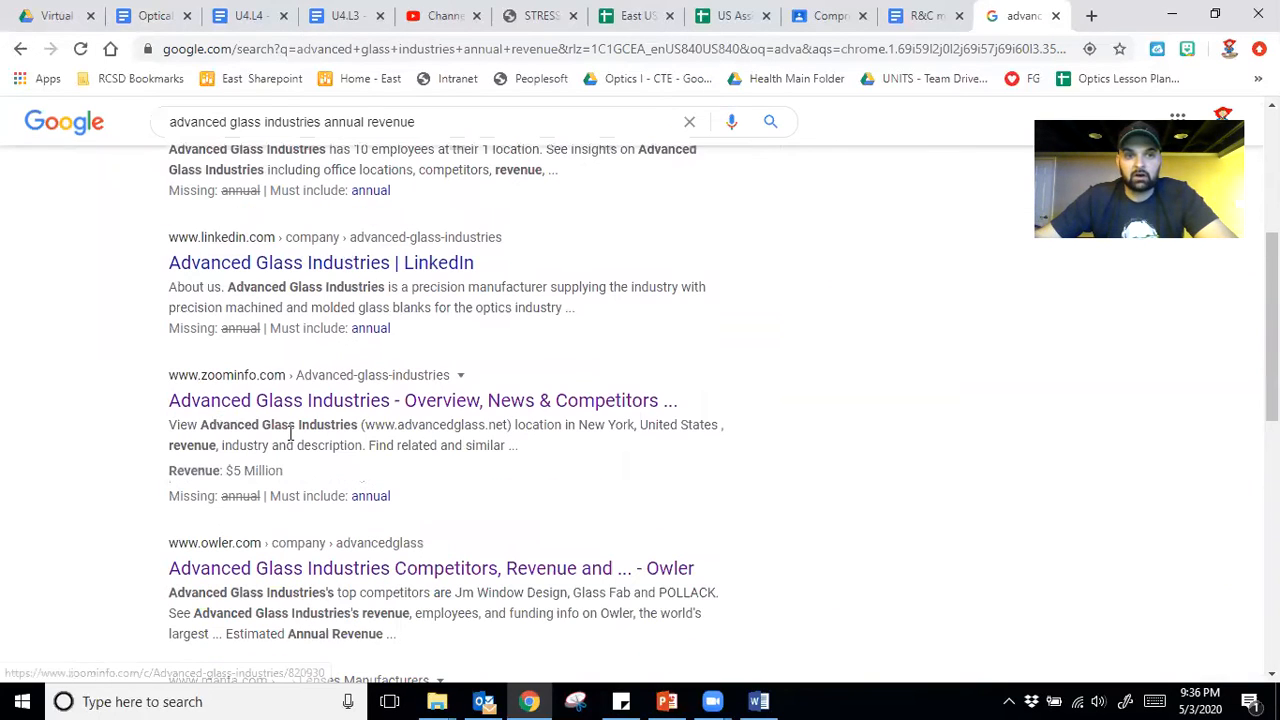
{"action": "mouse_move", "coordinate": [380, 408]}
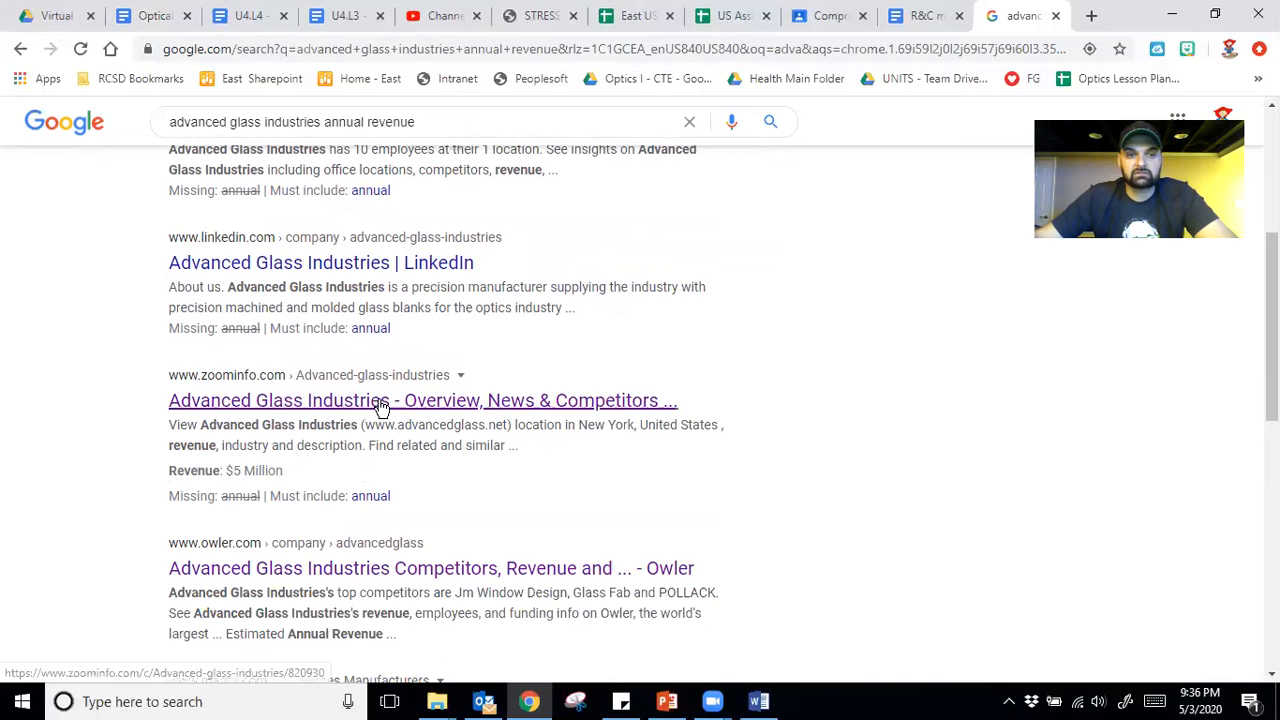
{"action": "left_click", "coordinate": [380, 400]}
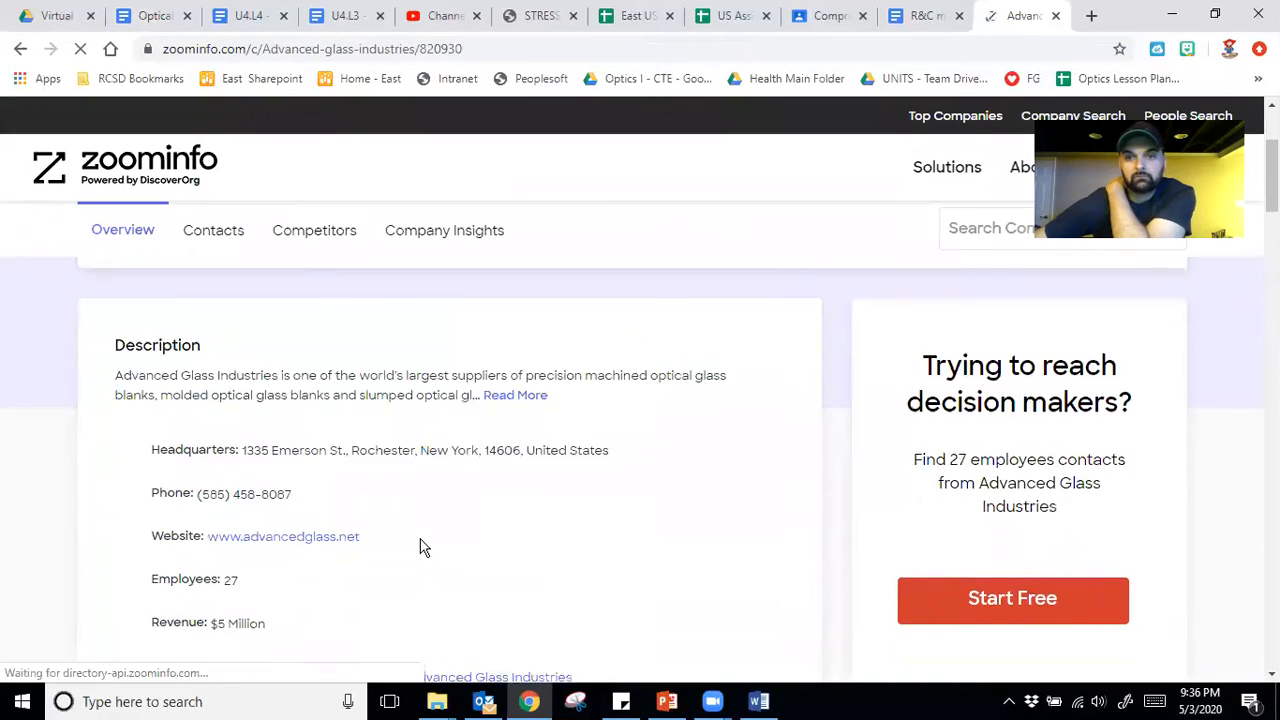
{"action": "scroll", "scroll_direction": "down", "scroll_amount": 3}
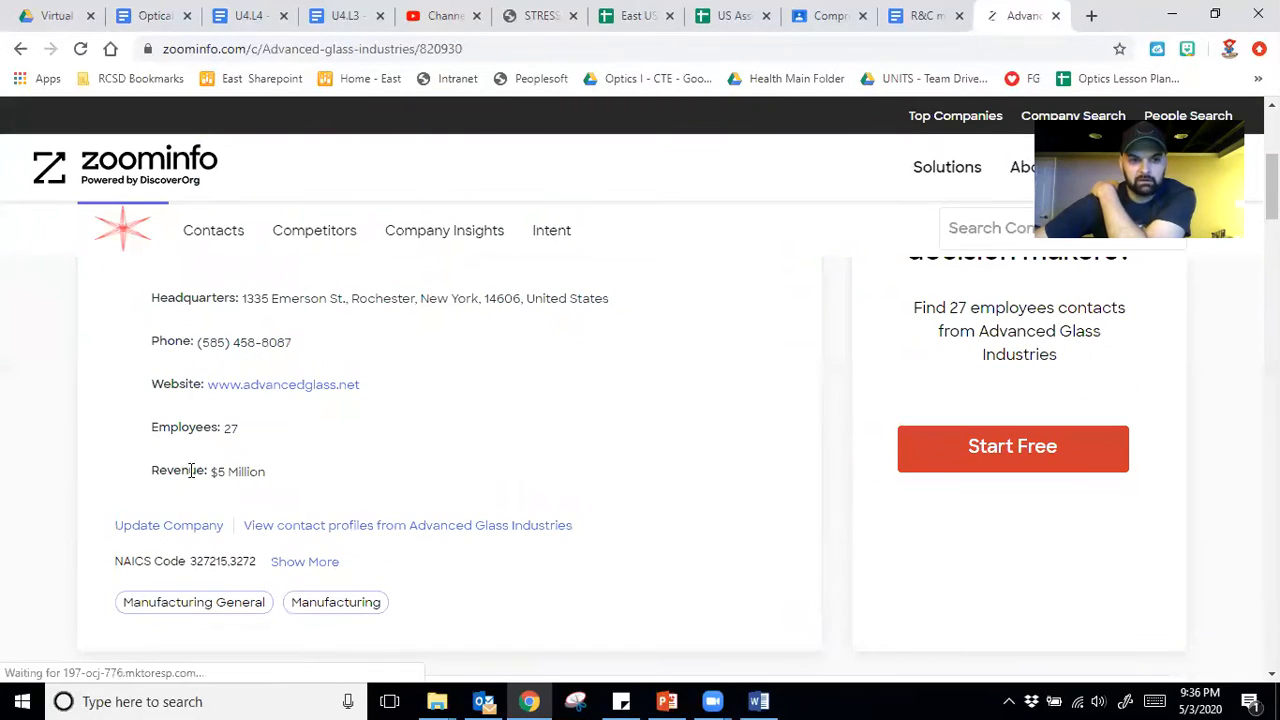
{"action": "double_click", "coordinate": [237, 470]}
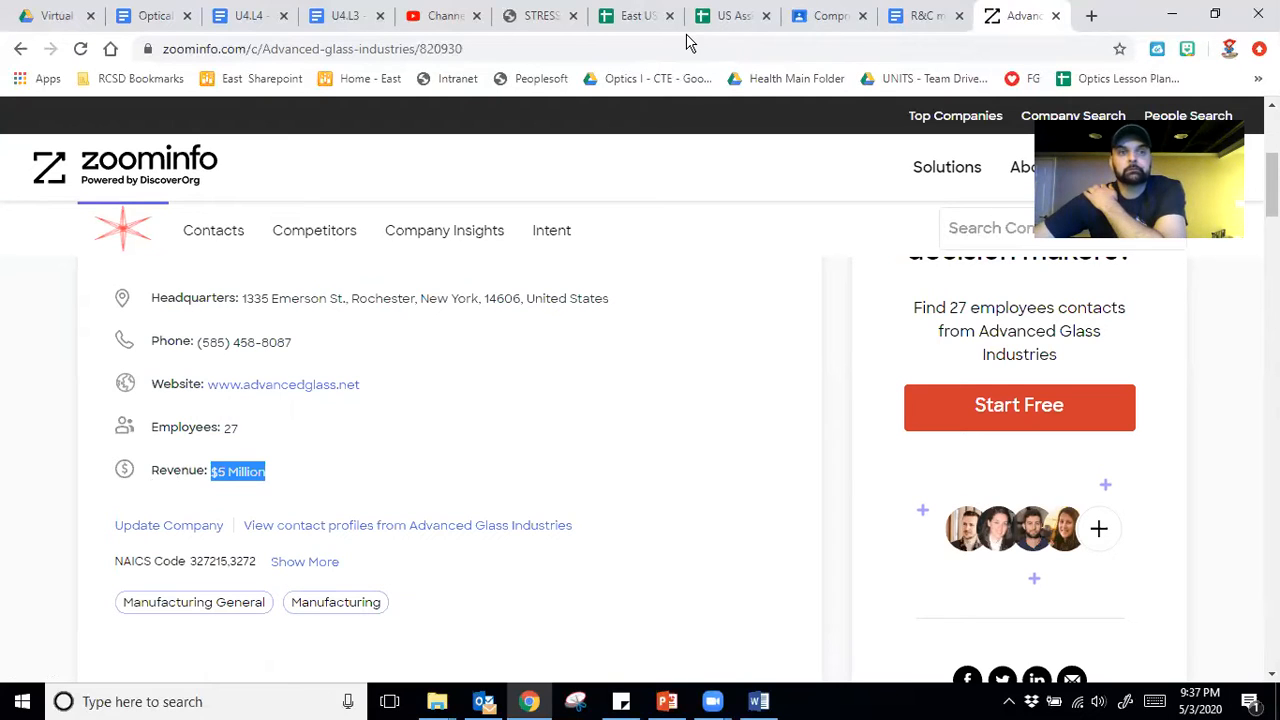
{"action": "mouse_move", "coordinate": [55, 15]}
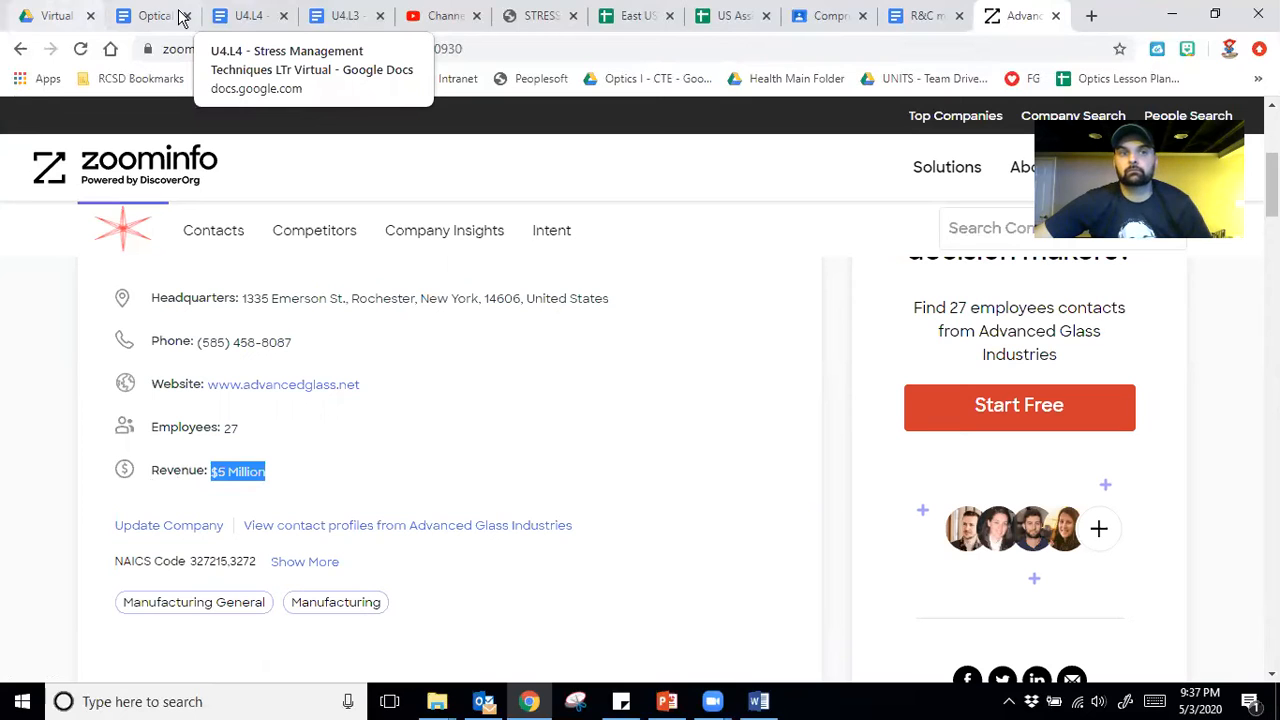
{"action": "mouse_move", "coordinate": [280, 18]}
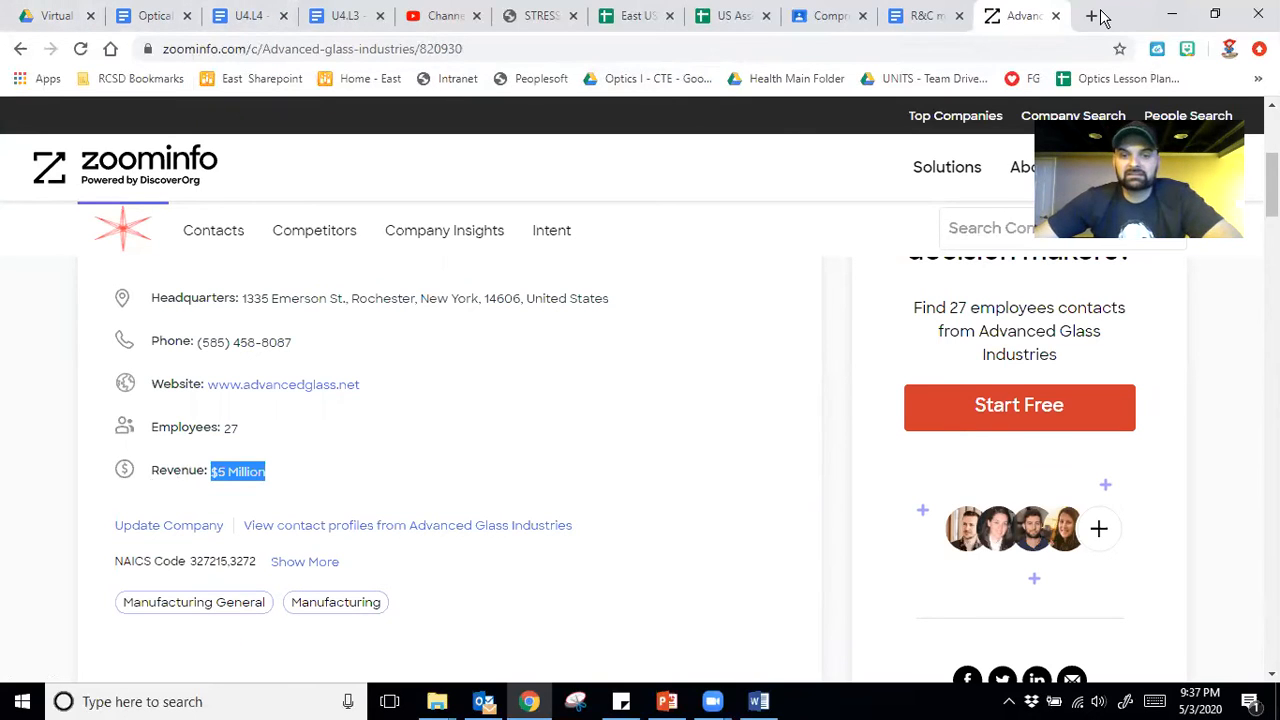
- Switch to Word and scroll through the Optical Company Research Day 1 profile pages
{"action": "left_click", "coordinate": [758, 701]}
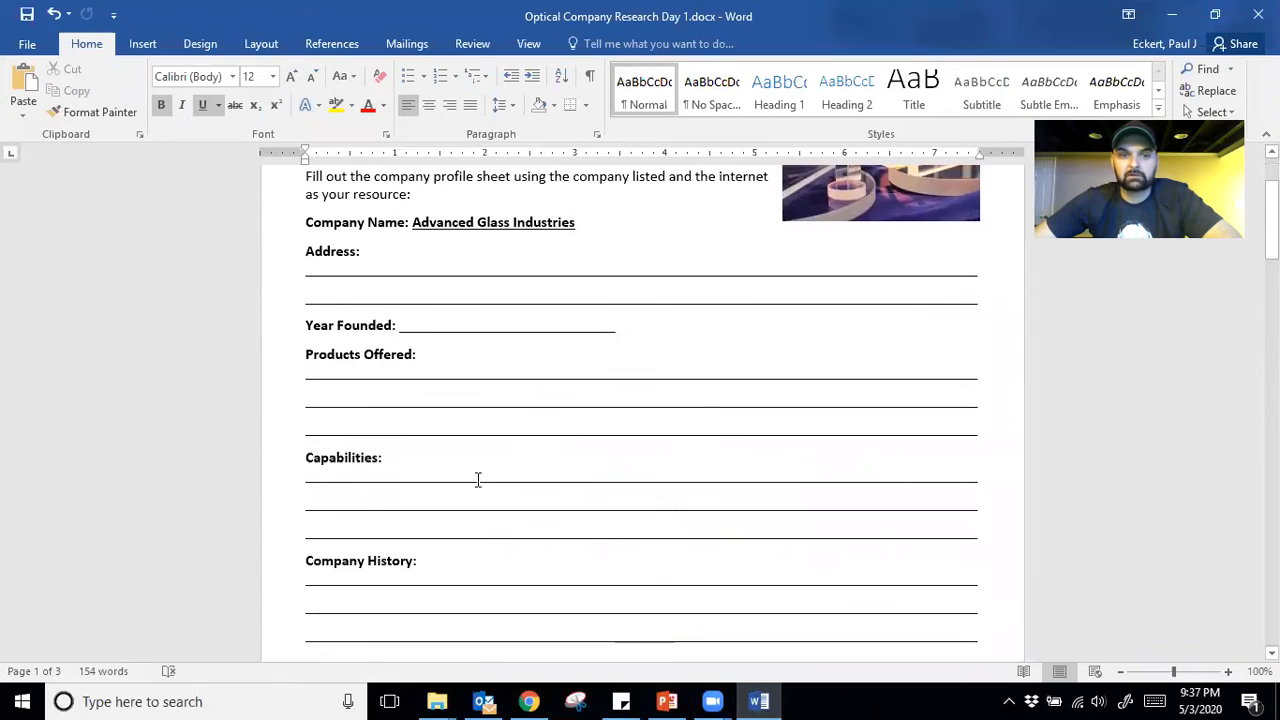
{"action": "scroll", "scroll_direction": "down", "scroll_amount": 3}
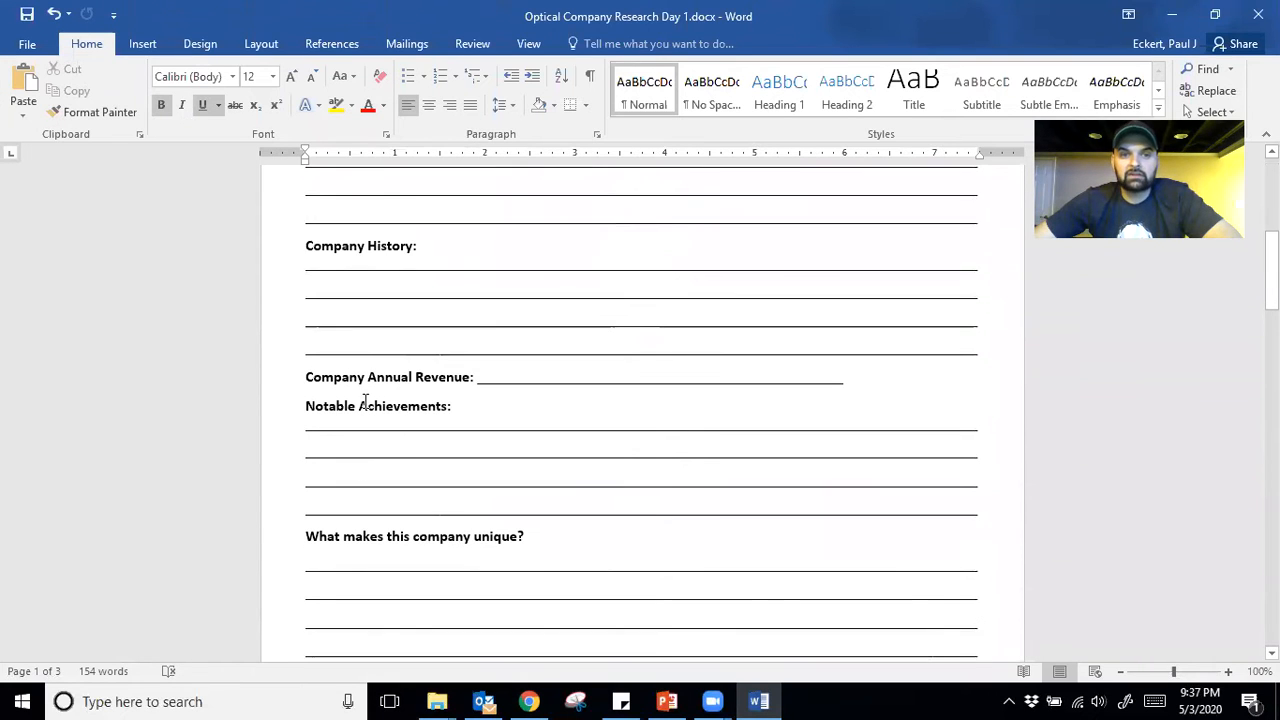
{"action": "scroll", "scroll_direction": "down", "scroll_amount": 3}
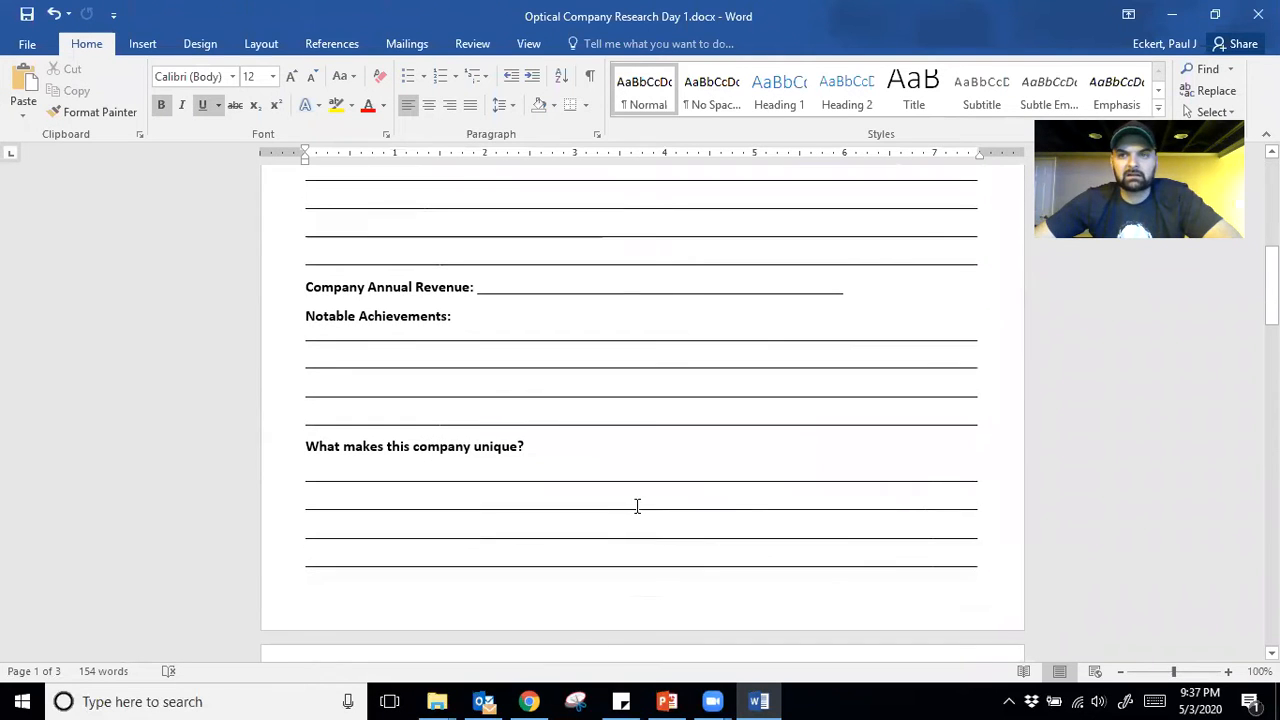
{"action": "mouse_move", "coordinate": [564, 545]}
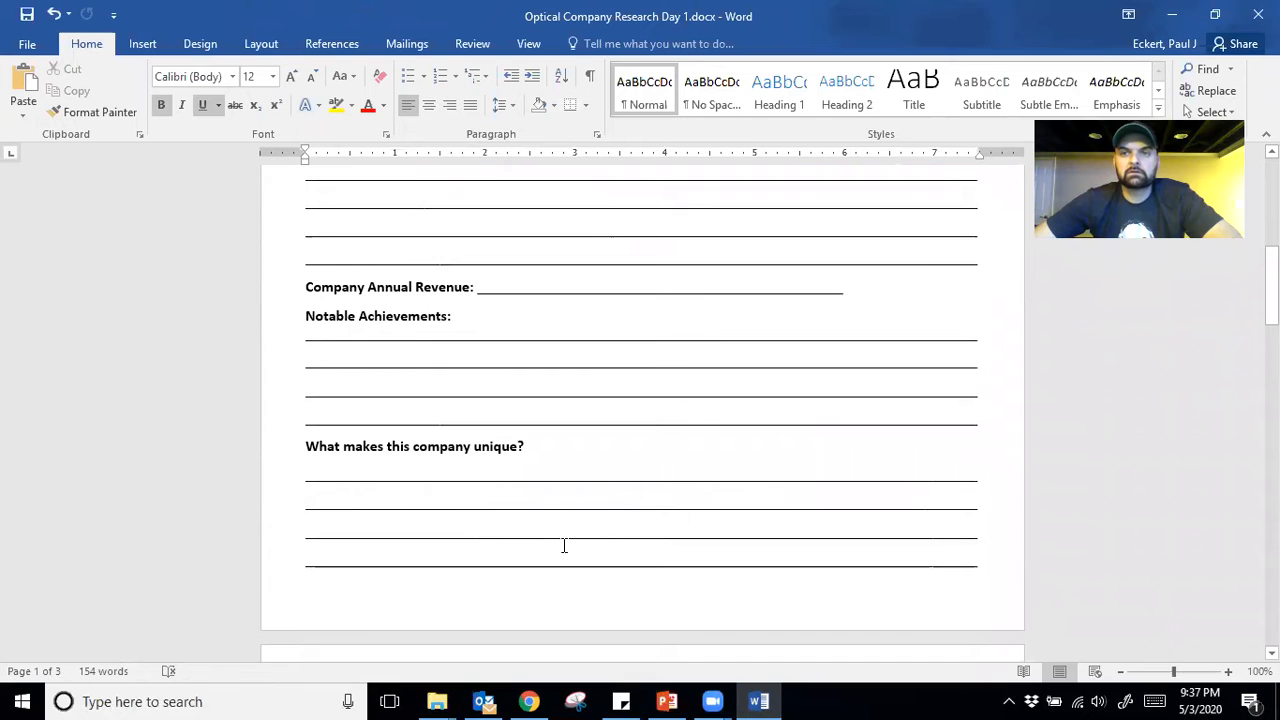
{"action": "mouse_move", "coordinate": [596, 551]}
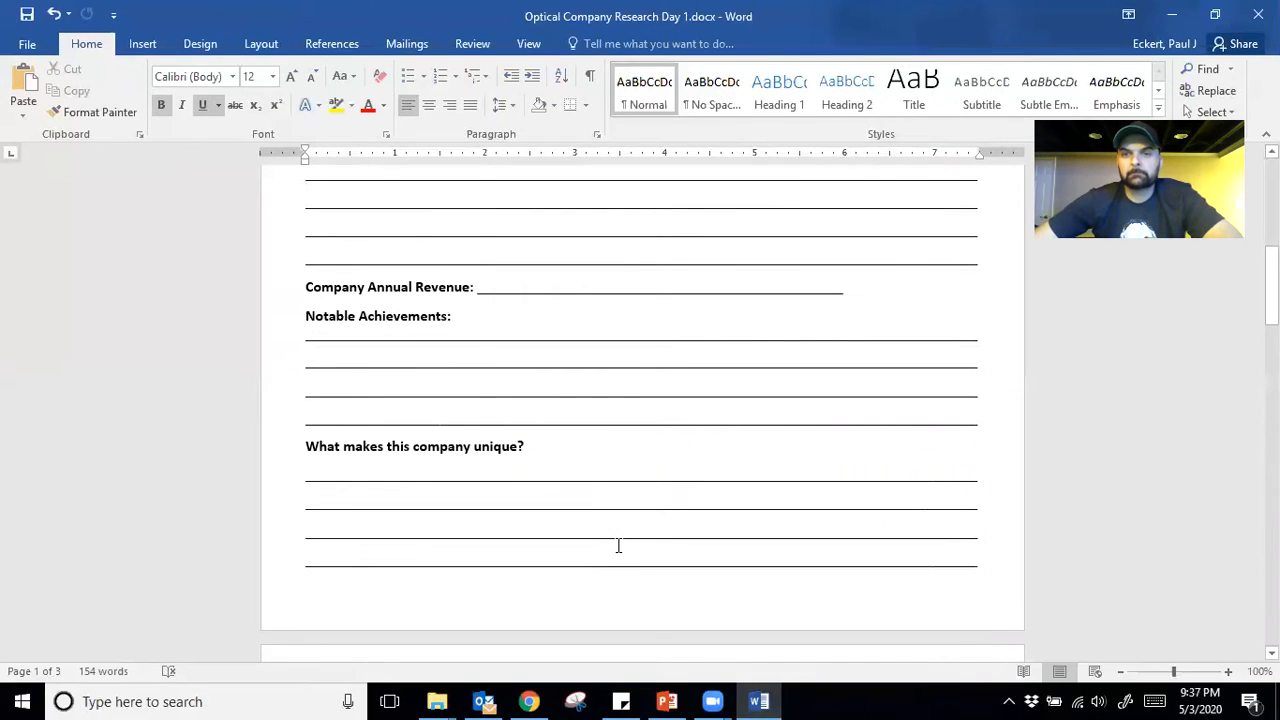
{"action": "scroll", "scroll_direction": "down", "scroll_amount": 3}
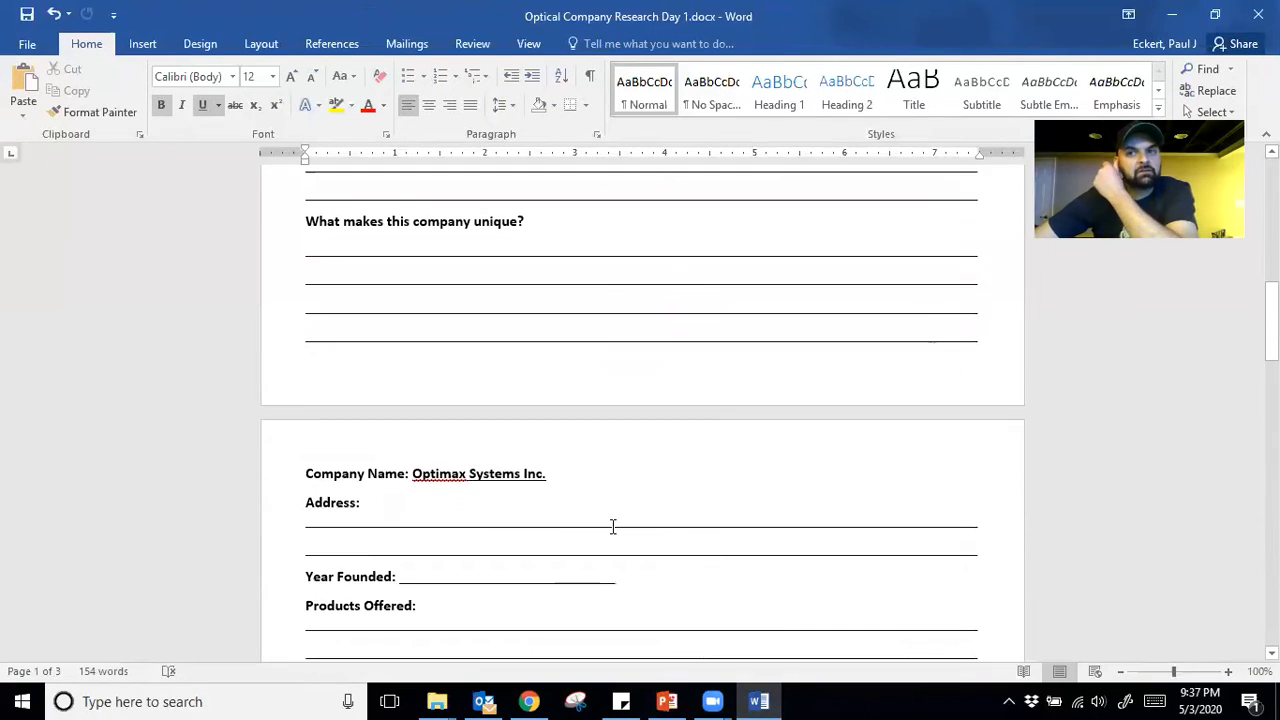
{"action": "scroll", "scroll_direction": "up", "scroll_amount": 3}
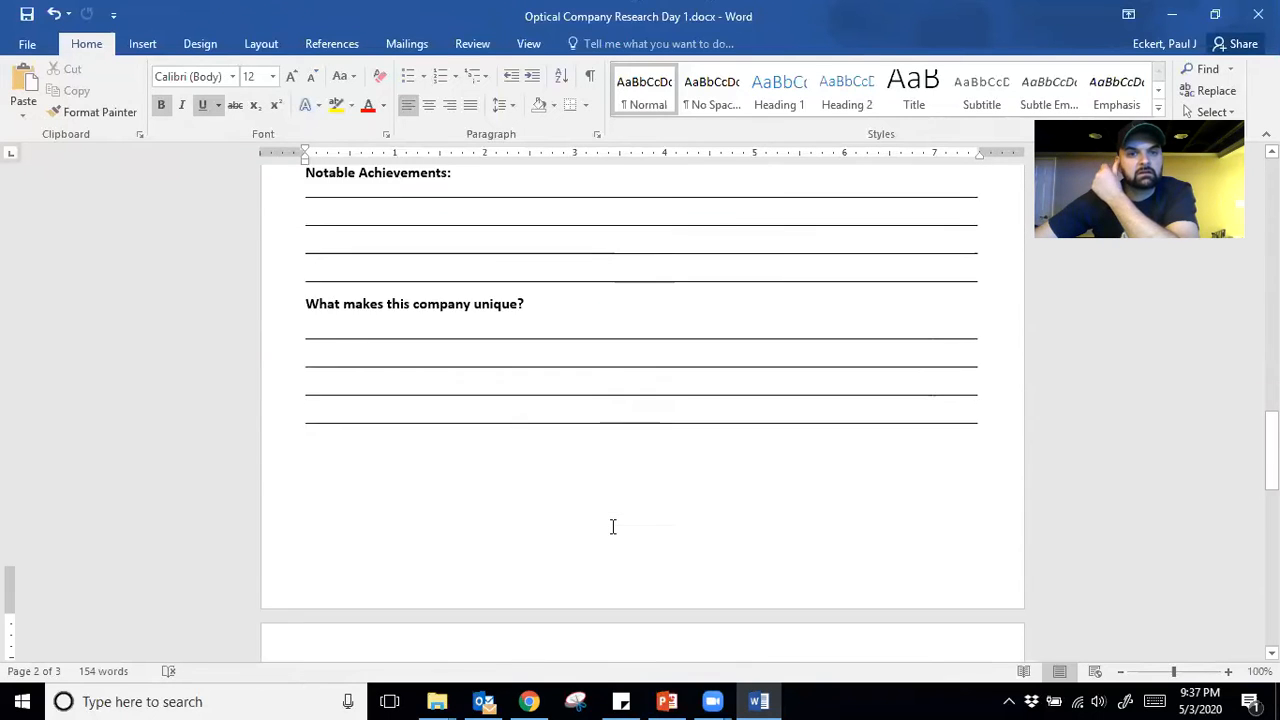
{"action": "scroll", "scroll_direction": "up", "scroll_amount": 3}
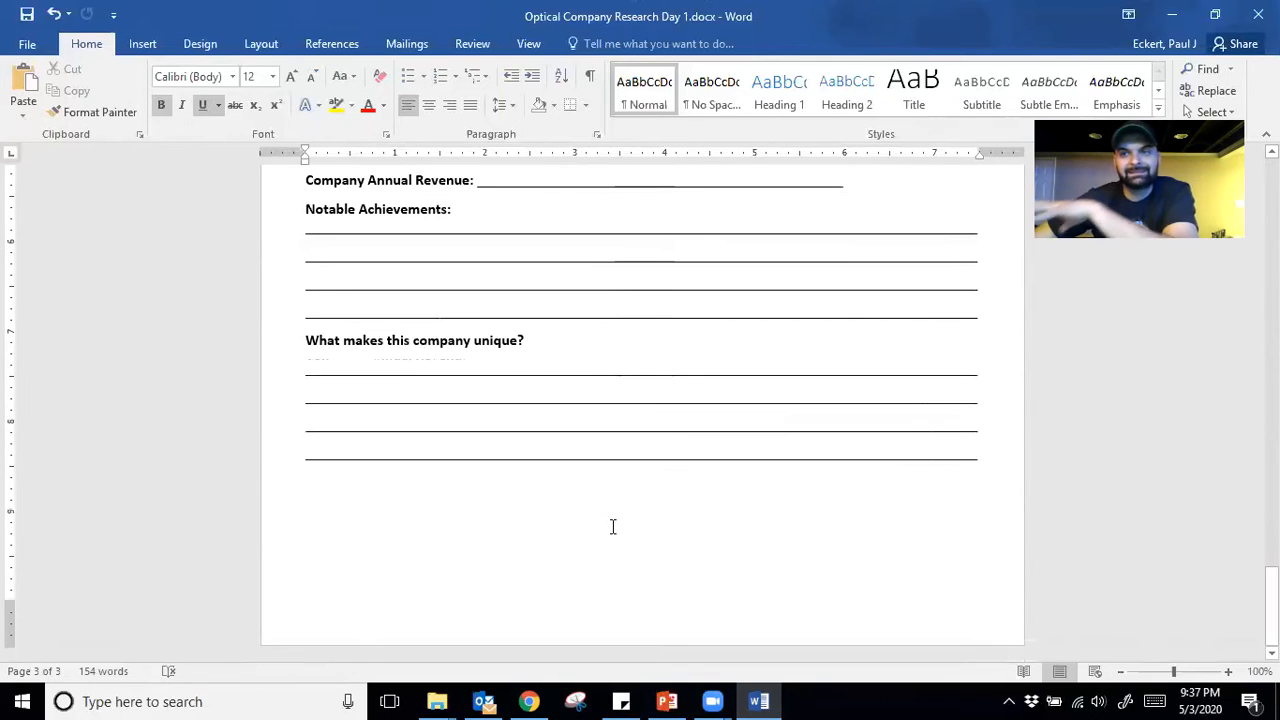
{"action": "scroll", "scroll_direction": "down", "scroll_amount": 3}
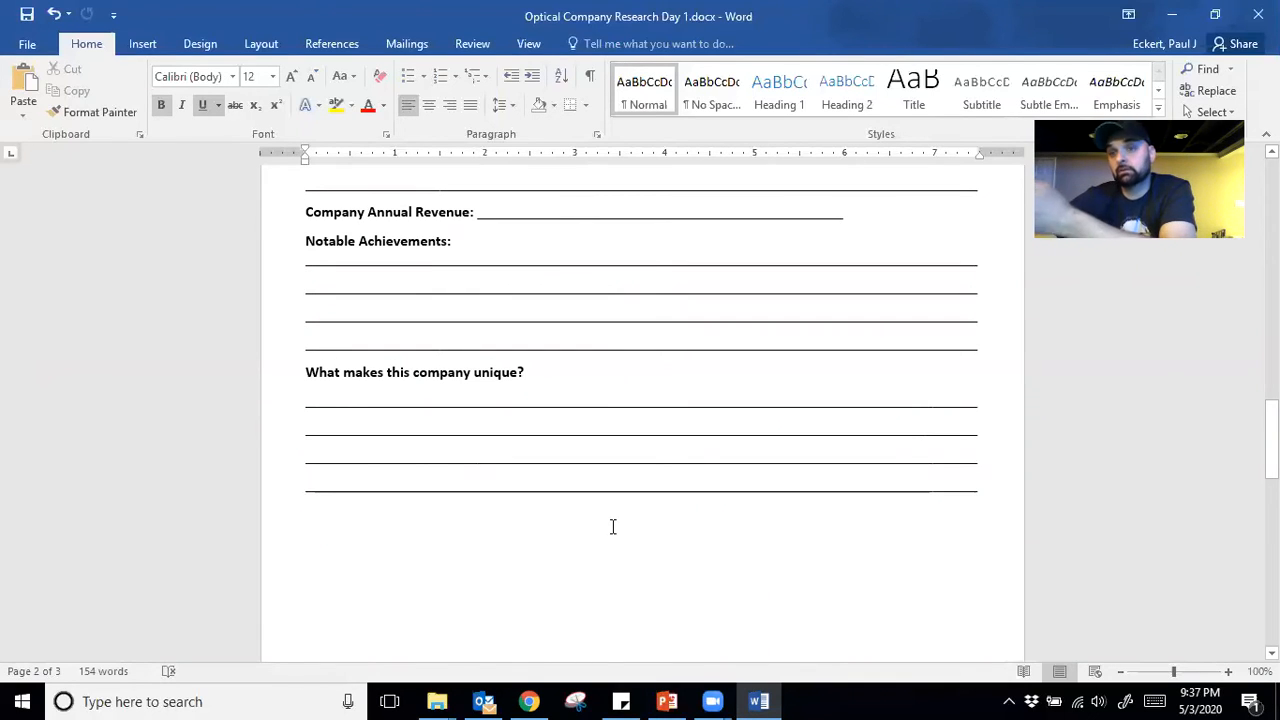
{"action": "scroll", "scroll_direction": "up", "scroll_amount": 3}
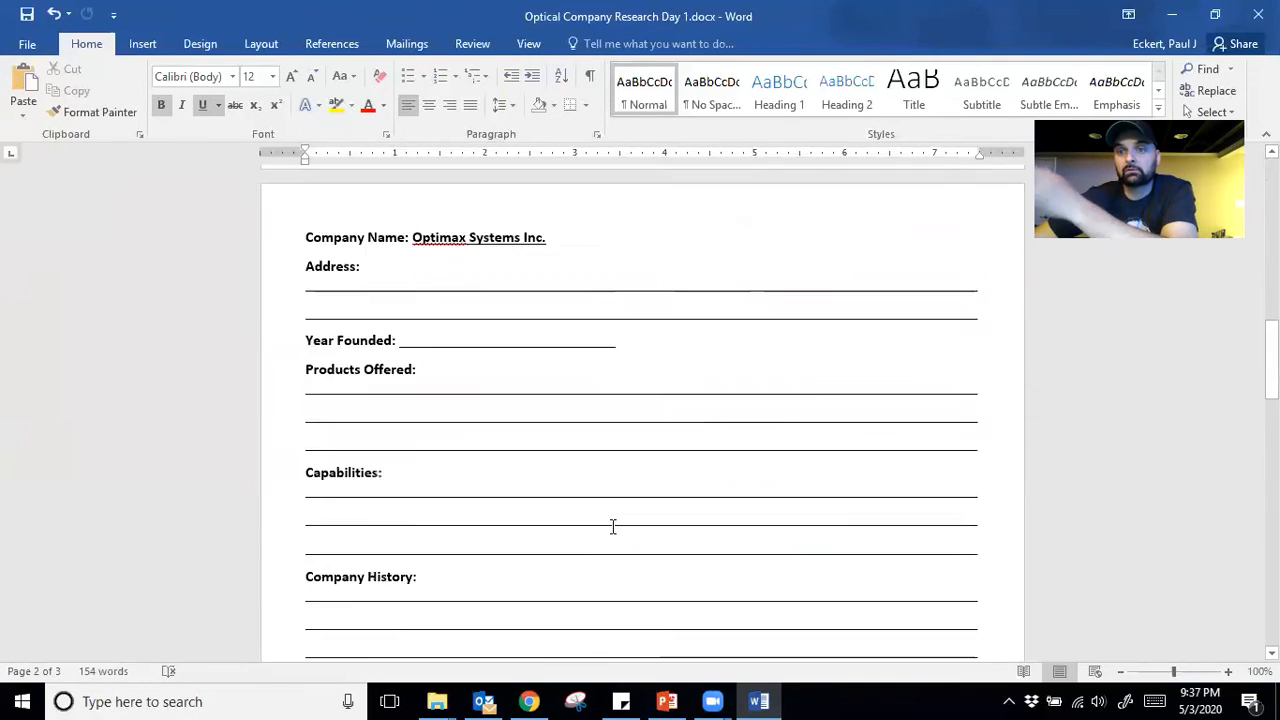
{"action": "scroll", "scroll_direction": "up", "scroll_amount": 3}
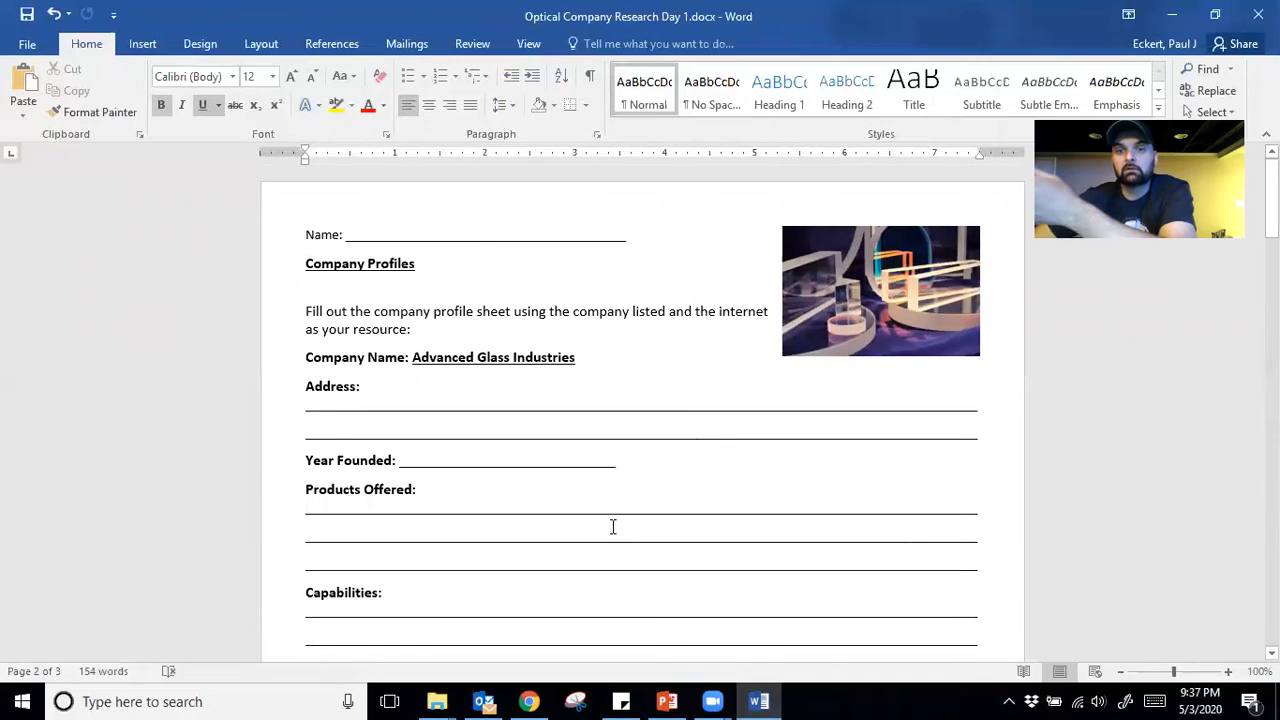
{"action": "scroll", "scroll_direction": "up", "scroll_amount": 3}
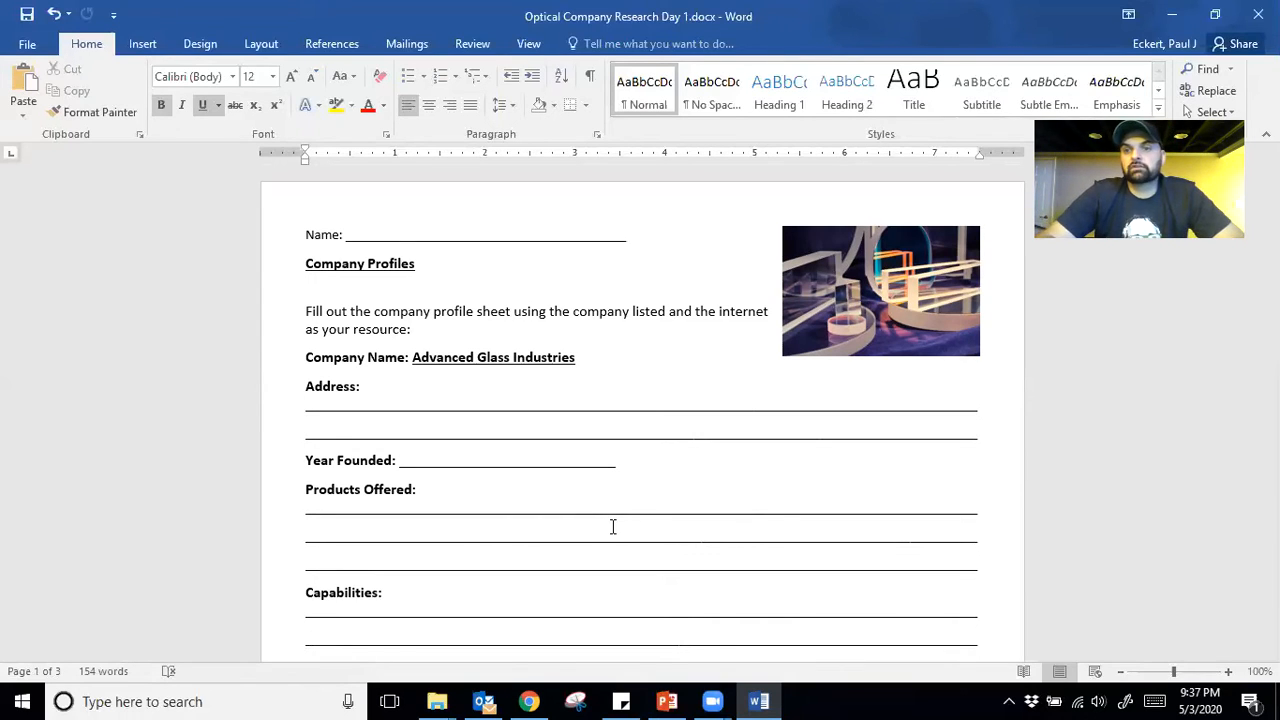
{"action": "scroll", "scroll_direction": "down", "scroll_amount": 3}
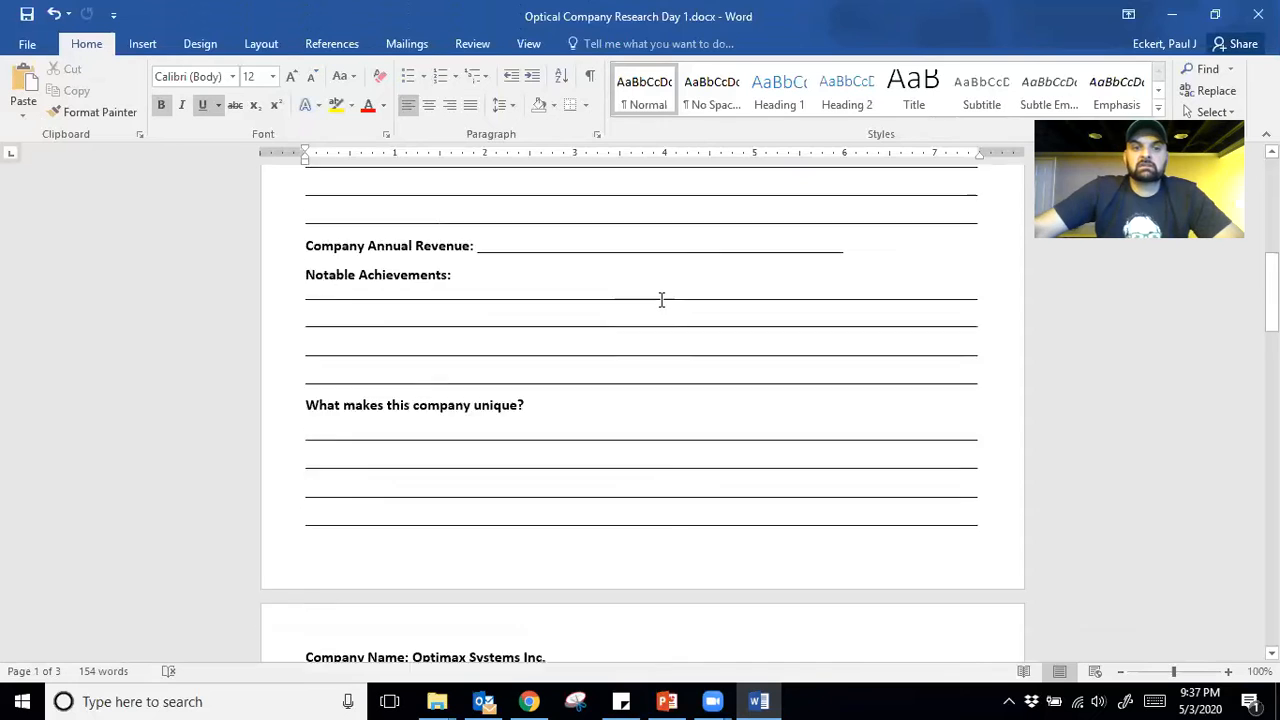
{"action": "scroll", "scroll_direction": "down", "scroll_amount": 3}
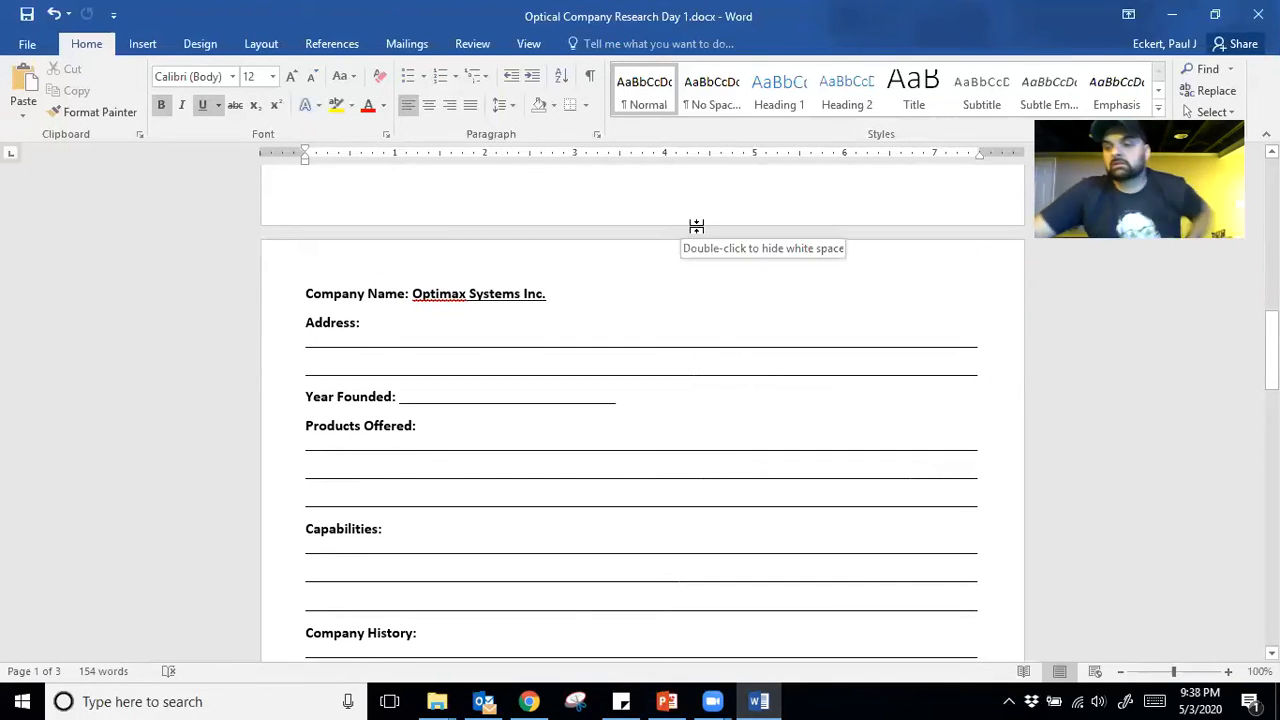
{"action": "mouse_move", "coordinate": [721, 198]}
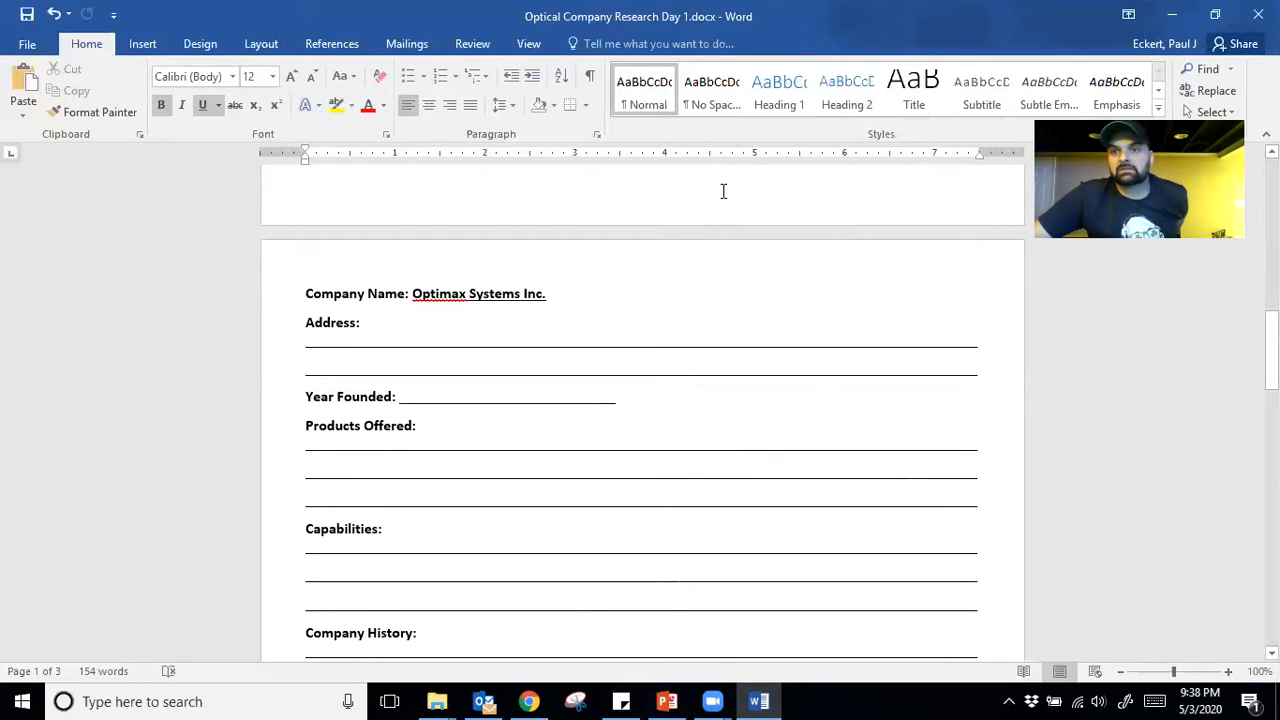
{"action": "scroll", "scroll_direction": "down", "scroll_amount": 3}
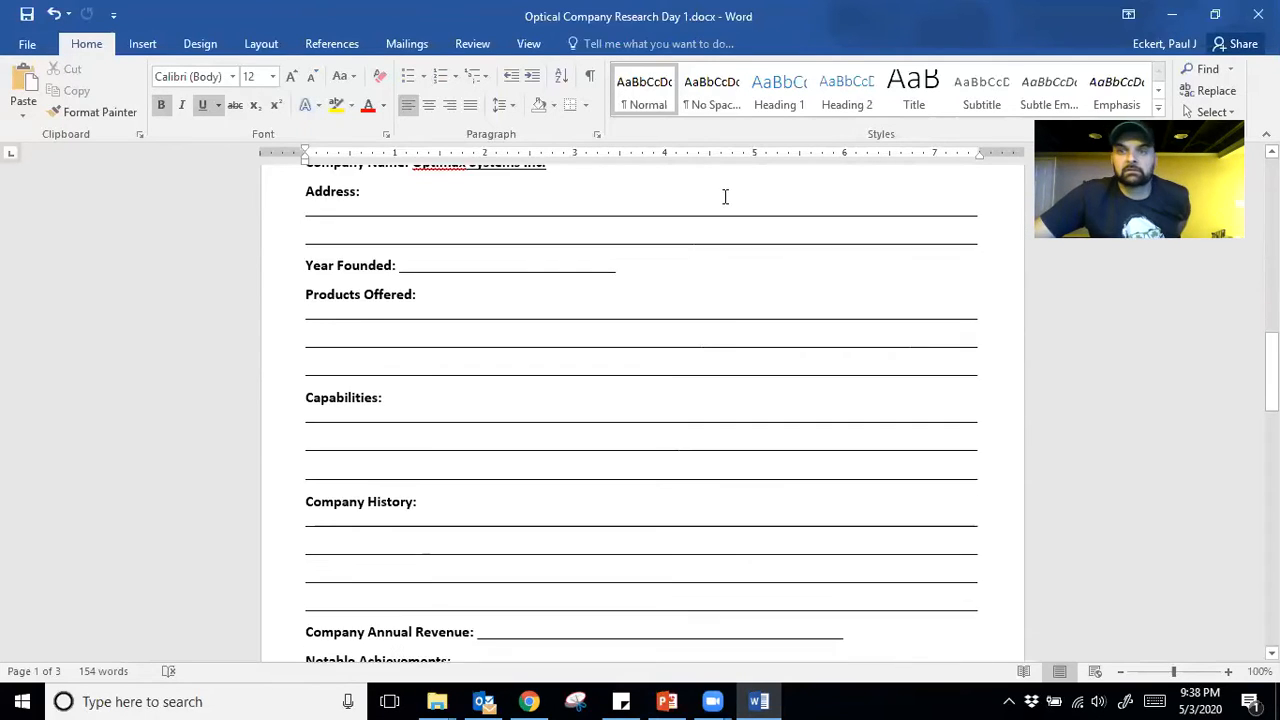
{"action": "scroll", "scroll_direction": "up", "scroll_amount": 3}
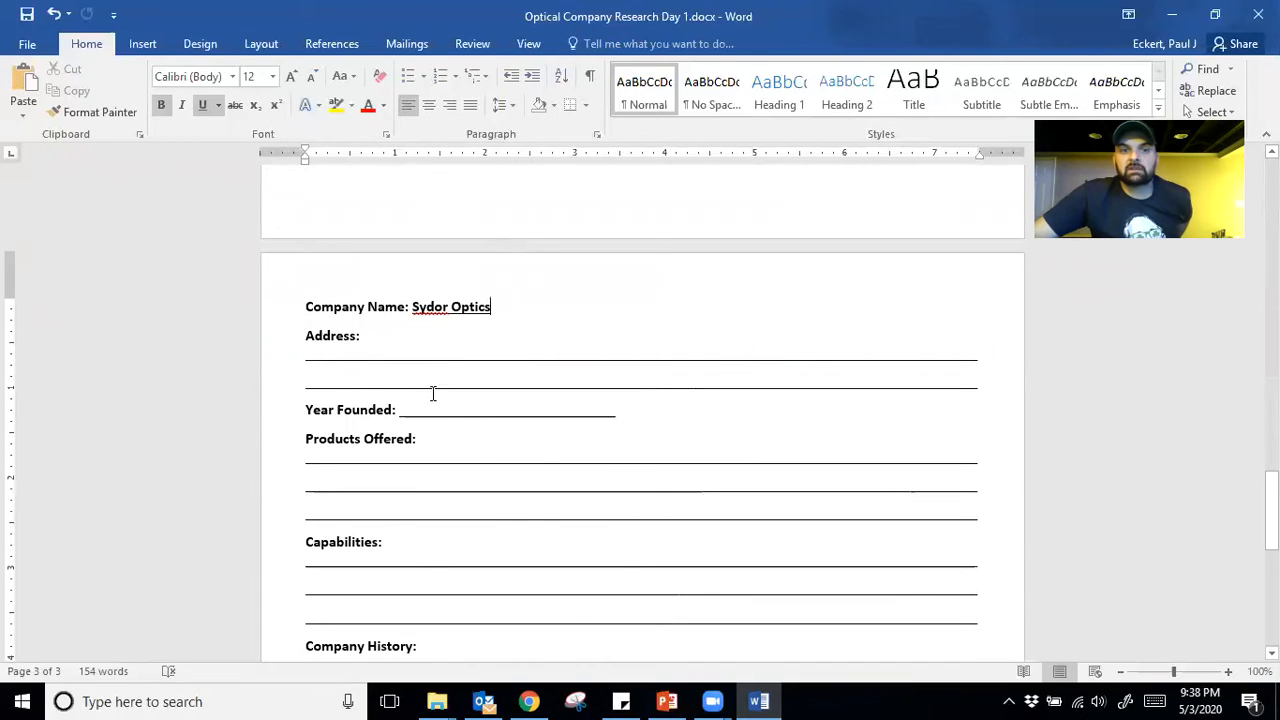
{"action": "scroll", "scroll_direction": "down", "scroll_amount": 3}
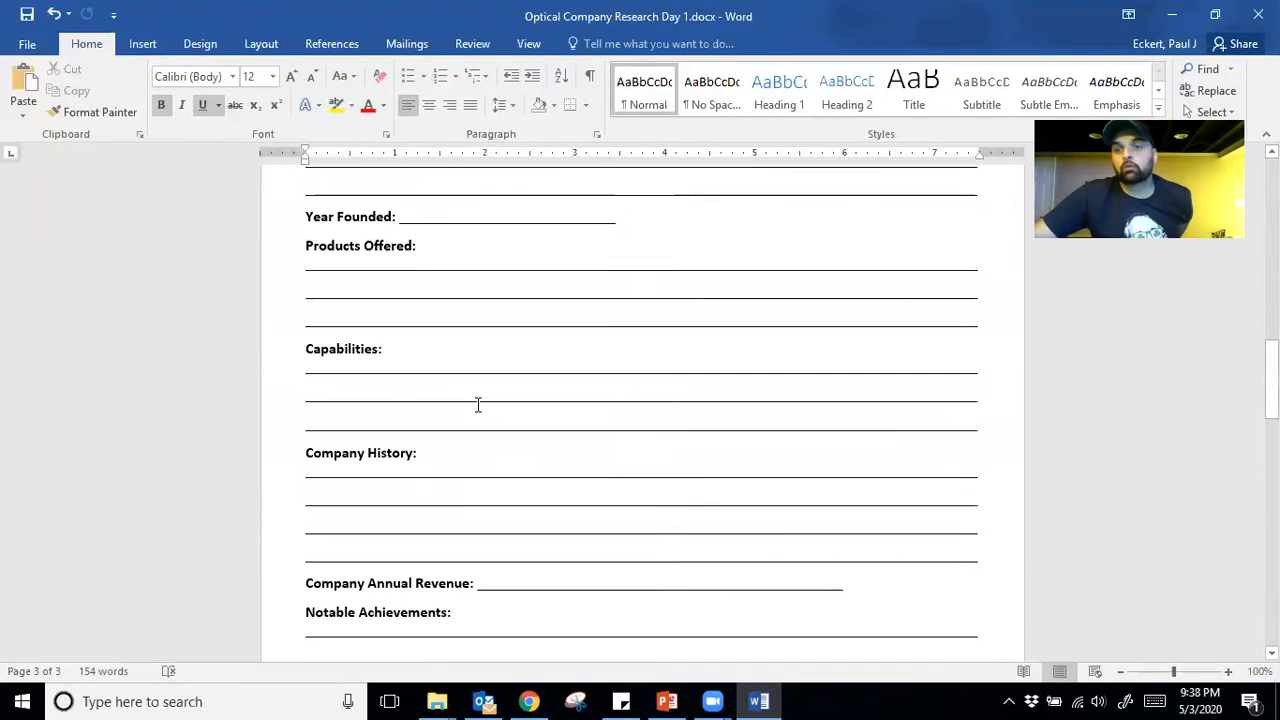
{"action": "scroll", "scroll_direction": "up", "scroll_amount": 3}
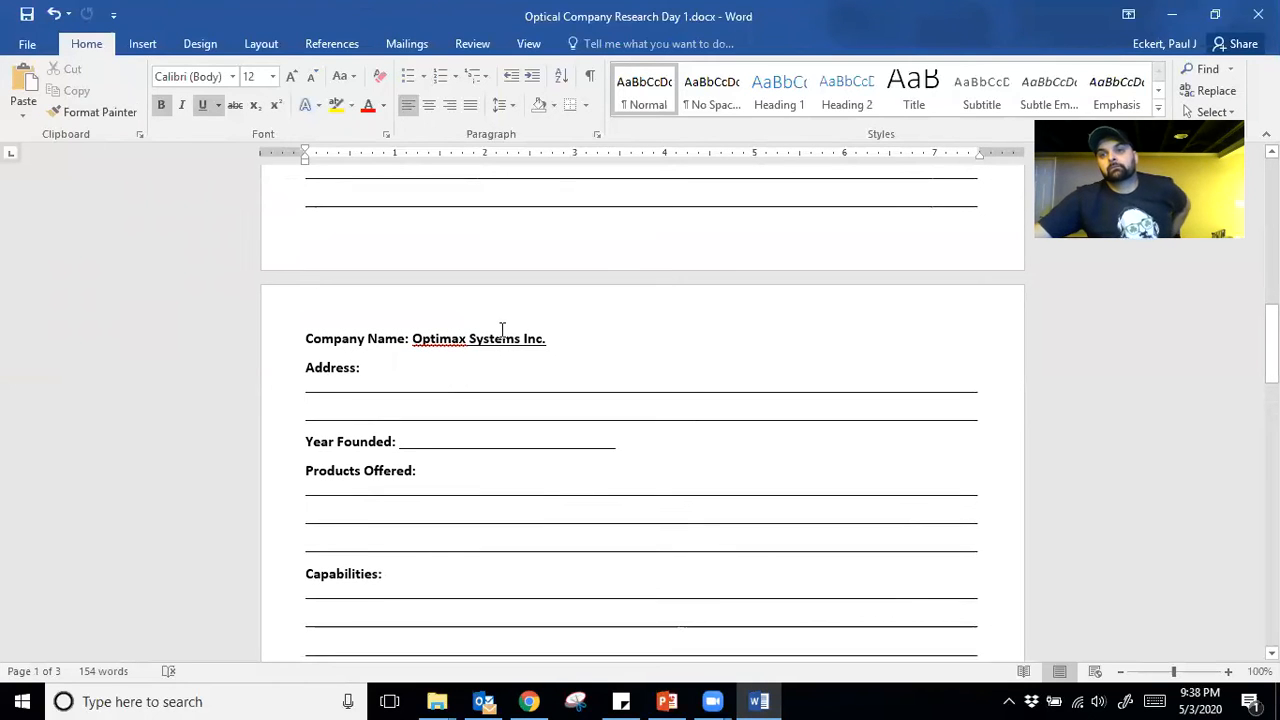
{"action": "scroll", "scroll_direction": "down", "scroll_amount": 3}
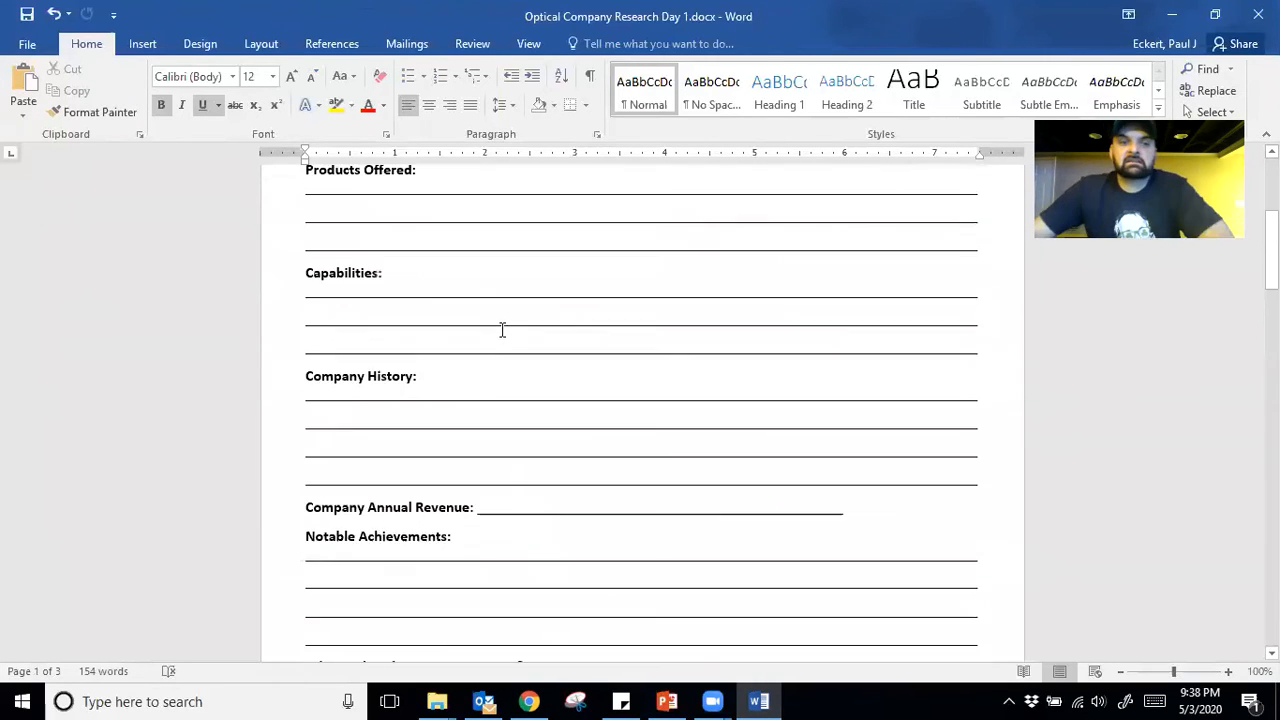
{"action": "scroll", "scroll_direction": "up", "scroll_amount": 3}
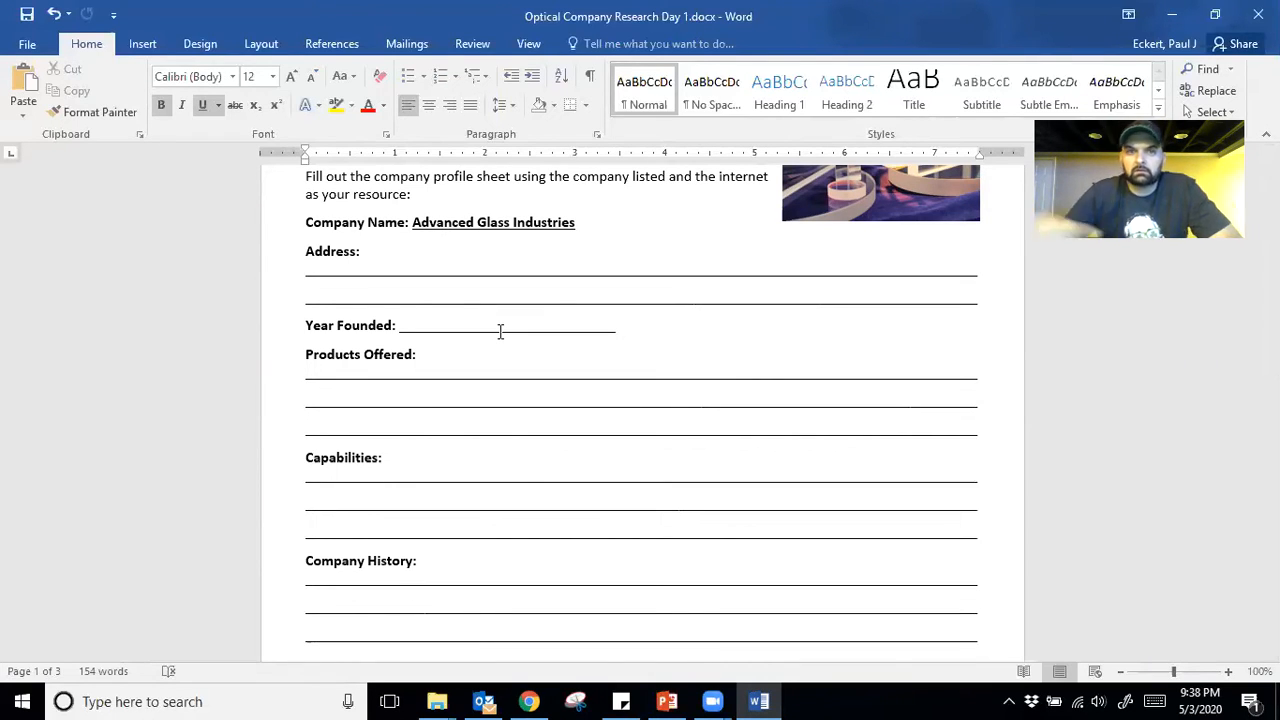
{"action": "scroll", "scroll_direction": "down", "scroll_amount": 3}
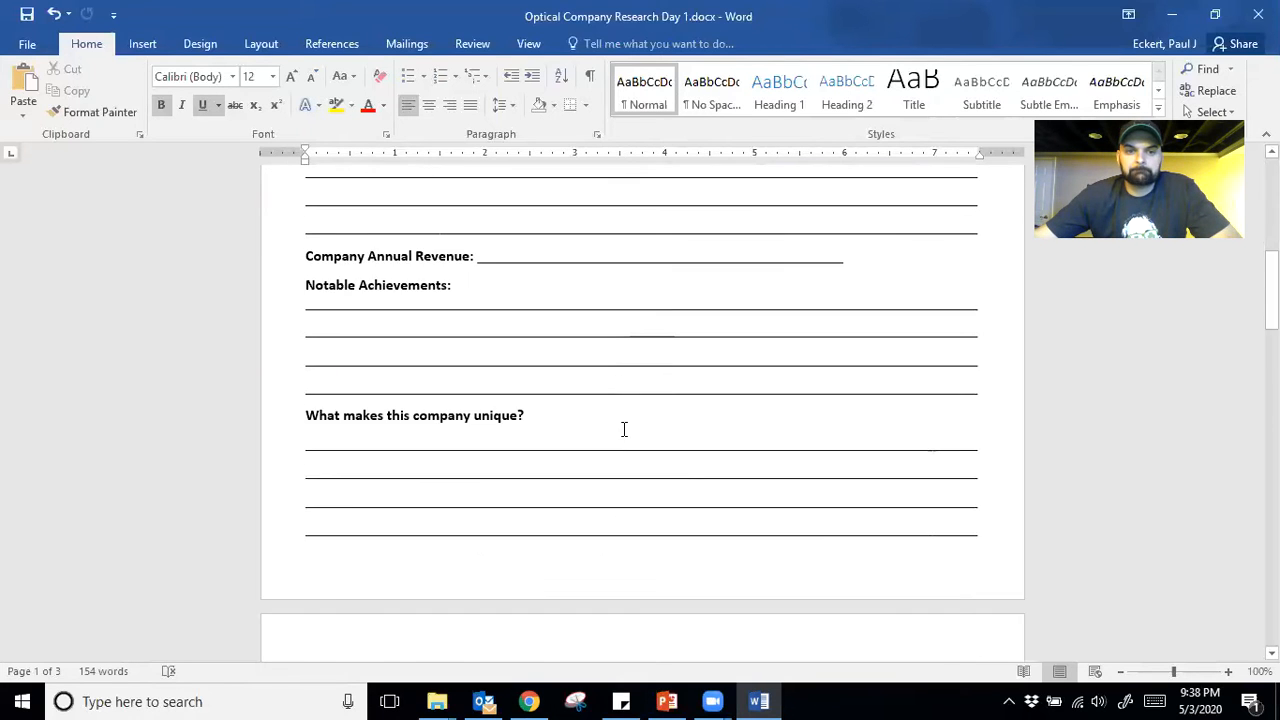
{"action": "scroll", "scroll_direction": "down", "scroll_amount": 3}
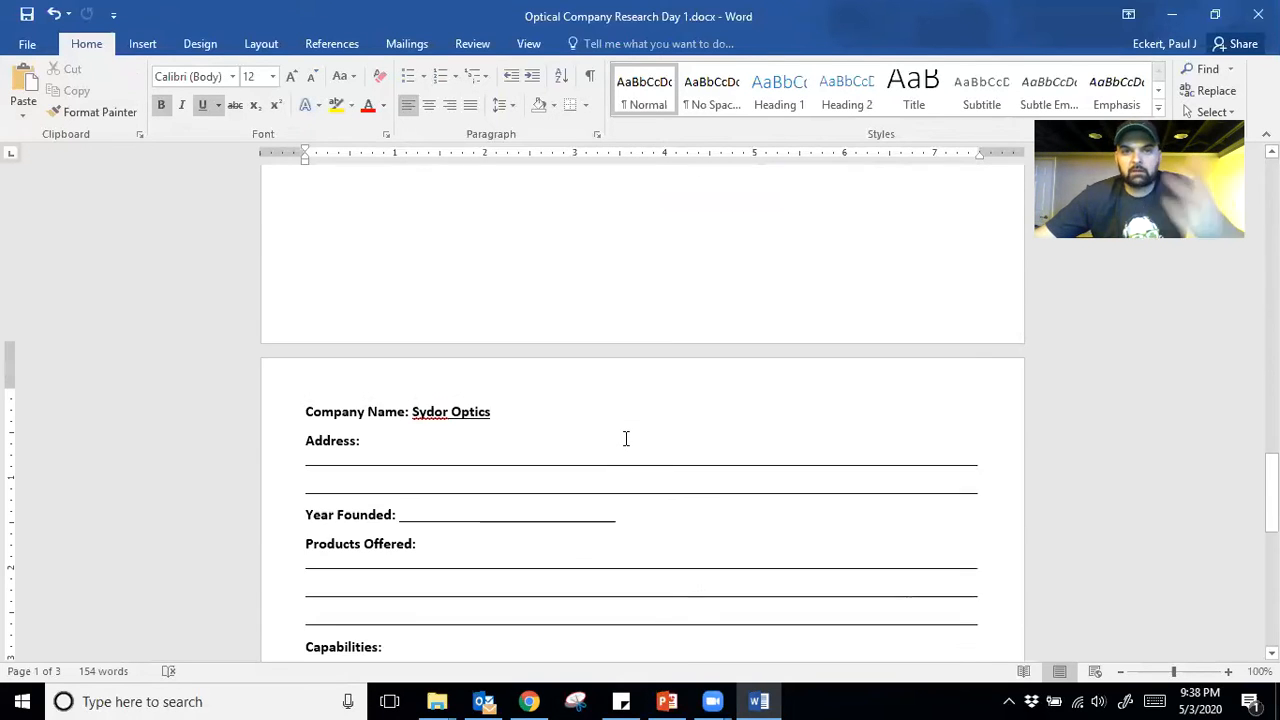
{"action": "scroll", "scroll_direction": "down", "scroll_amount": 3}
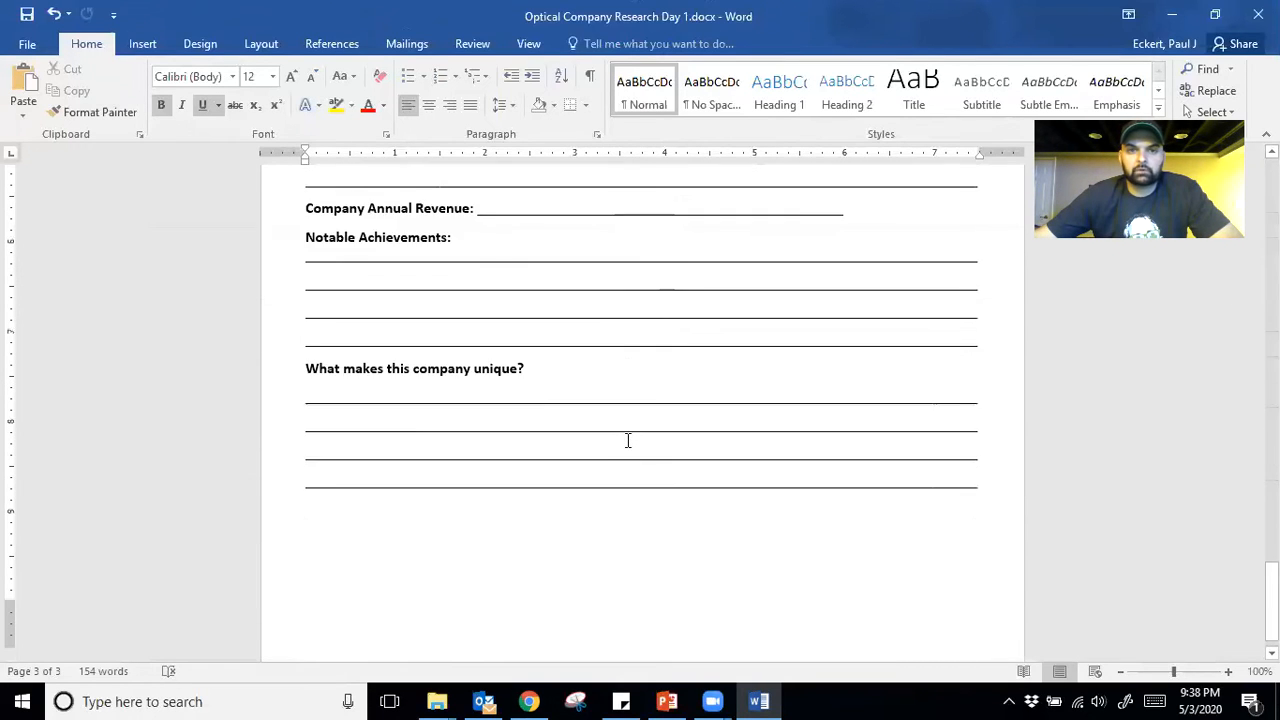
{"action": "scroll", "scroll_direction": "down", "scroll_amount": 3}
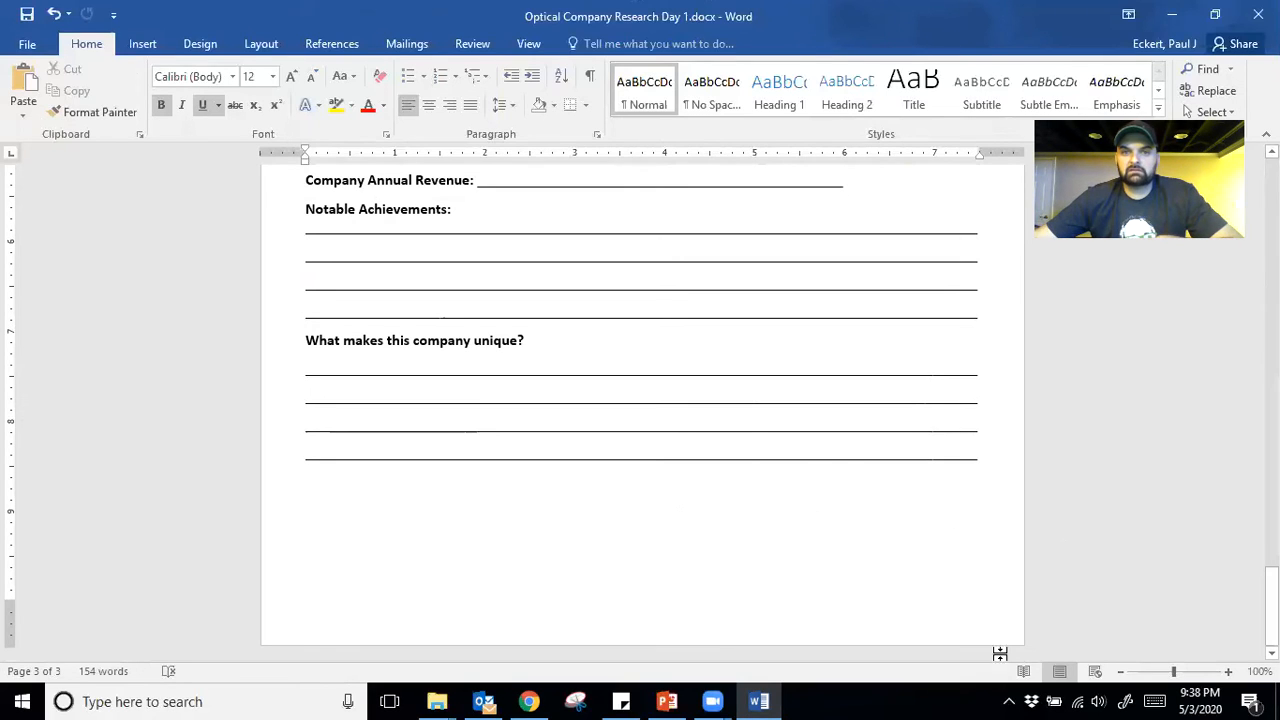
{"action": "mouse_move", "coordinate": [839, 588]}
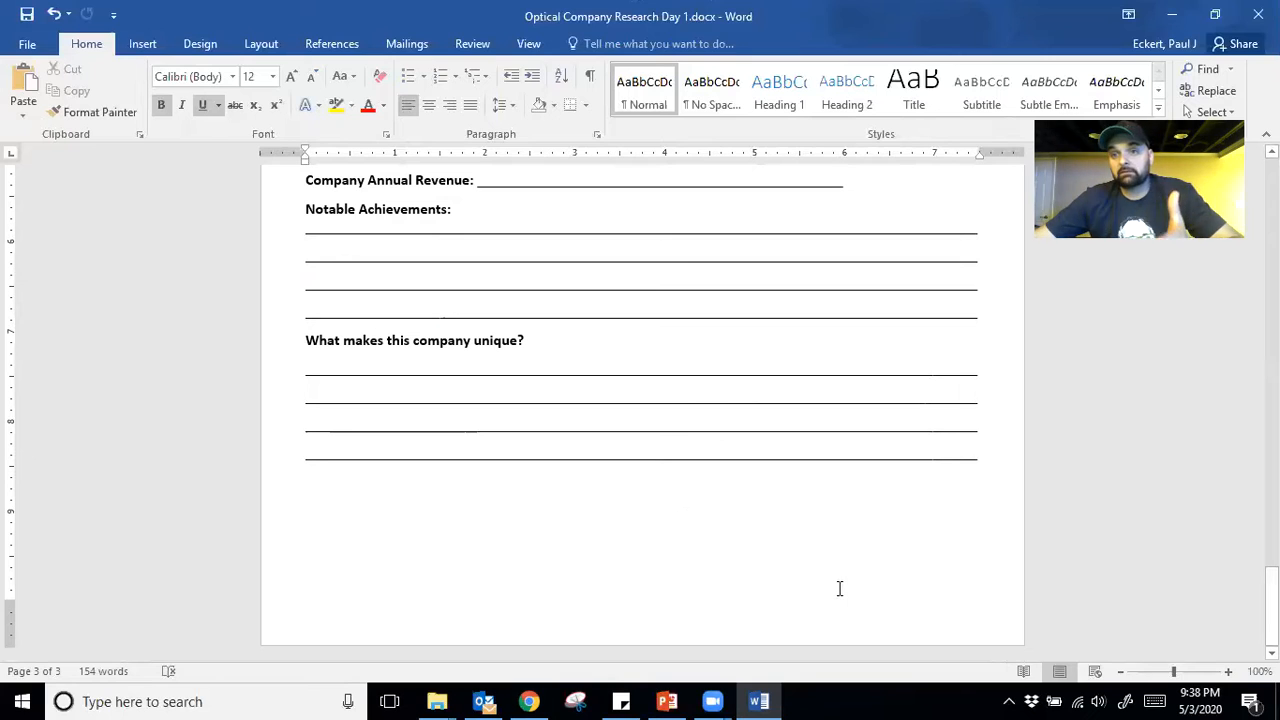
{"action": "mouse_move", "coordinate": [869, 582]}
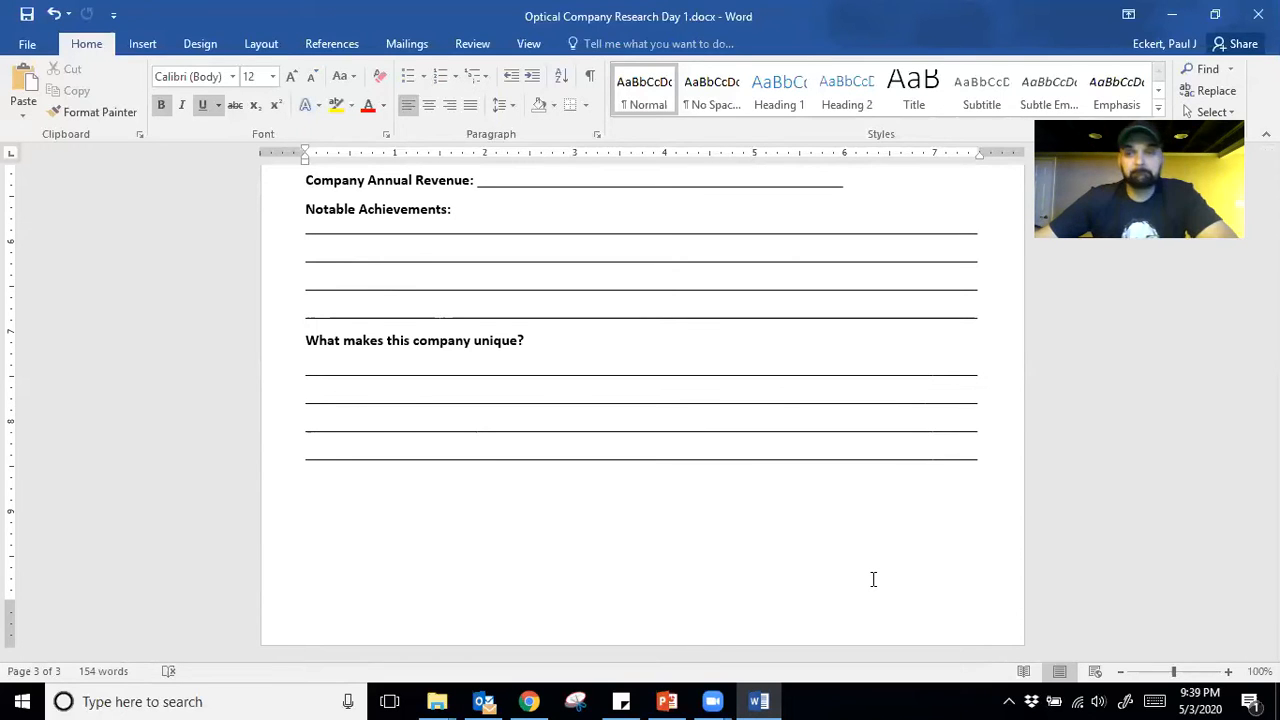
{"action": "scroll", "scroll_direction": "down", "scroll_amount": 3}
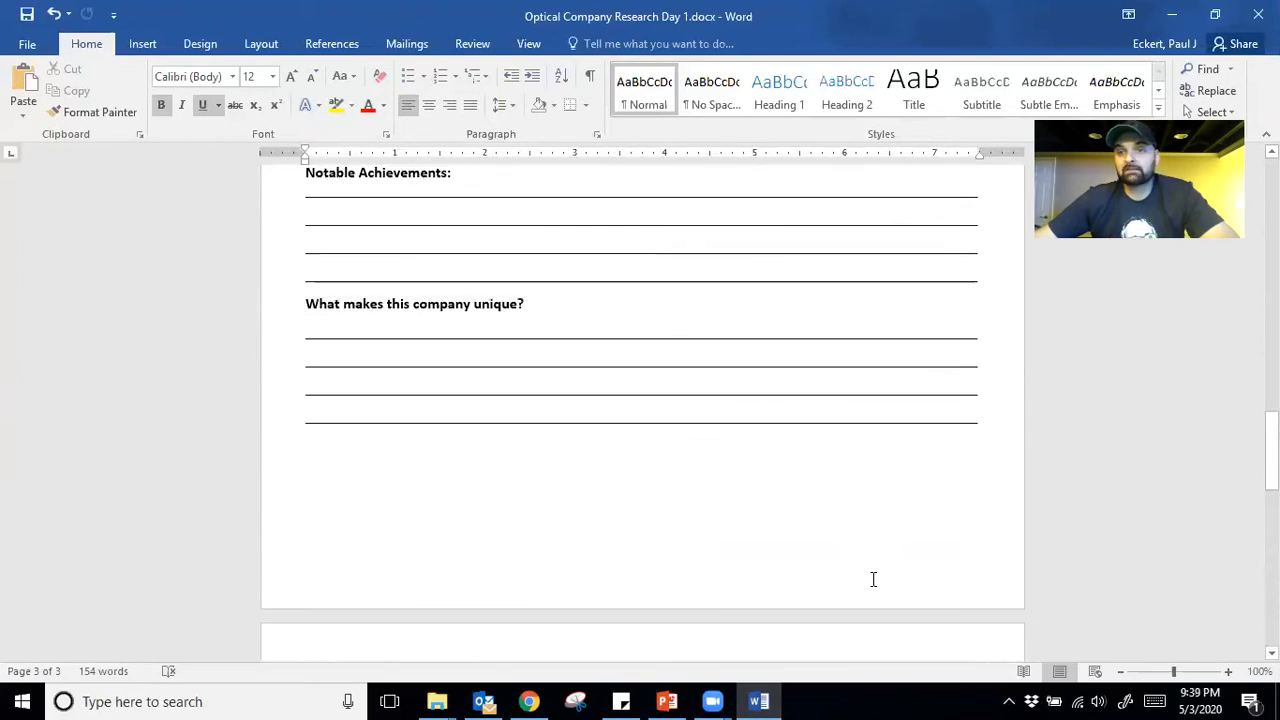
{"action": "scroll", "scroll_direction": "up", "scroll_amount": 3}
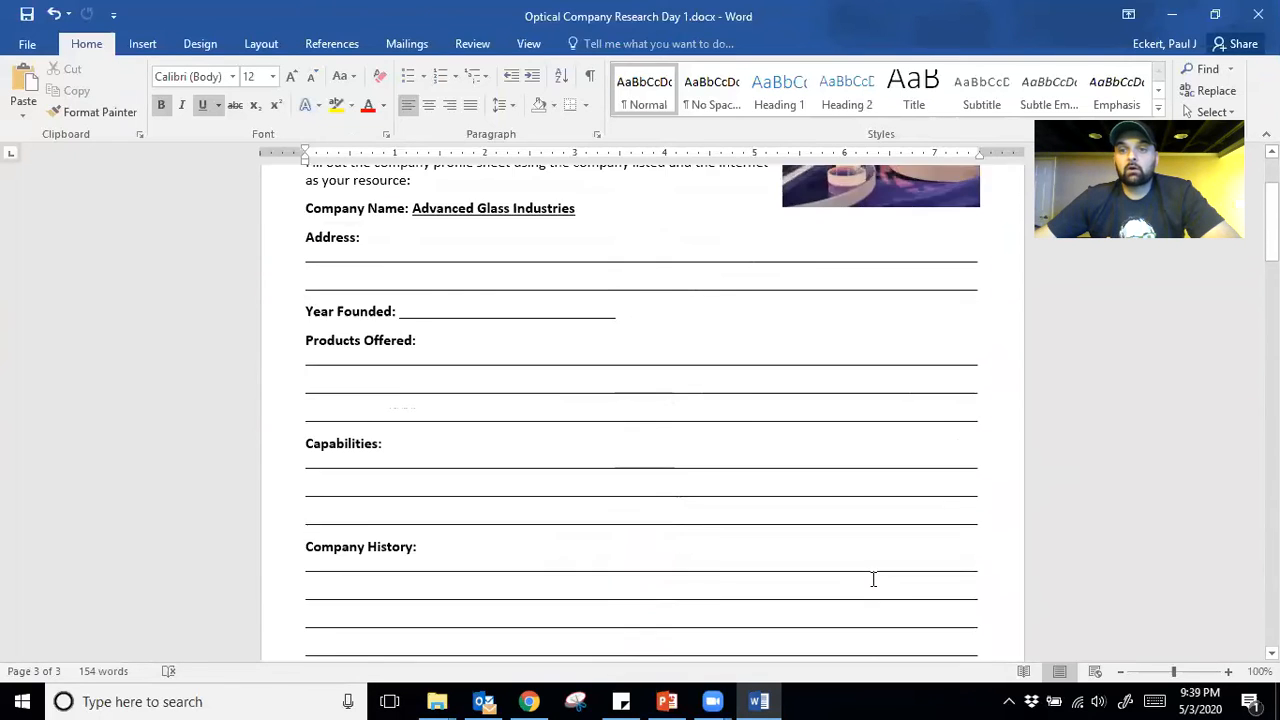
{"action": "scroll", "scroll_direction": "up", "scroll_amount": 3}
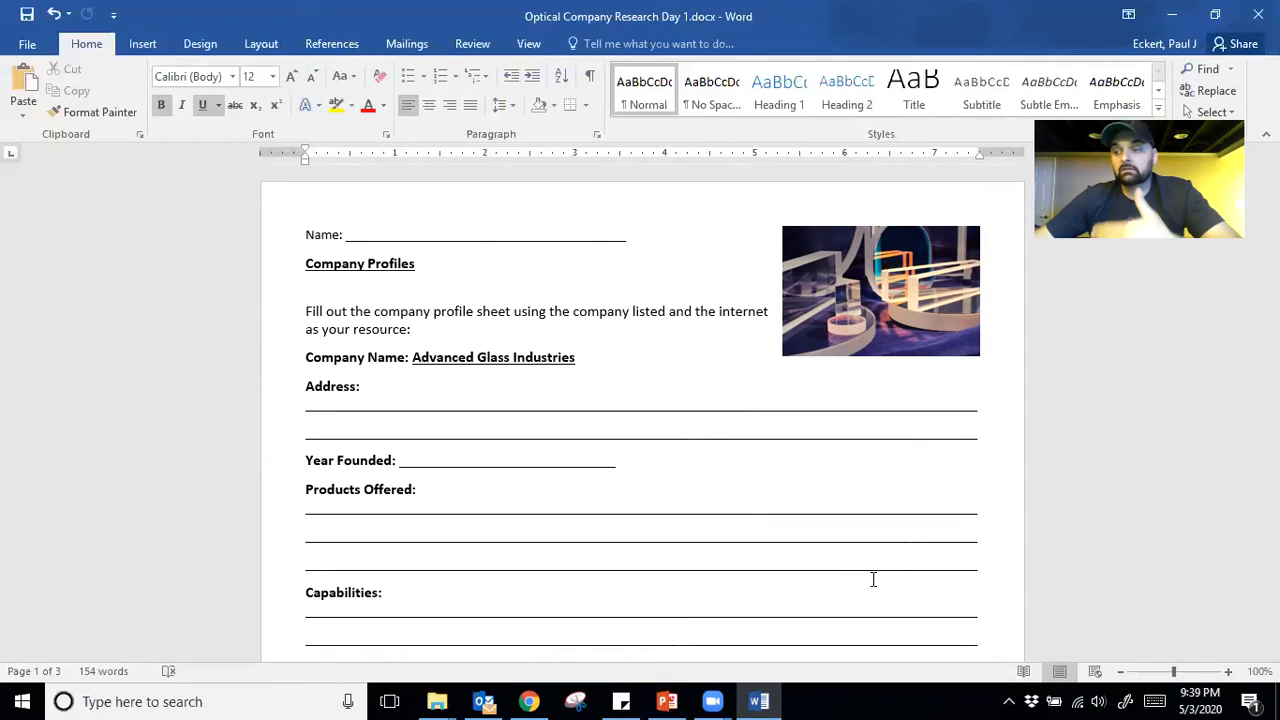
{"action": "mouse_move", "coordinate": [1009, 530]}
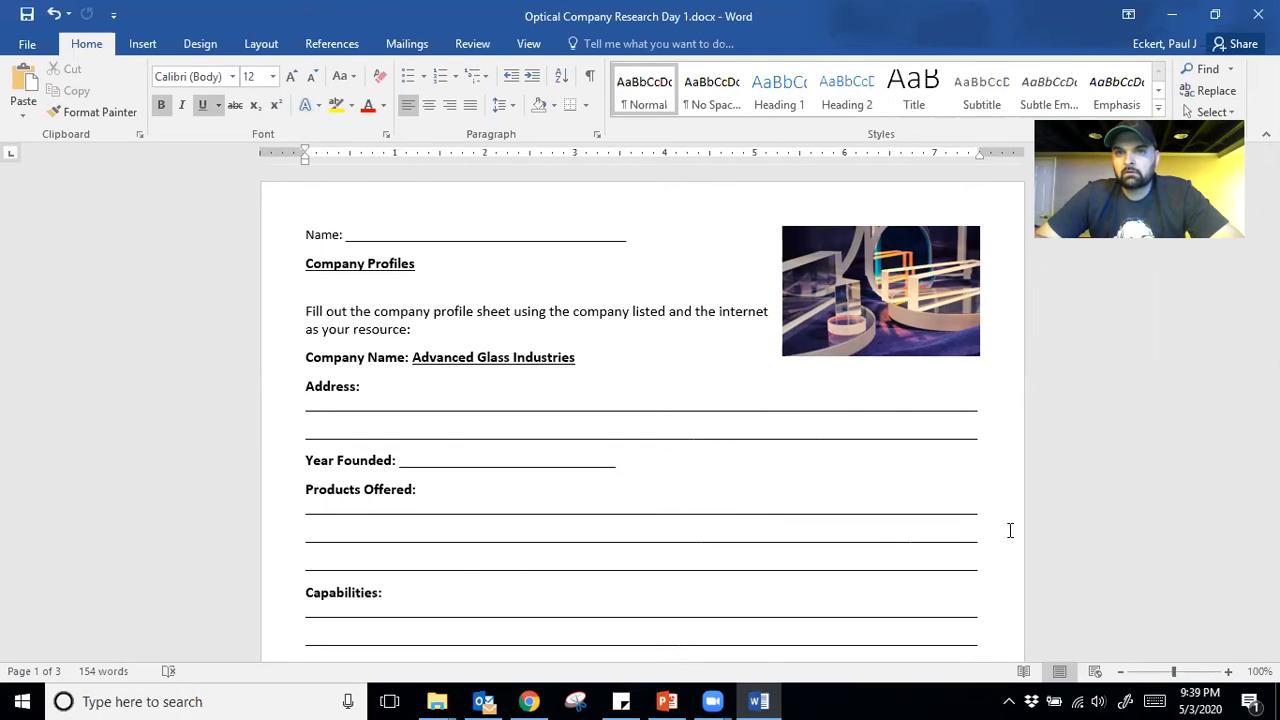
{"action": "mouse_move", "coordinate": [925, 270]}
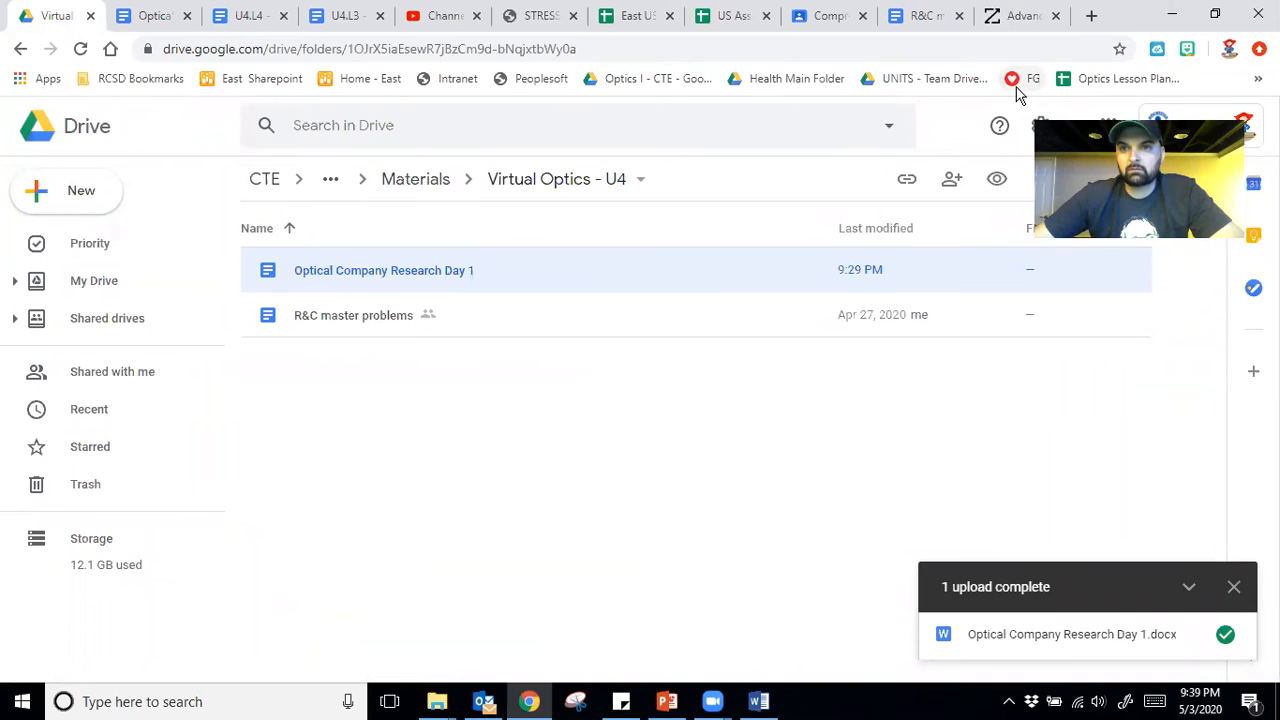
{"action": "mouse_move", "coordinate": [1033, 78]}
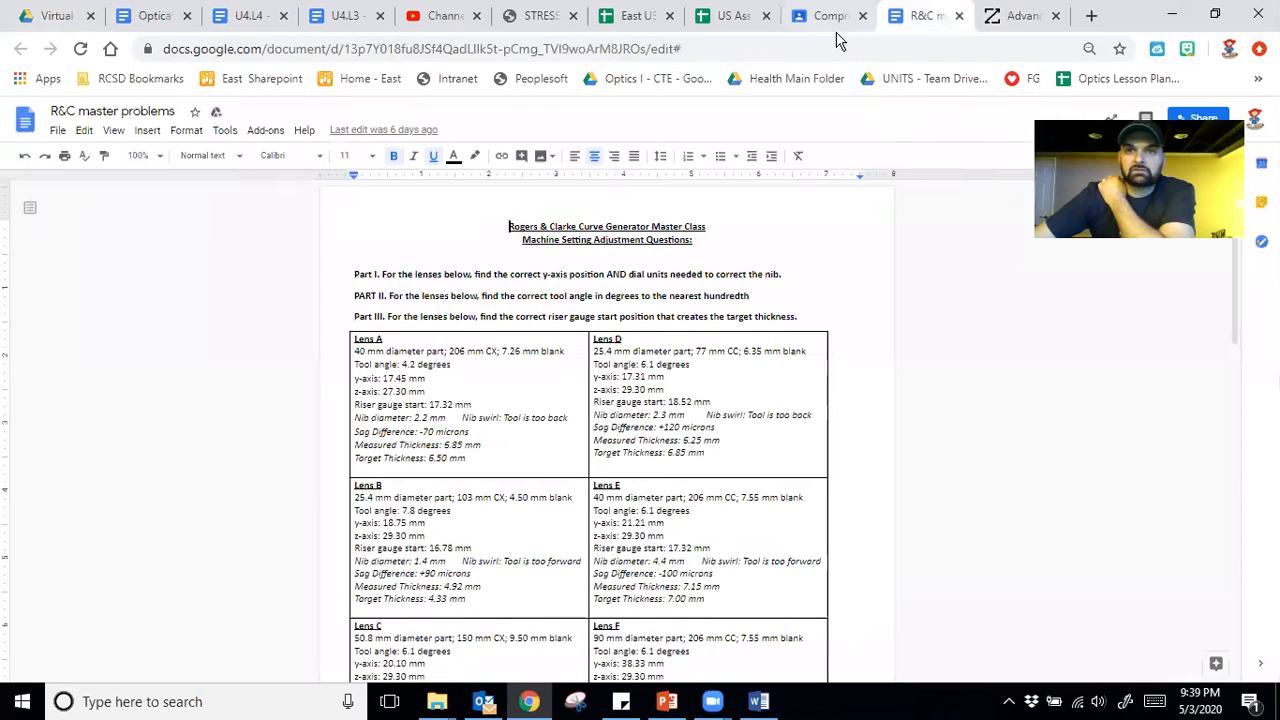
- Go to Precision Optics I Classwork and expand the MP4 R&C Master assignment
{"action": "left_click", "coordinate": [828, 15]}
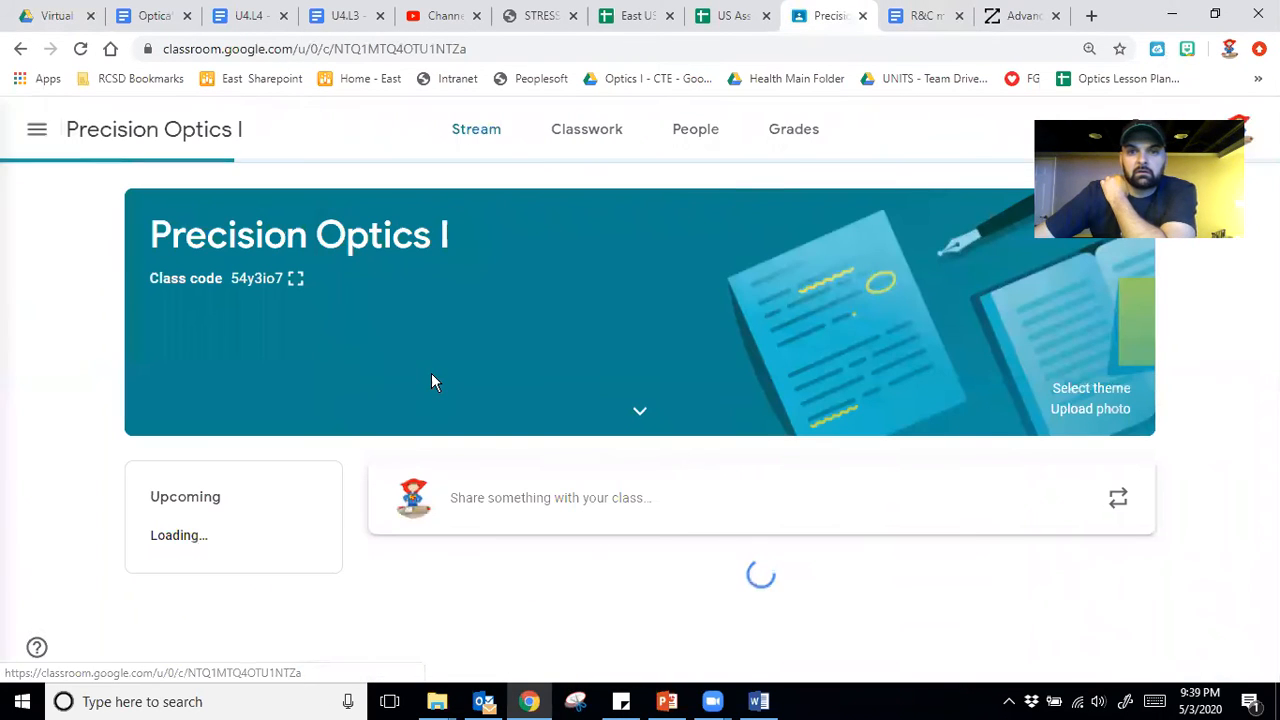
{"action": "scroll", "scroll_direction": "down", "scroll_amount": 3}
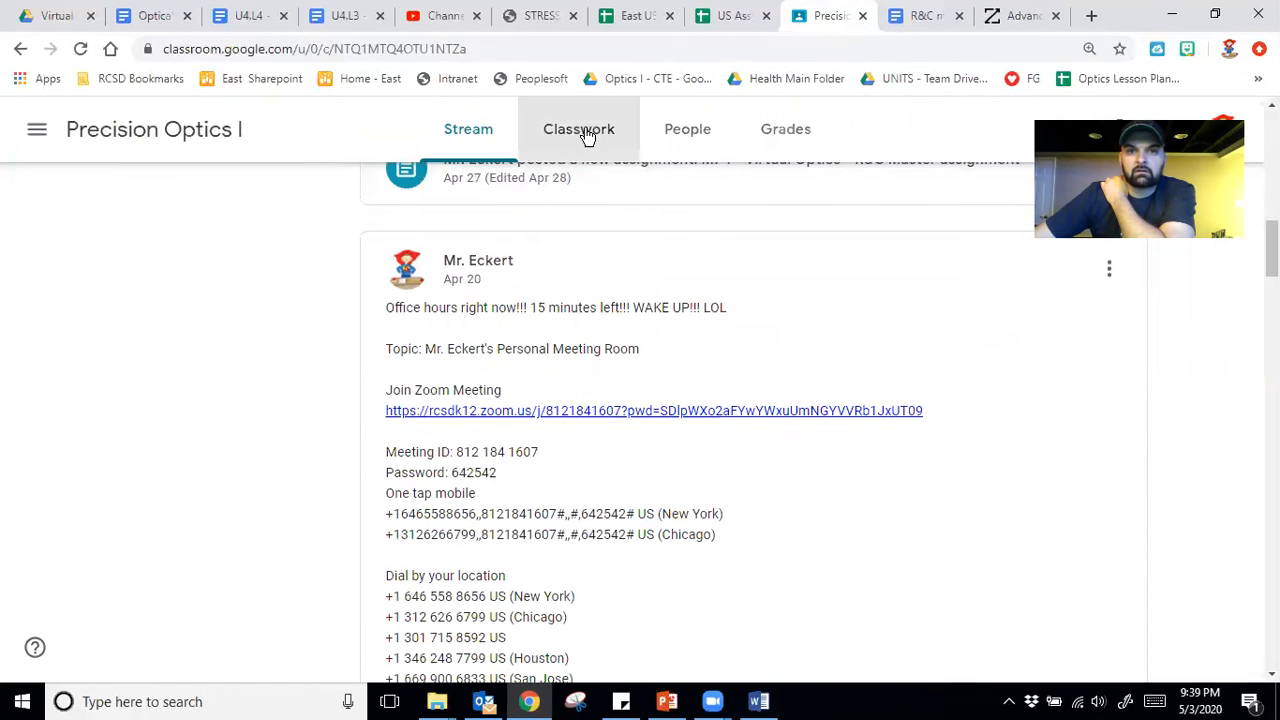
{"action": "left_click", "coordinate": [578, 128]}
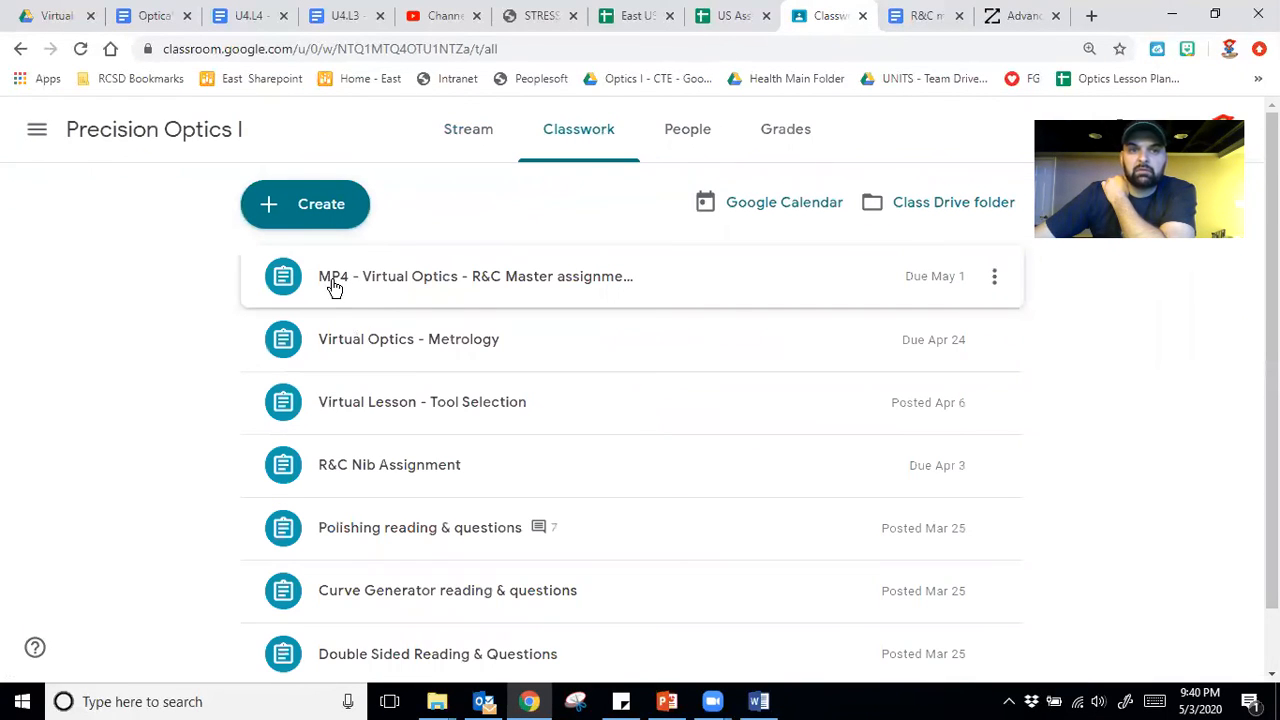
{"action": "mouse_move", "coordinate": [393, 310]}
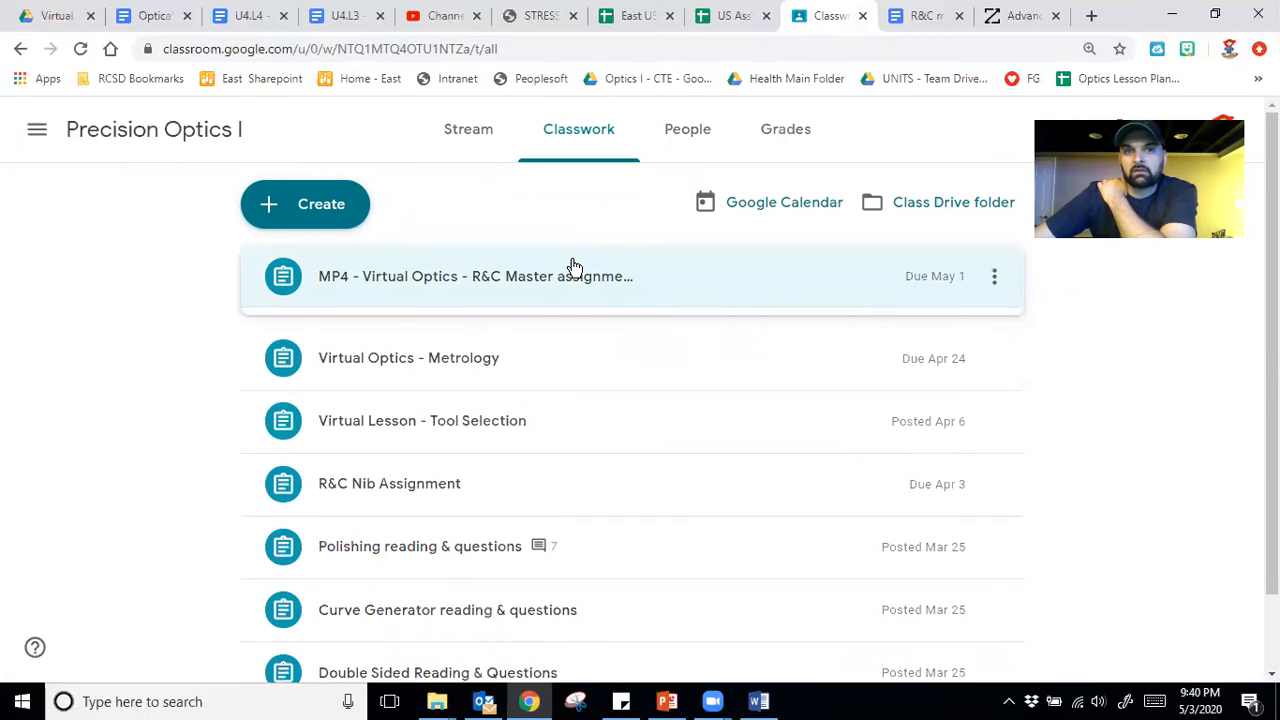
{"action": "left_click", "coordinate": [475, 276]}
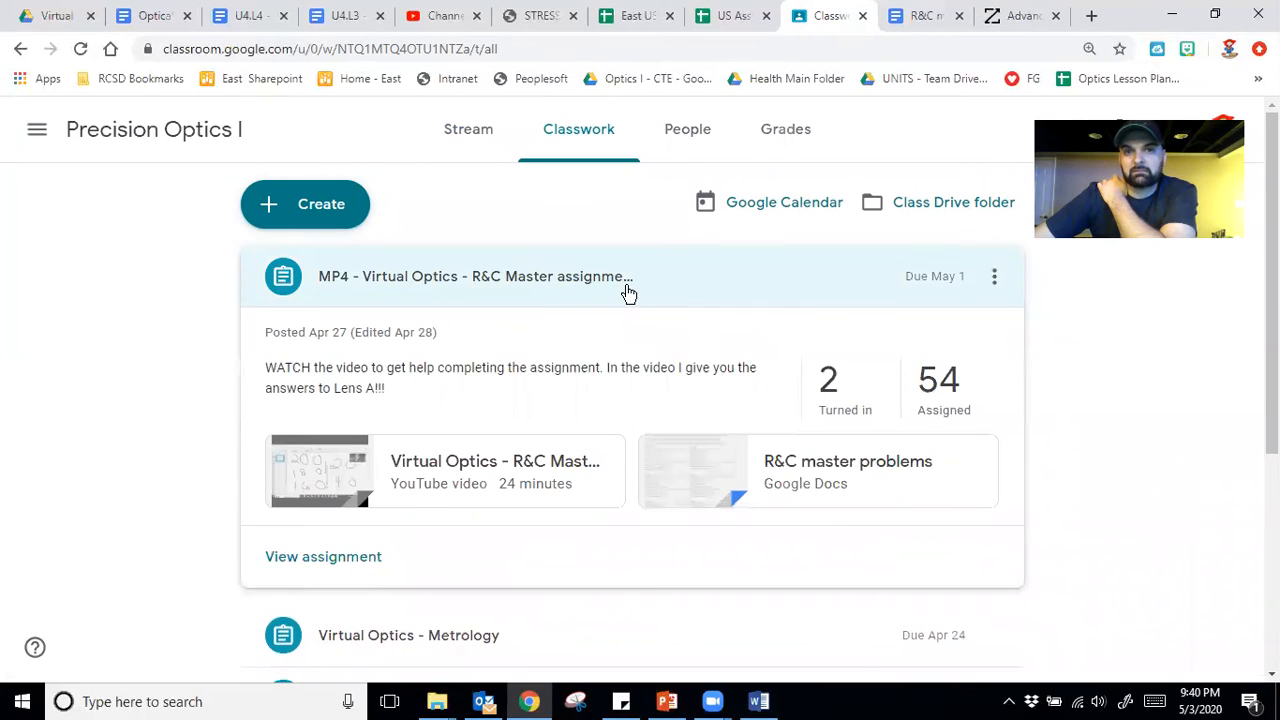
{"action": "mouse_move", "coordinate": [943, 380]}
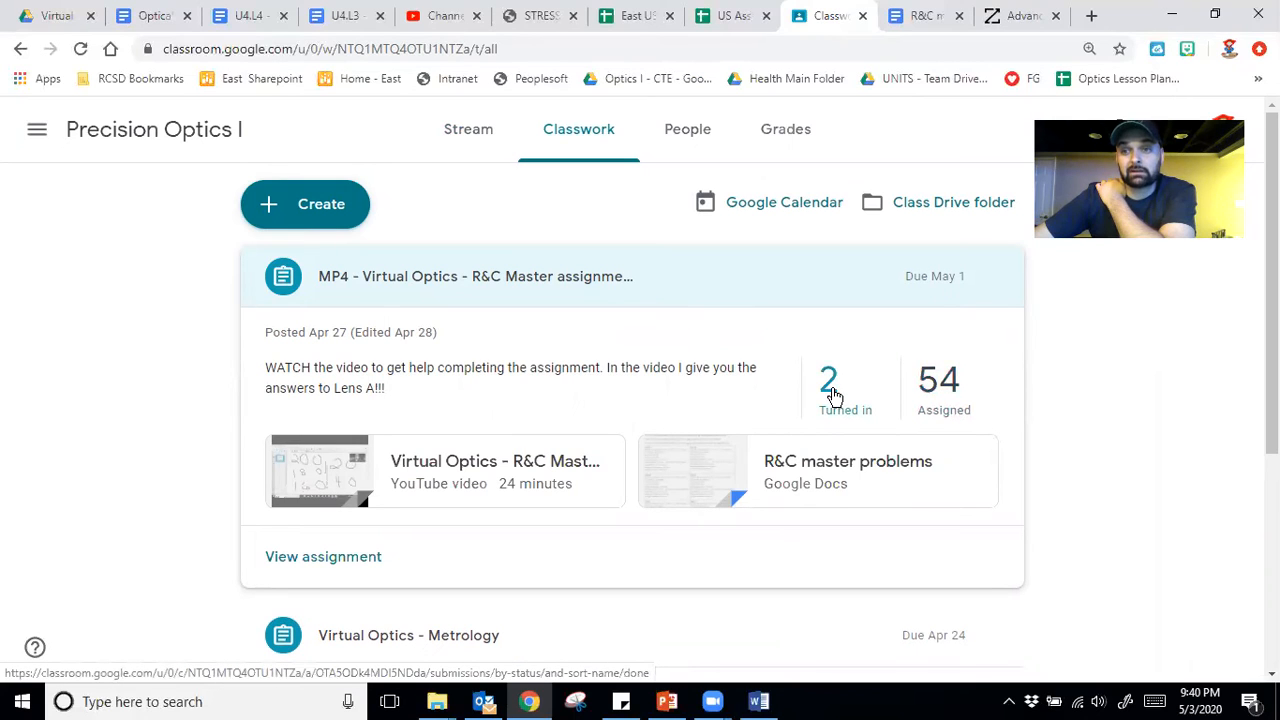
- Open the MP4 assignment's Turned in count to view the two submissions
{"action": "left_click", "coordinate": [829, 388]}
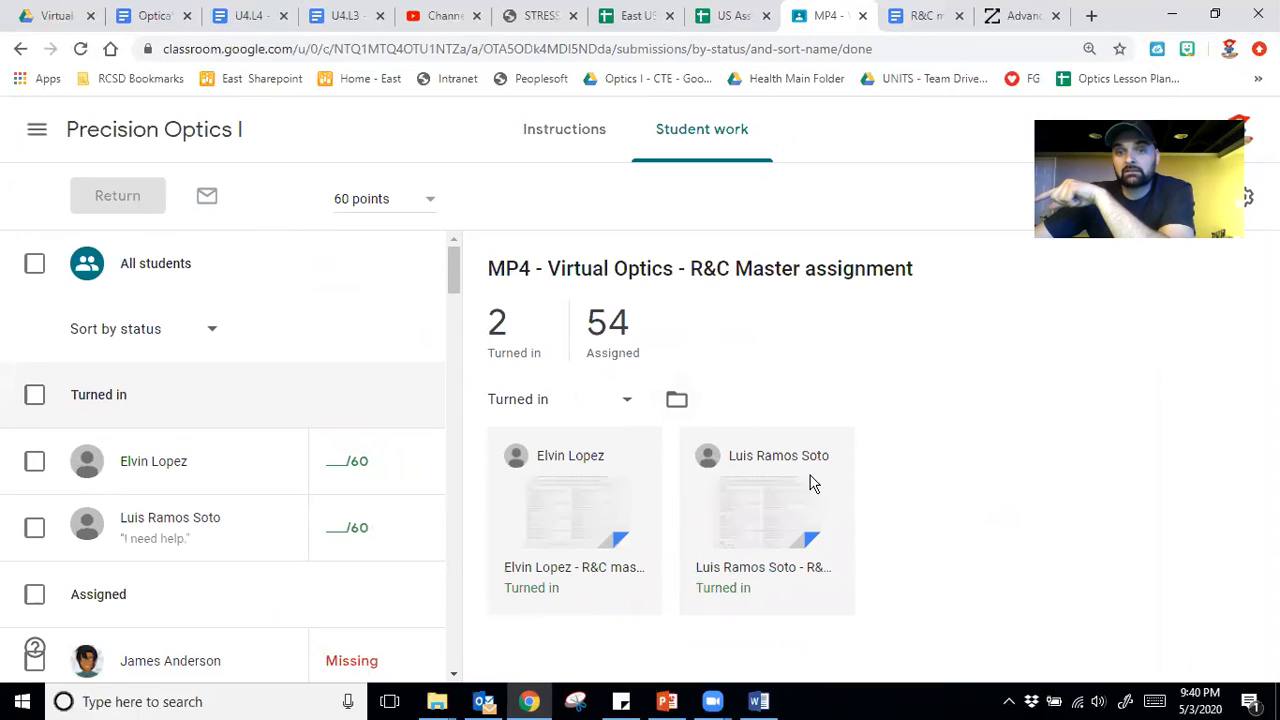
{"action": "mouse_move", "coordinate": [838, 471]}
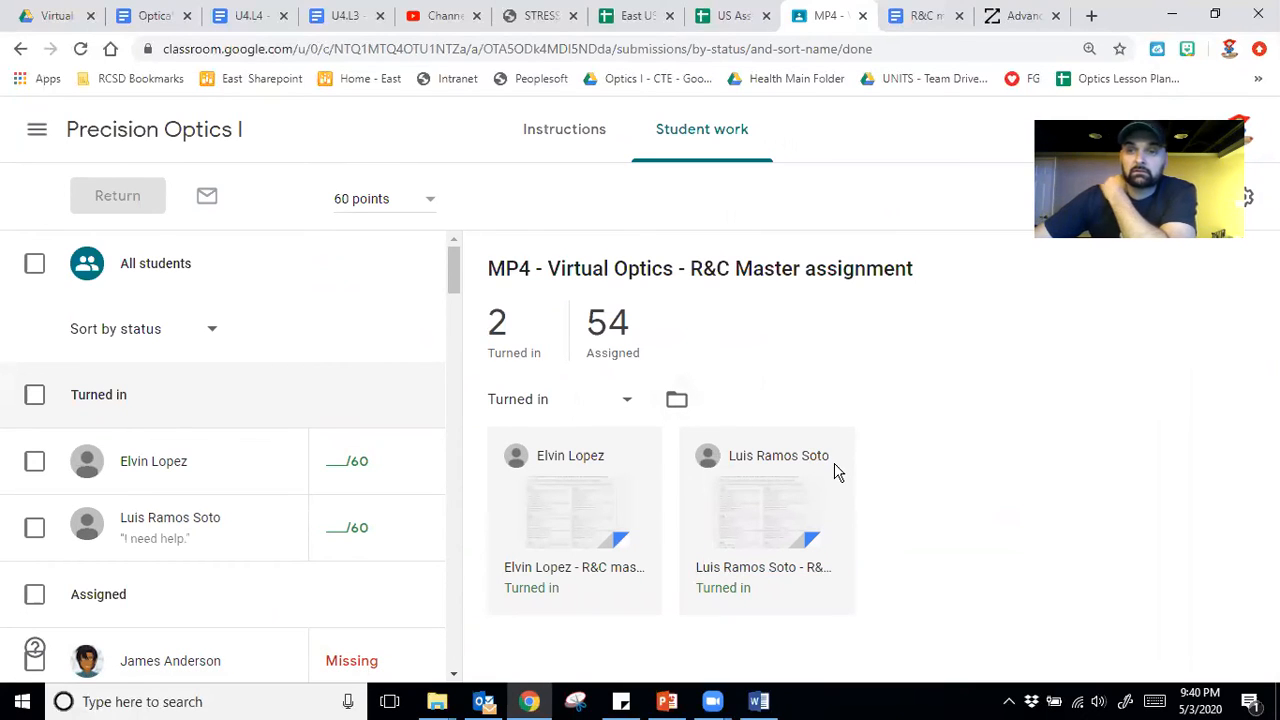
{"action": "mouse_move", "coordinate": [950, 484]}
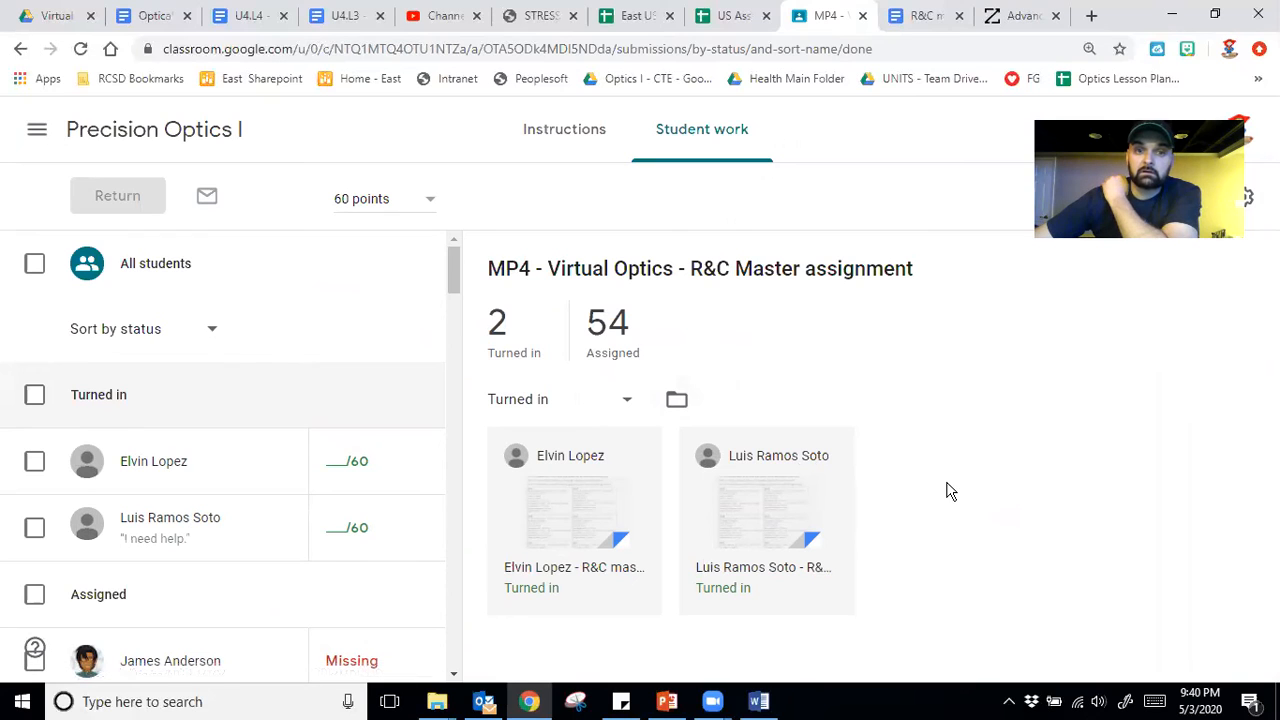
{"action": "mouse_move", "coordinate": [872, 494]}
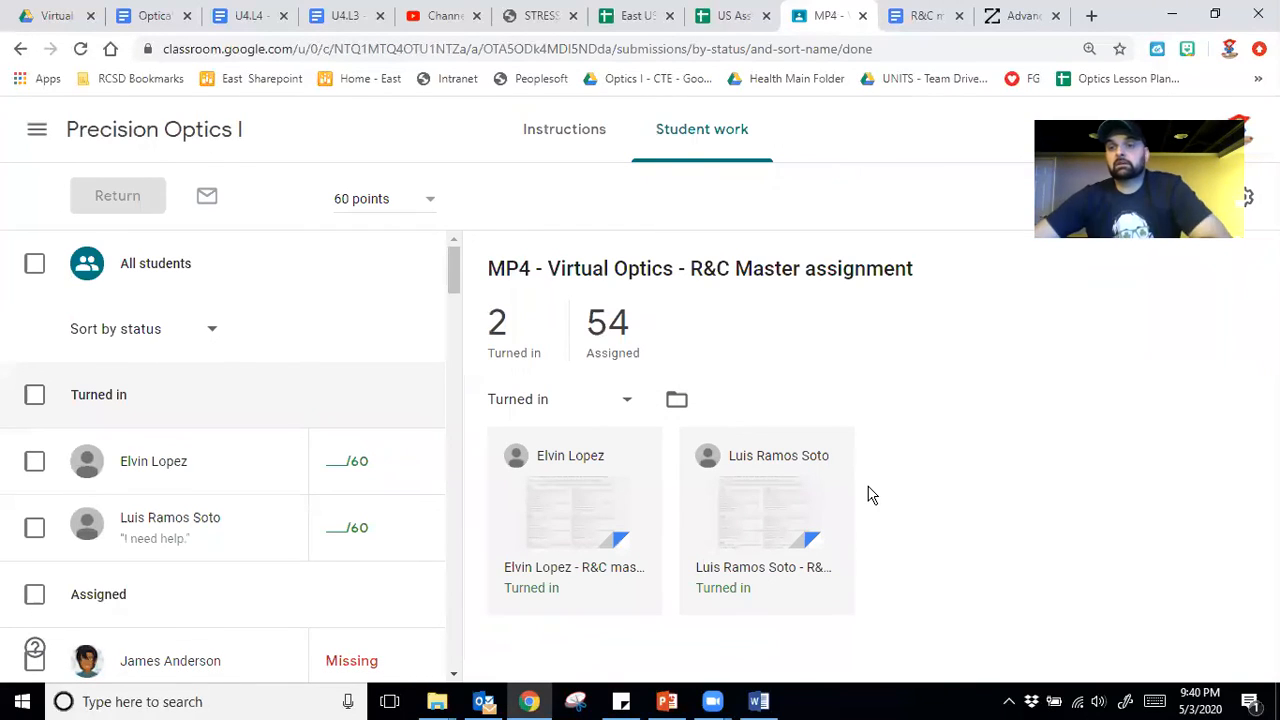
{"action": "mouse_move", "coordinate": [900, 387]}
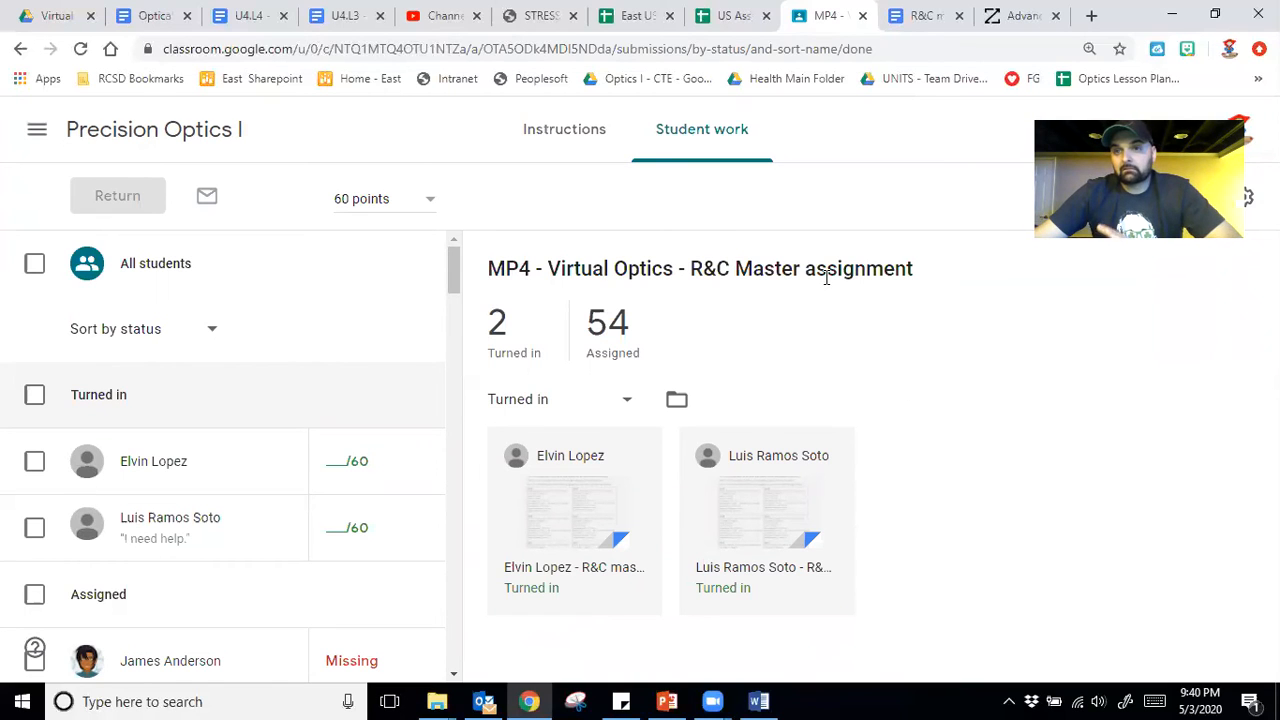
{"action": "mouse_move", "coordinate": [900, 40]}
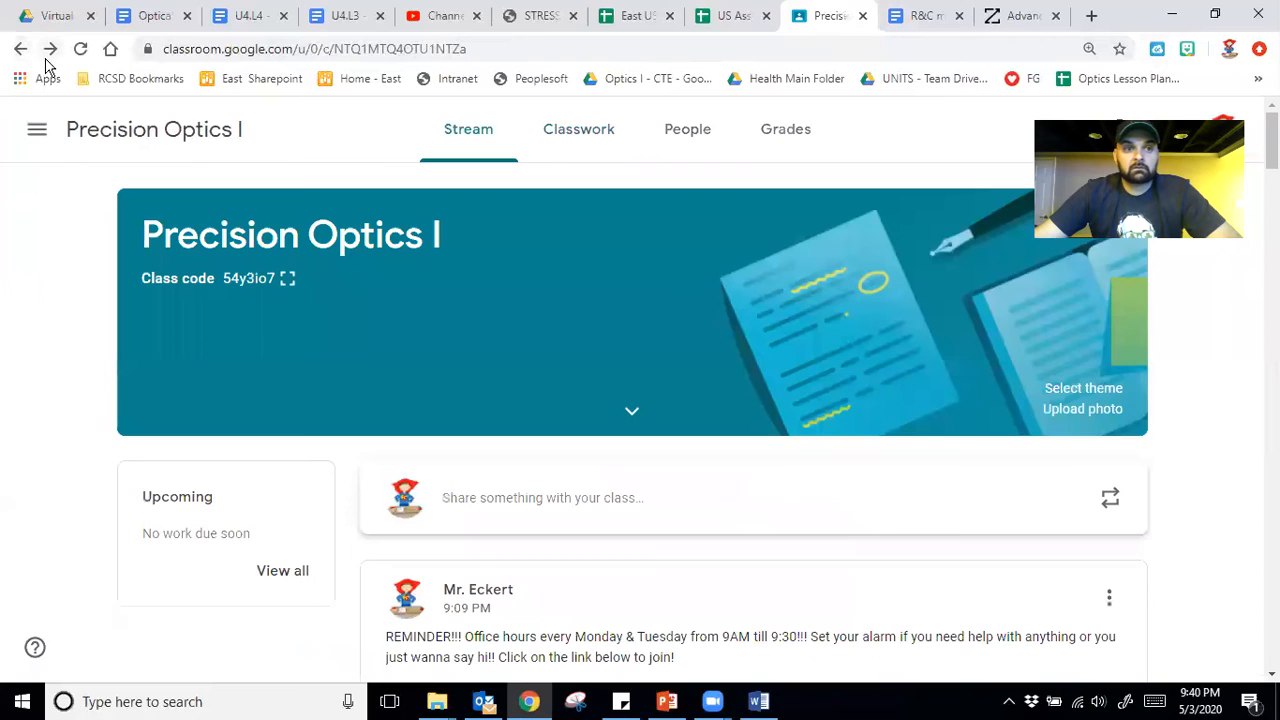
- Reopen the Classwork tab and scroll through the assignment list
{"action": "left_click", "coordinate": [578, 129]}
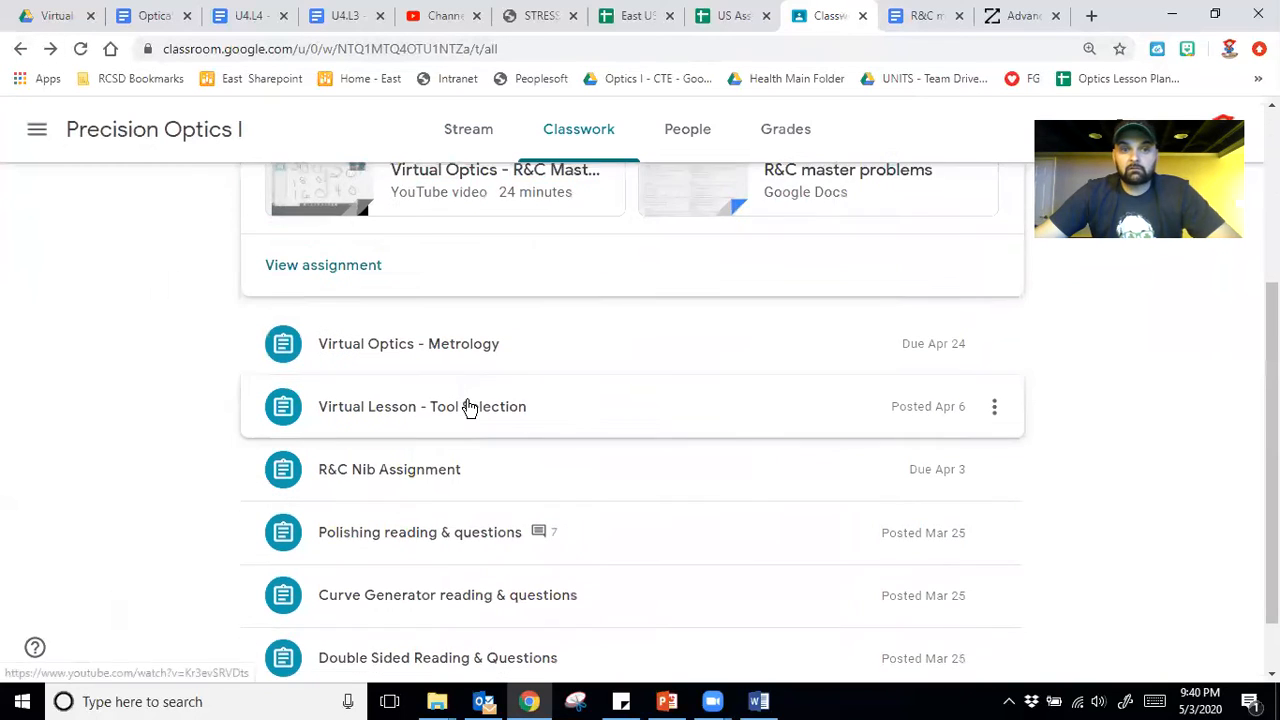
{"action": "scroll", "scroll_direction": "down", "scroll_amount": 3}
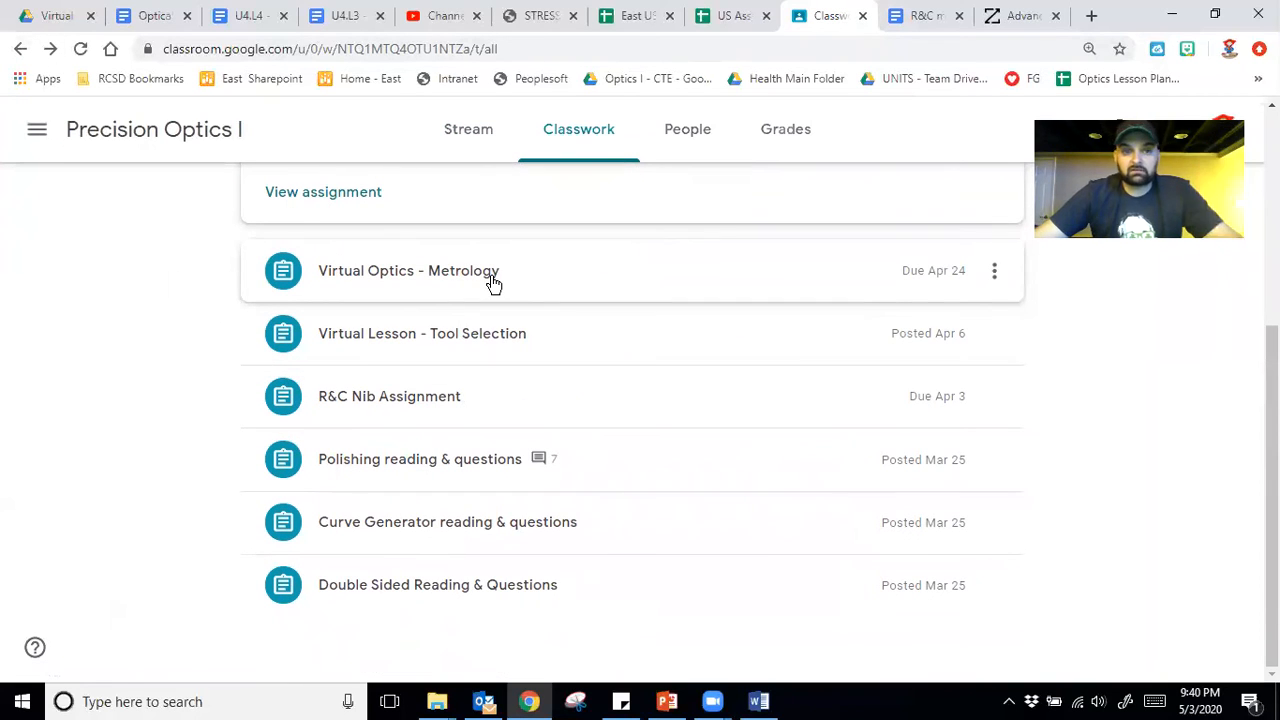
{"action": "mouse_move", "coordinate": [524, 490]}
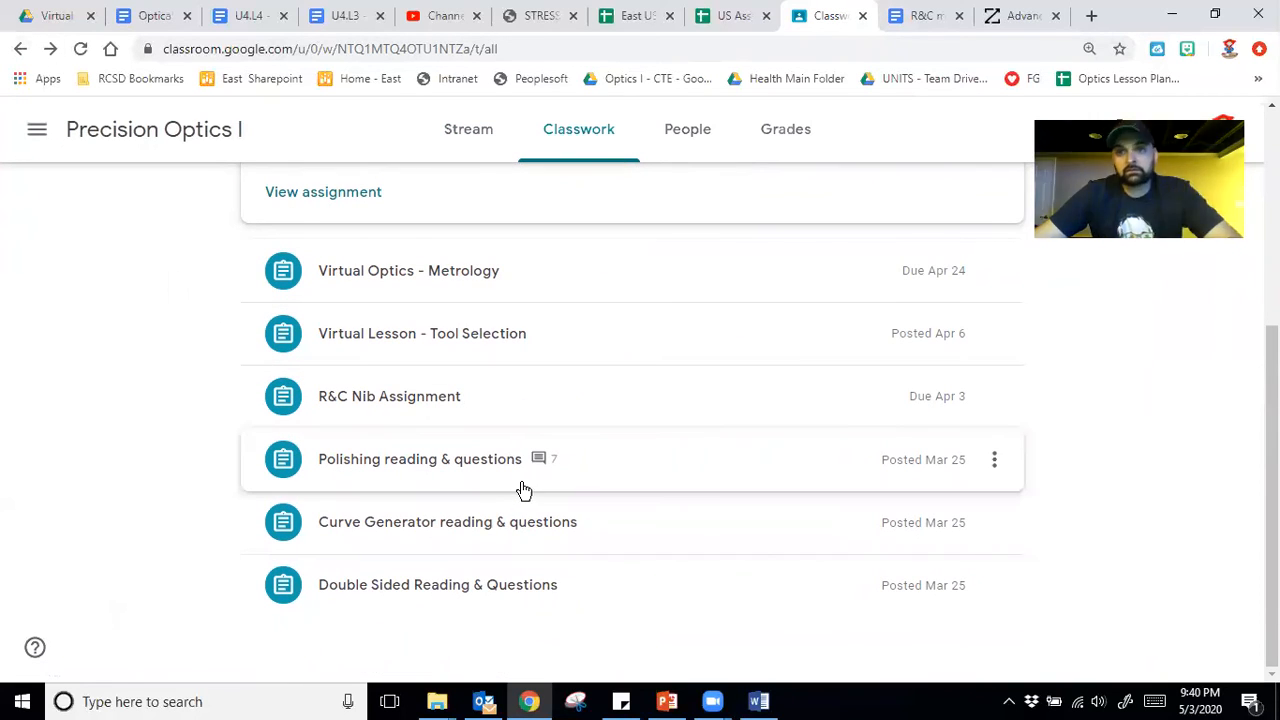
{"action": "mouse_move", "coordinate": [575, 533]}
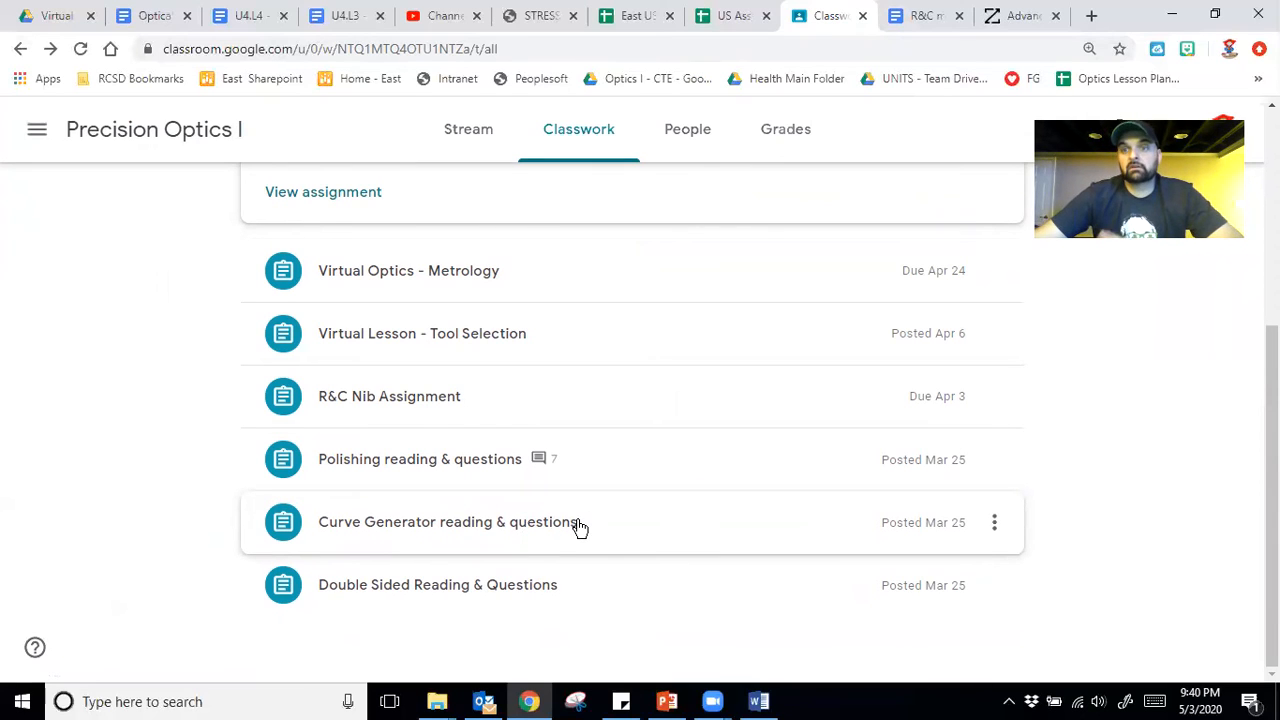
{"action": "mouse_move", "coordinate": [598, 520]}
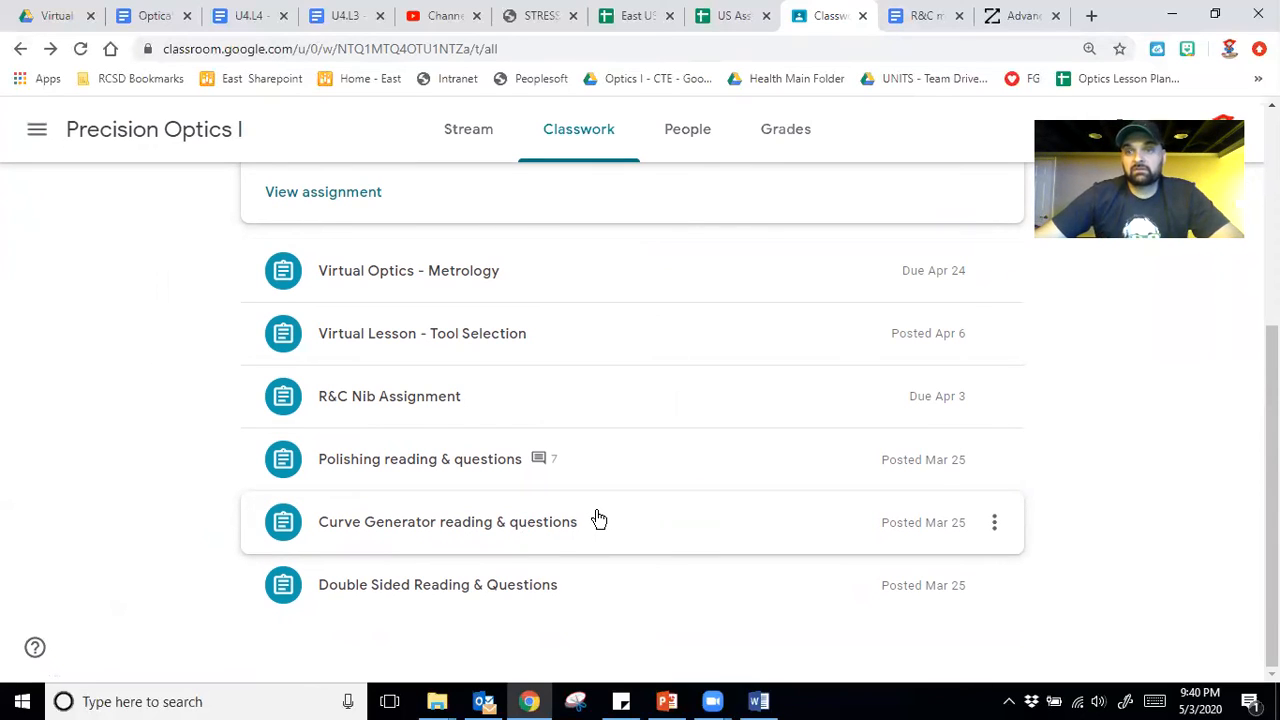
{"action": "mouse_move", "coordinate": [717, 436]}
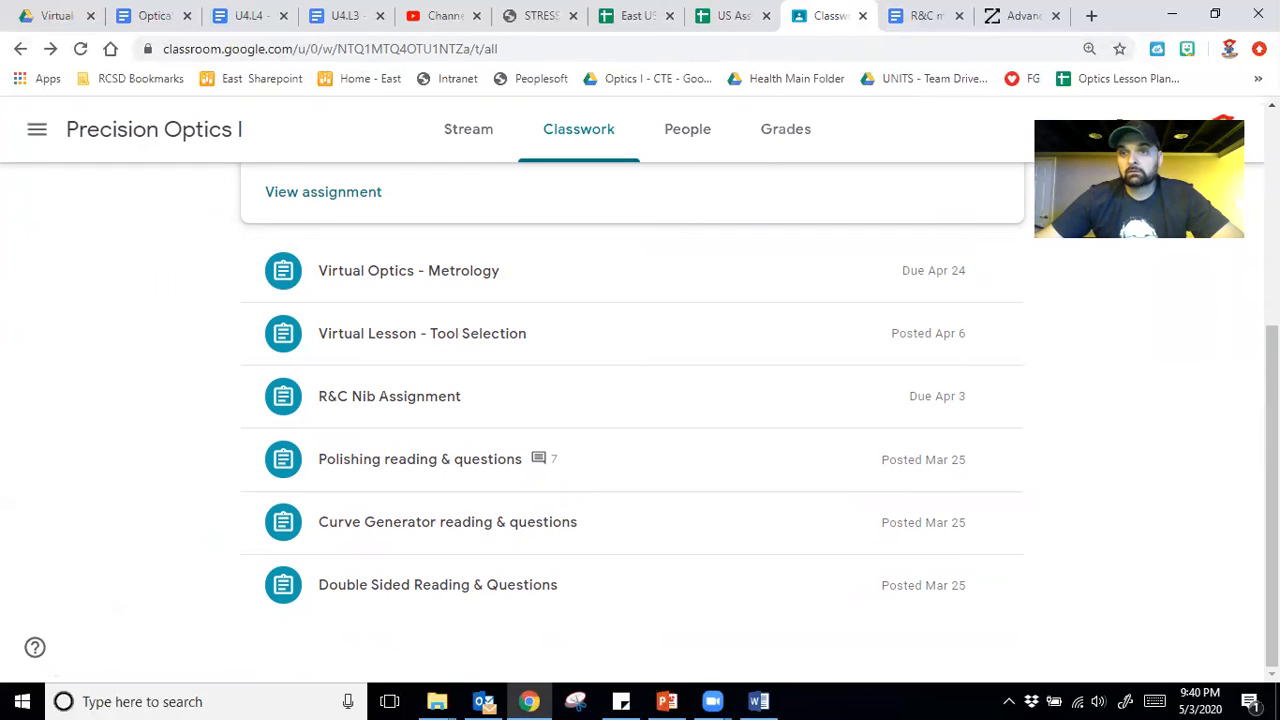
{"action": "scroll", "scroll_direction": "down", "scroll_amount": 3}
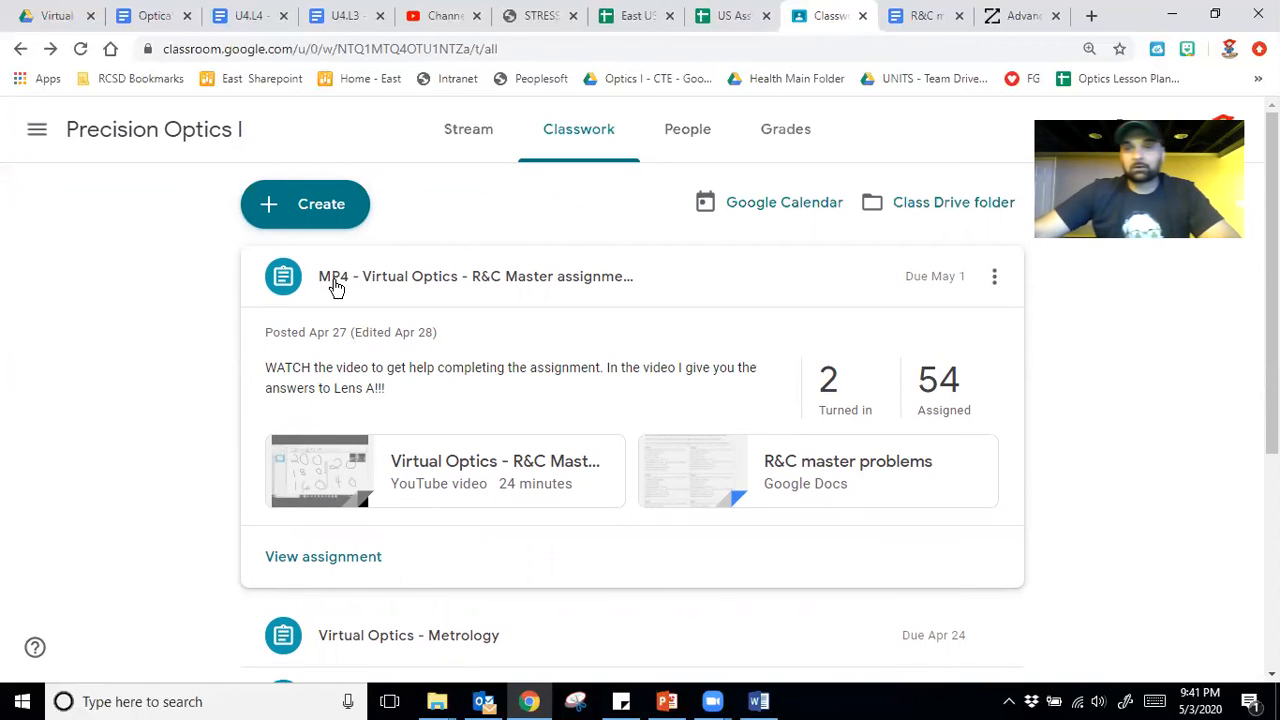
{"action": "mouse_move", "coordinate": [340, 304]}
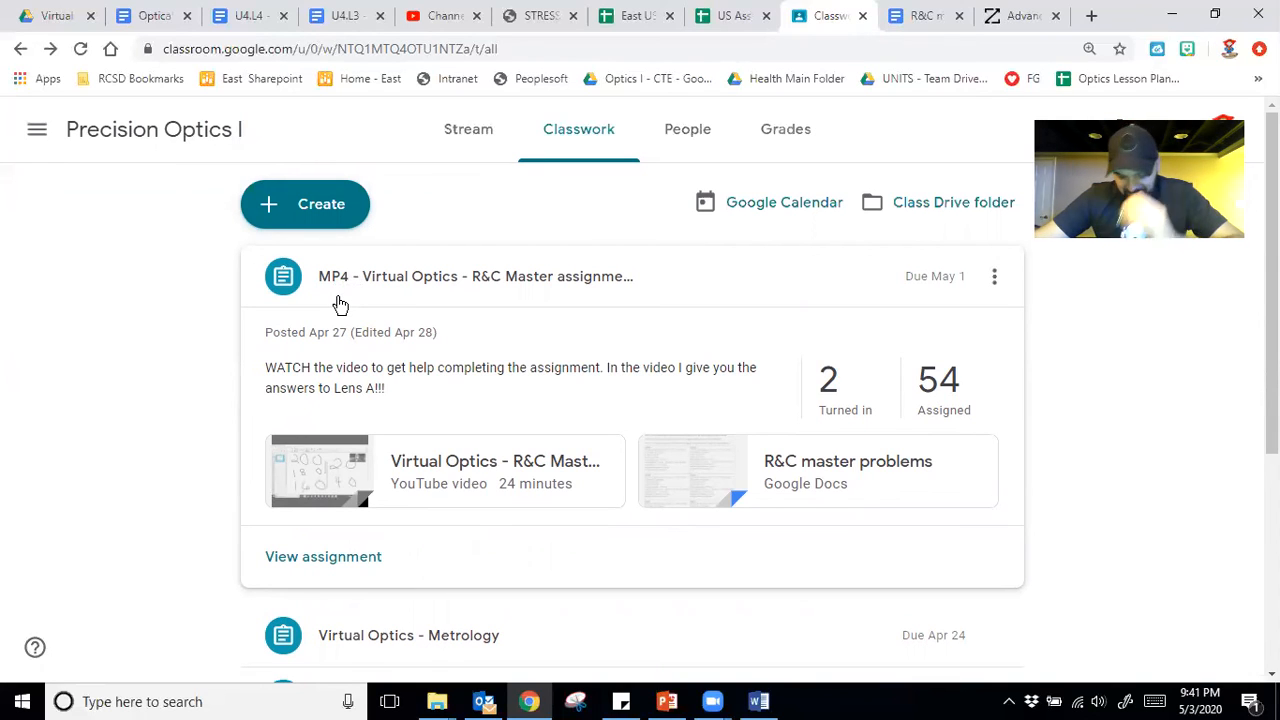
{"action": "mouse_move", "coordinate": [291, 300]}
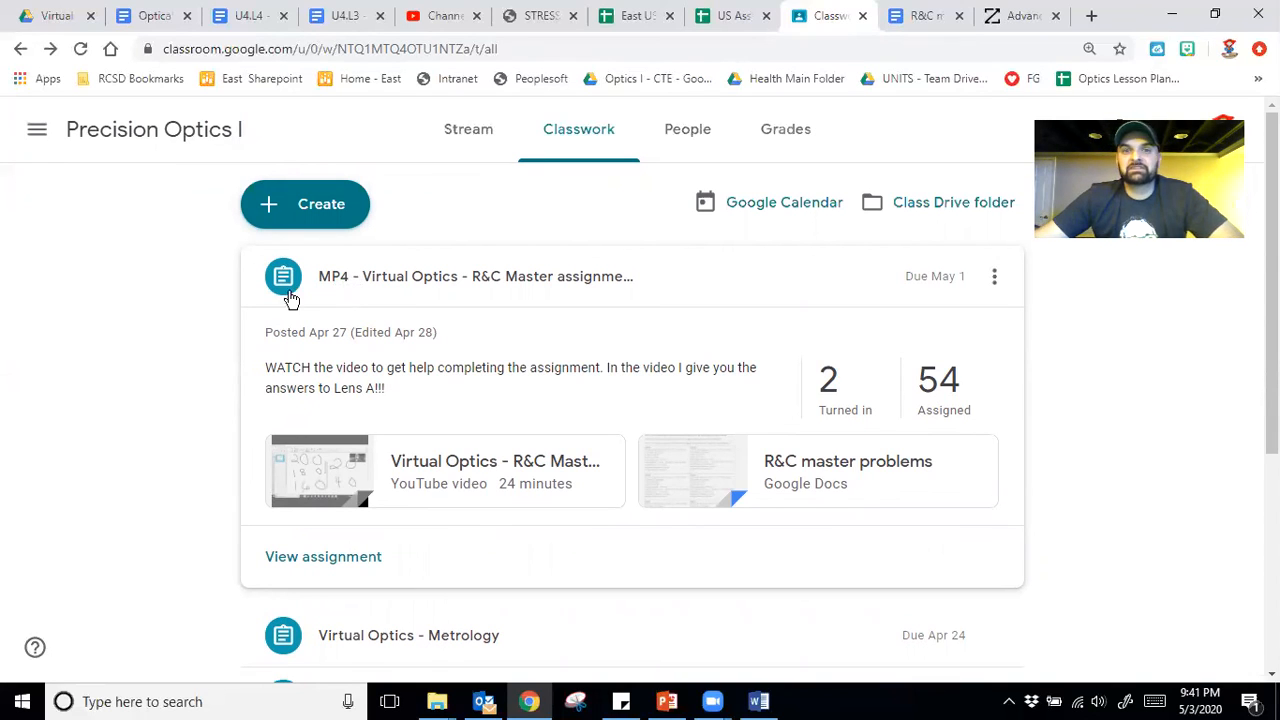
{"action": "mouse_move", "coordinate": [408, 270]}
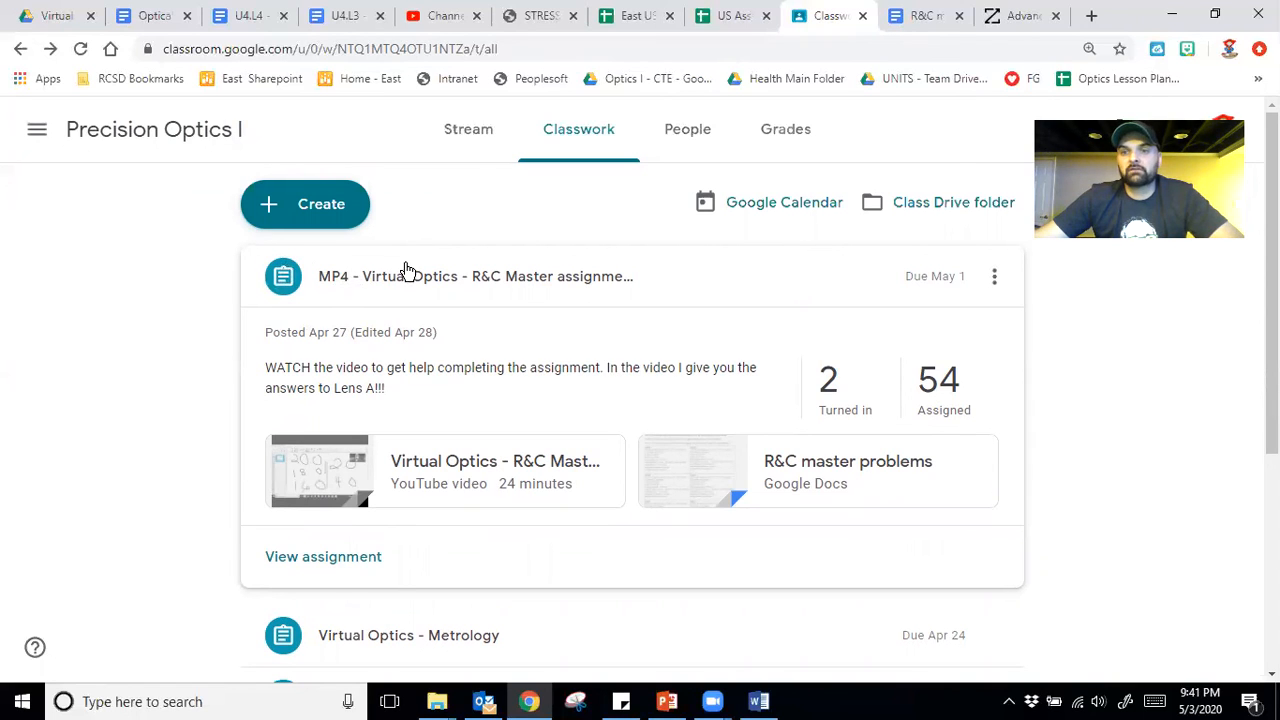
{"action": "mouse_move", "coordinate": [468, 129]}
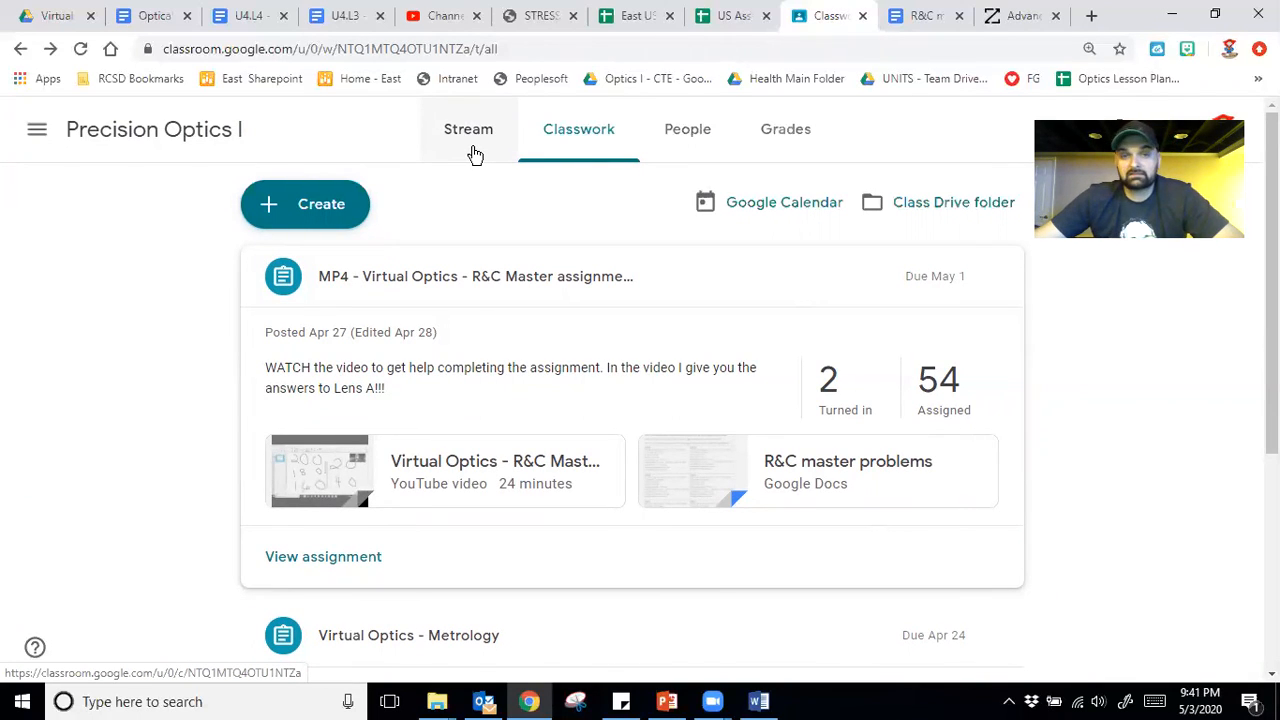
{"action": "mouse_move", "coordinate": [1058, 300]}
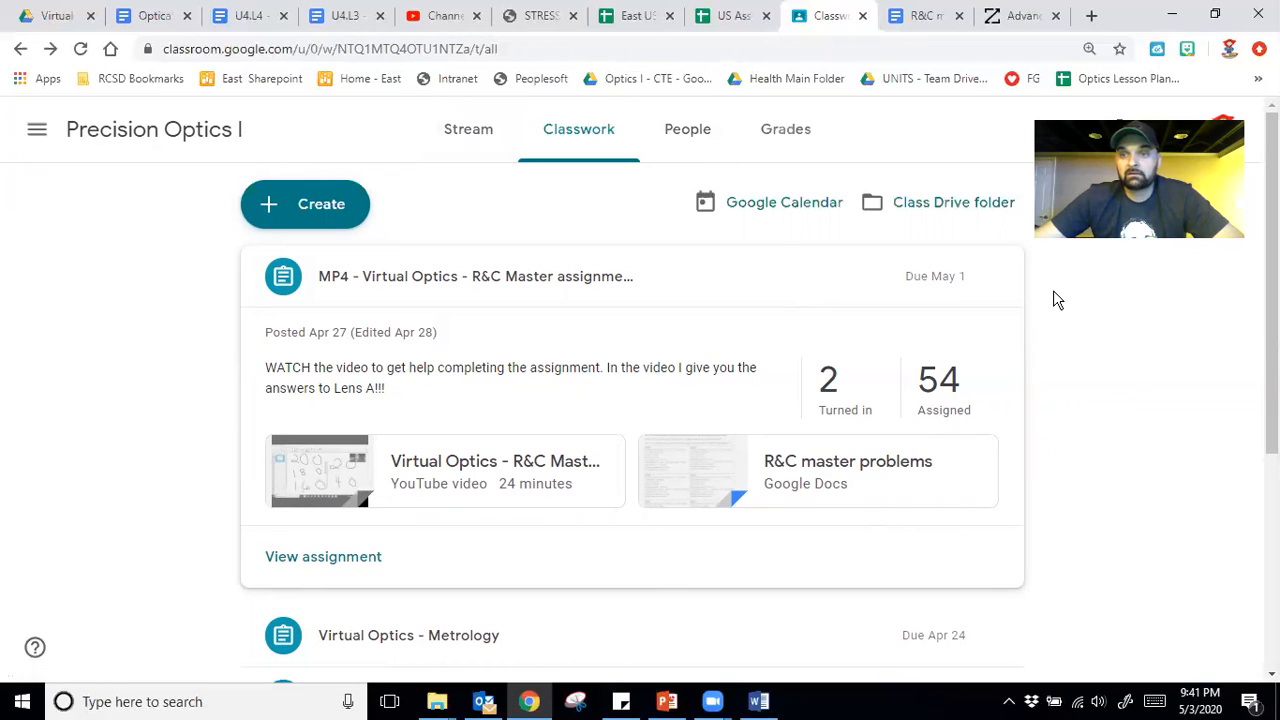
{"action": "mouse_move", "coordinate": [468, 128]}
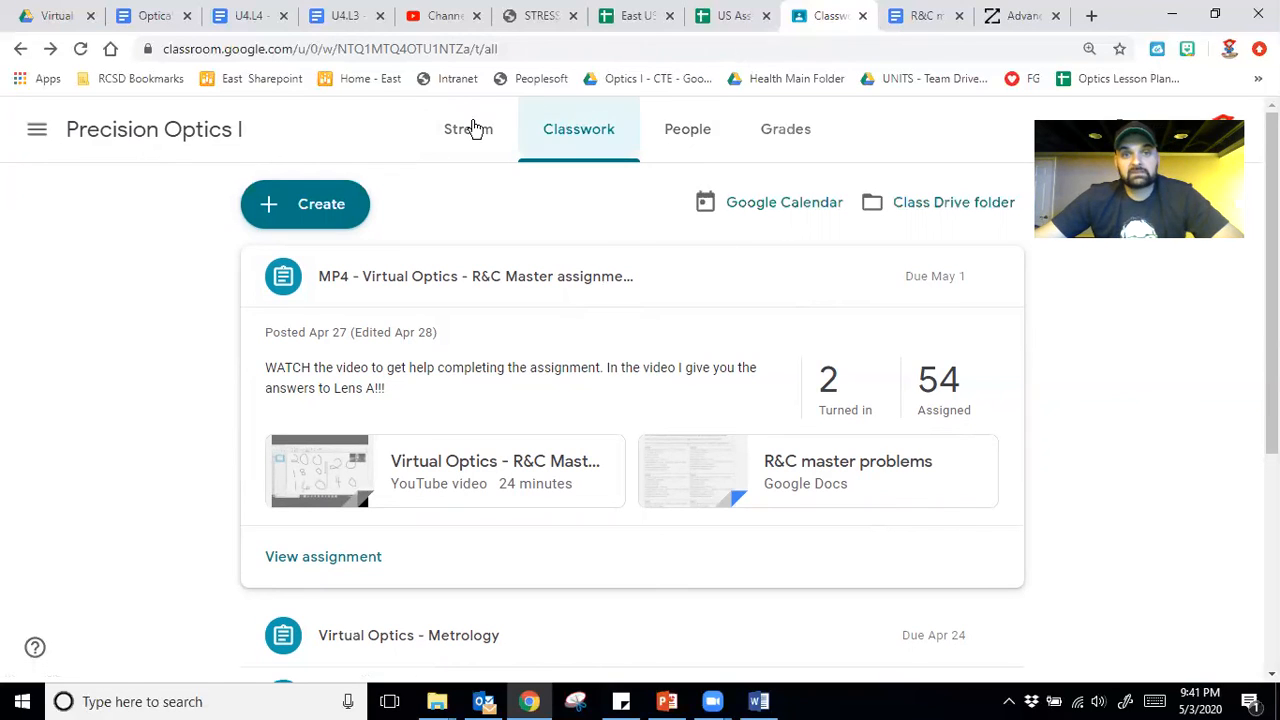